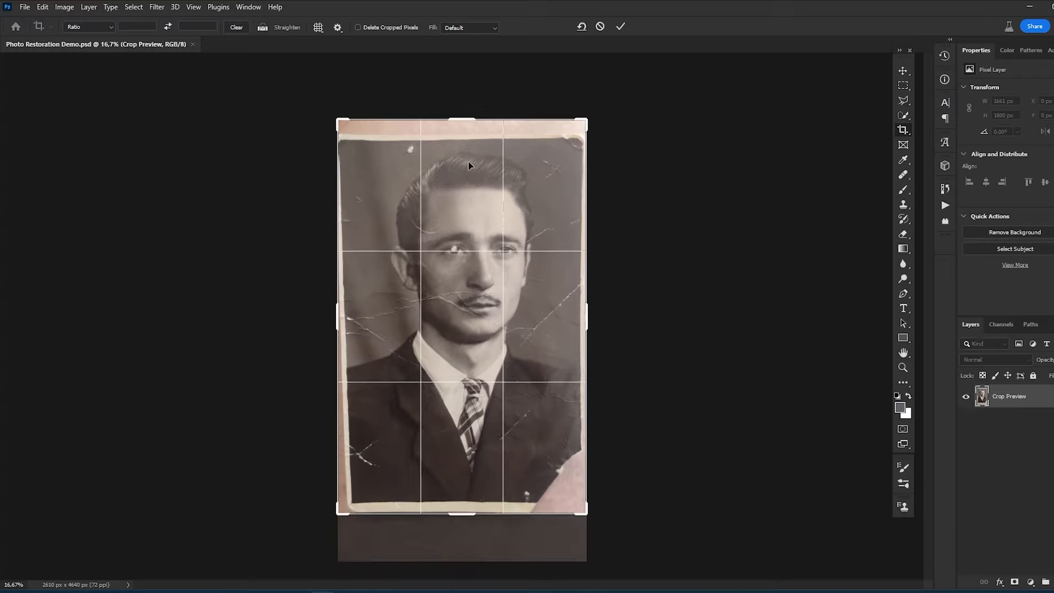
Step: Trim the scan to the photo's top edge, apply the crop, and switch to the Perspective Crop tool
{"action": "left_click_drag", "start_coordinate": [462, 126], "coordinate": [462, 130]}
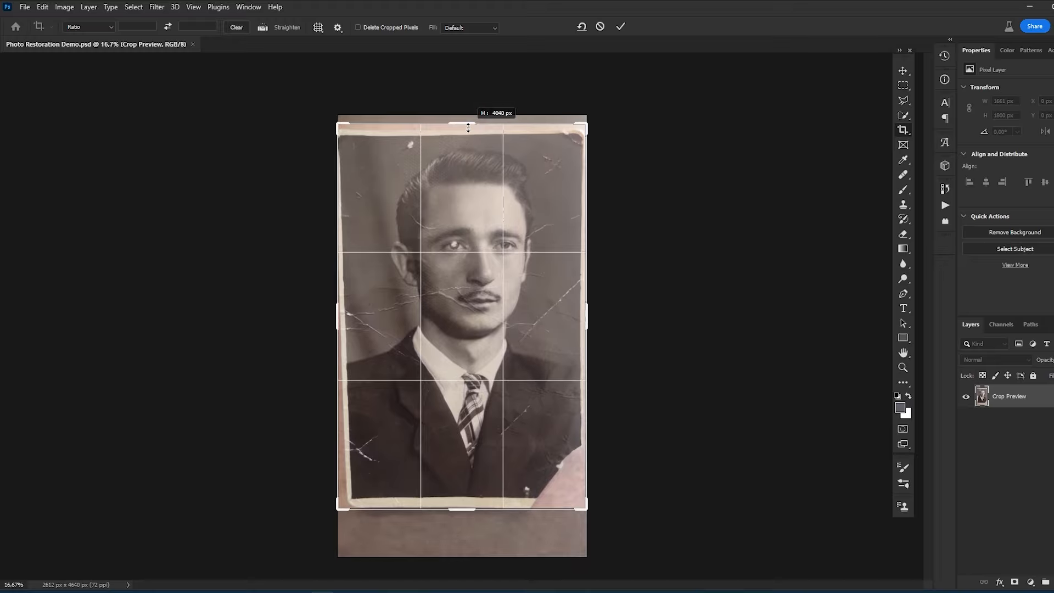
{"action": "left_click", "coordinate": [619, 26]}
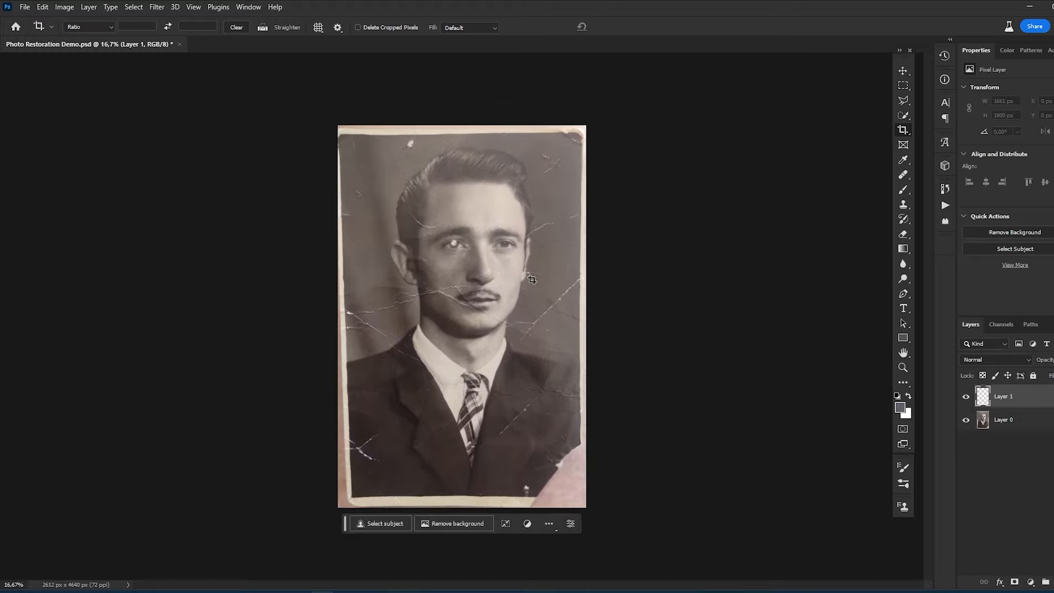
{"action": "key", "text": "c"}
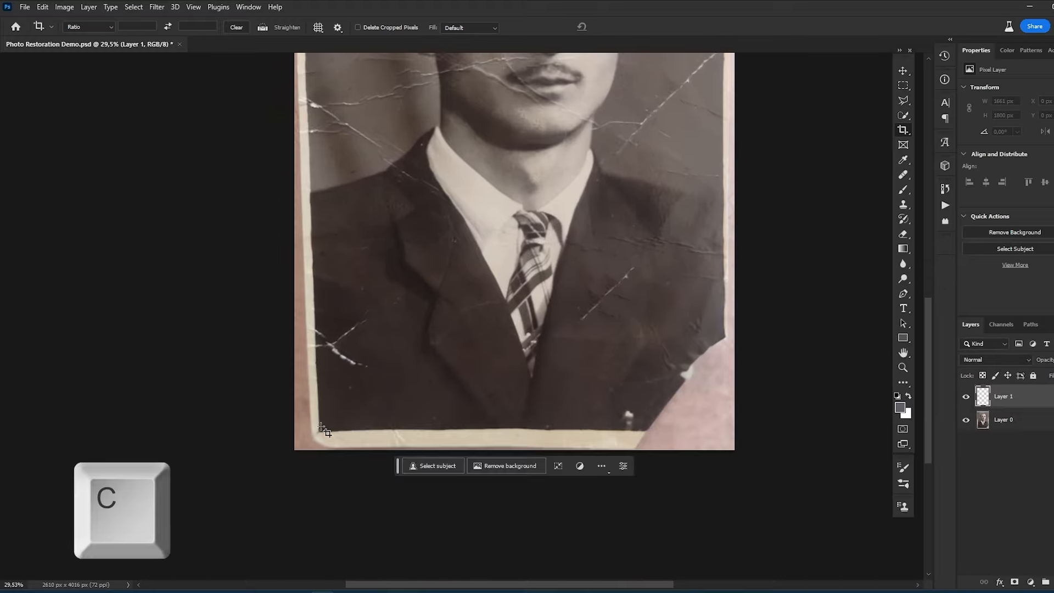
{"action": "key", "text": "c"}
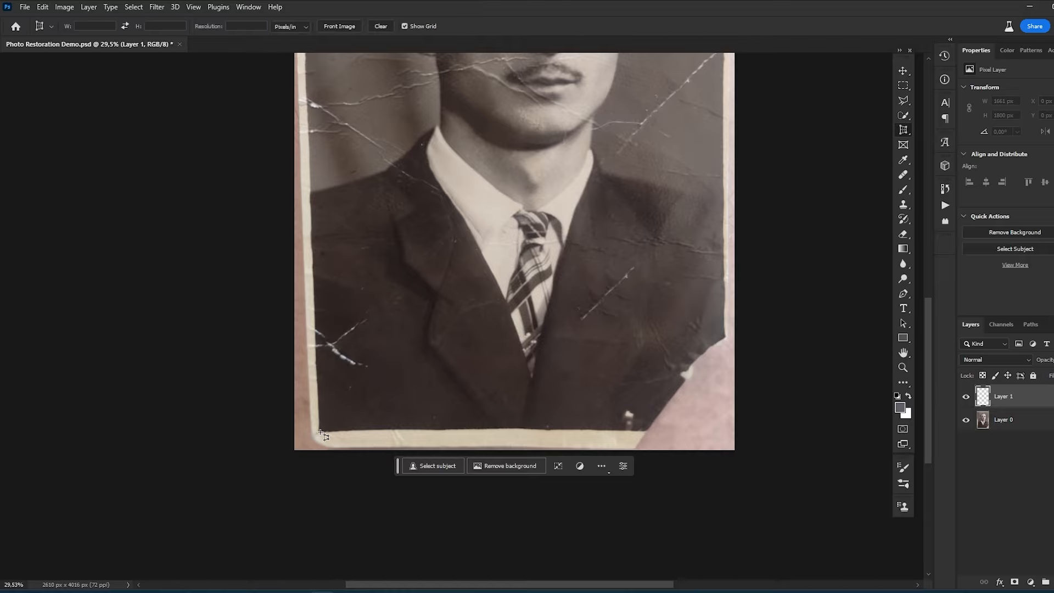
{"action": "key", "text": "shift+c"}
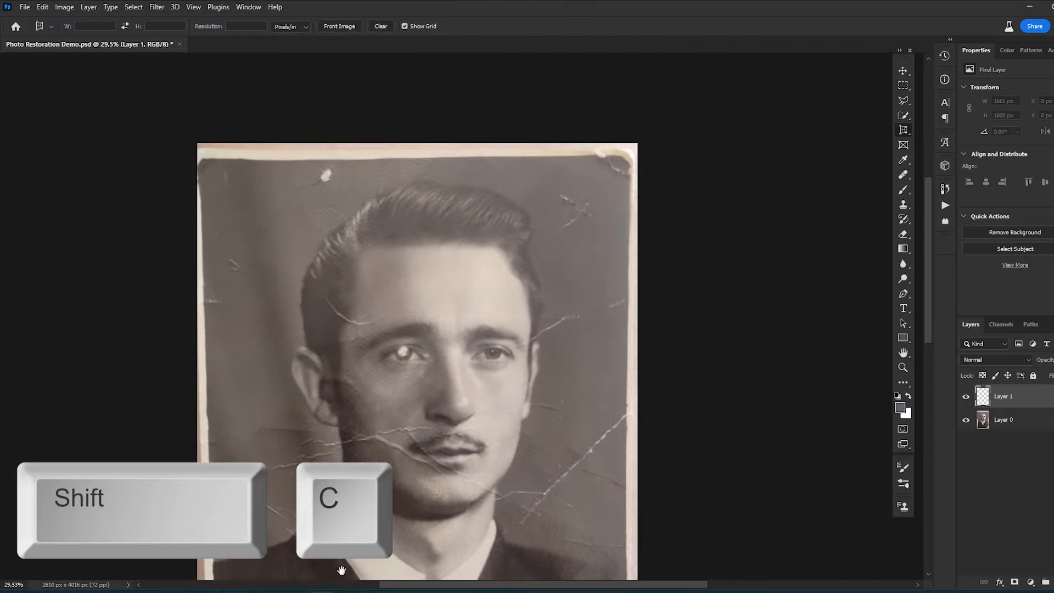
{"action": "key", "text": "shift+c"}
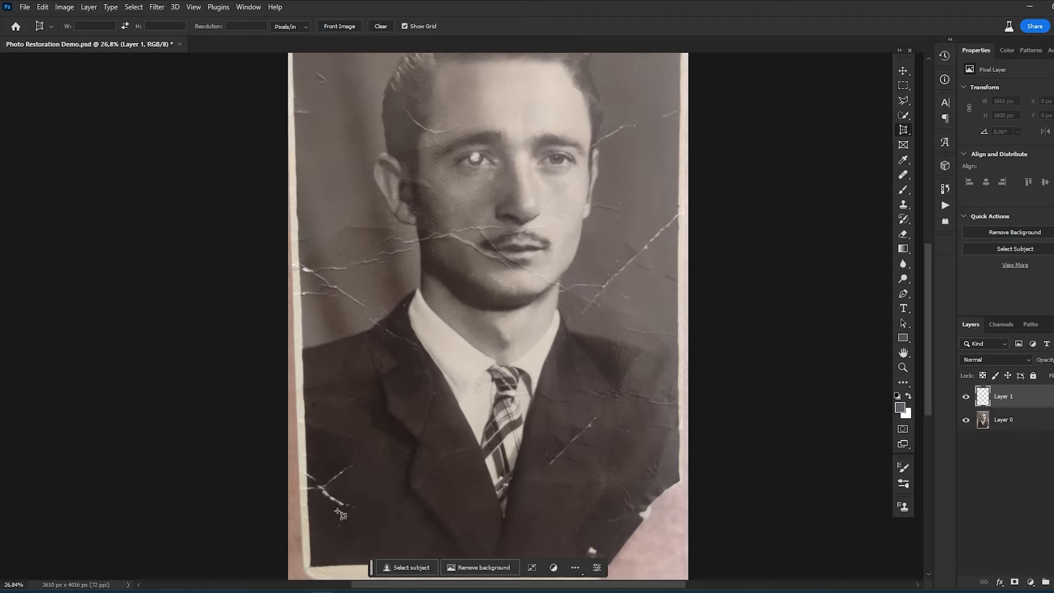
Step: Place perspective crop corners on the tilted print, undoing two misplaced corner adjustments
{"action": "scroll", "scroll_direction": "down", "scroll_amount": 3}
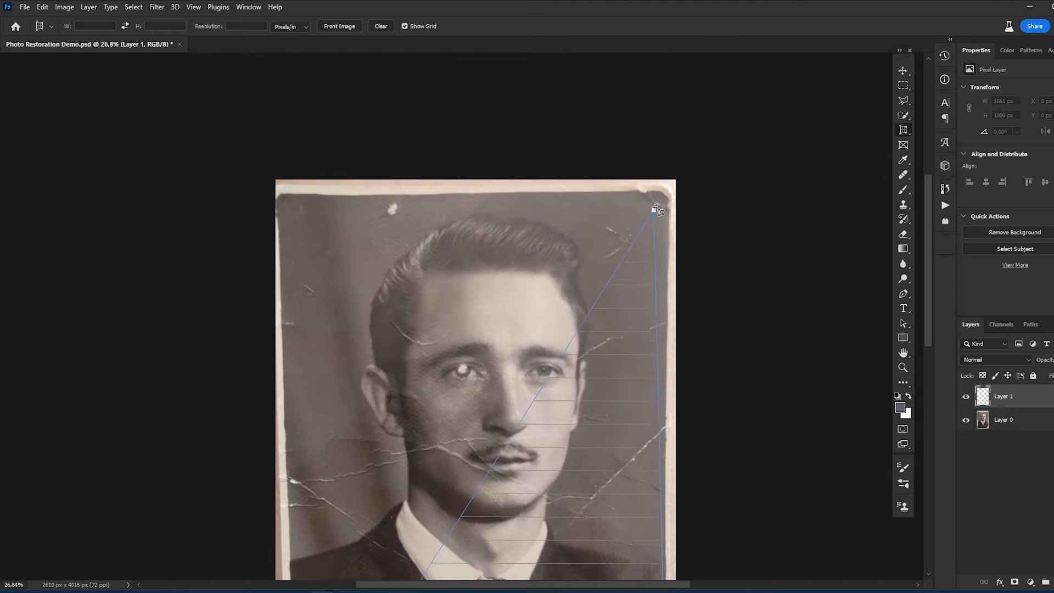
{"action": "key", "text": "ctrl+z"}
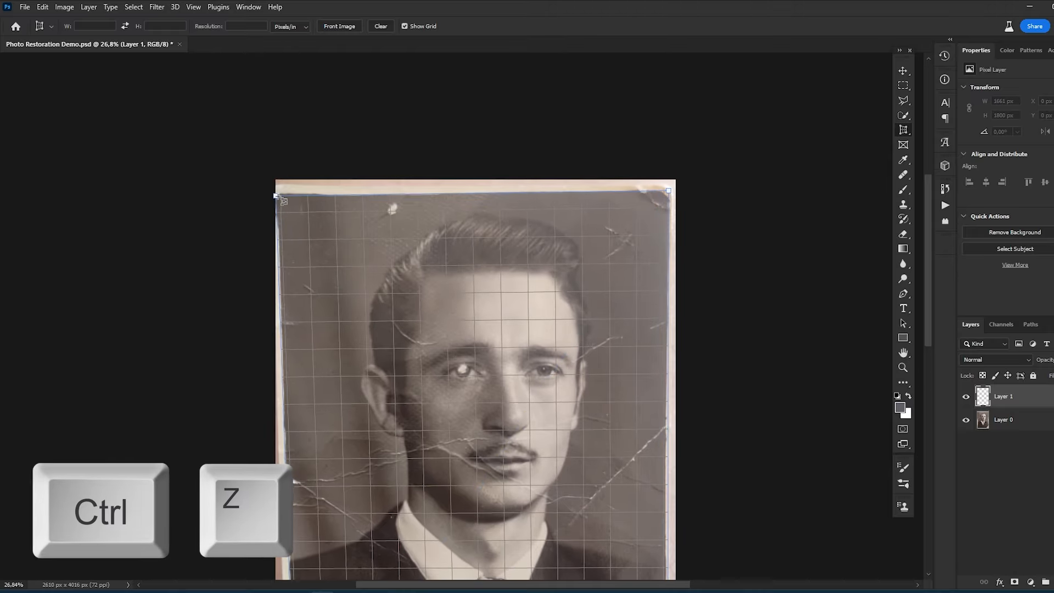
{"action": "key", "text": "ctrl+z"}
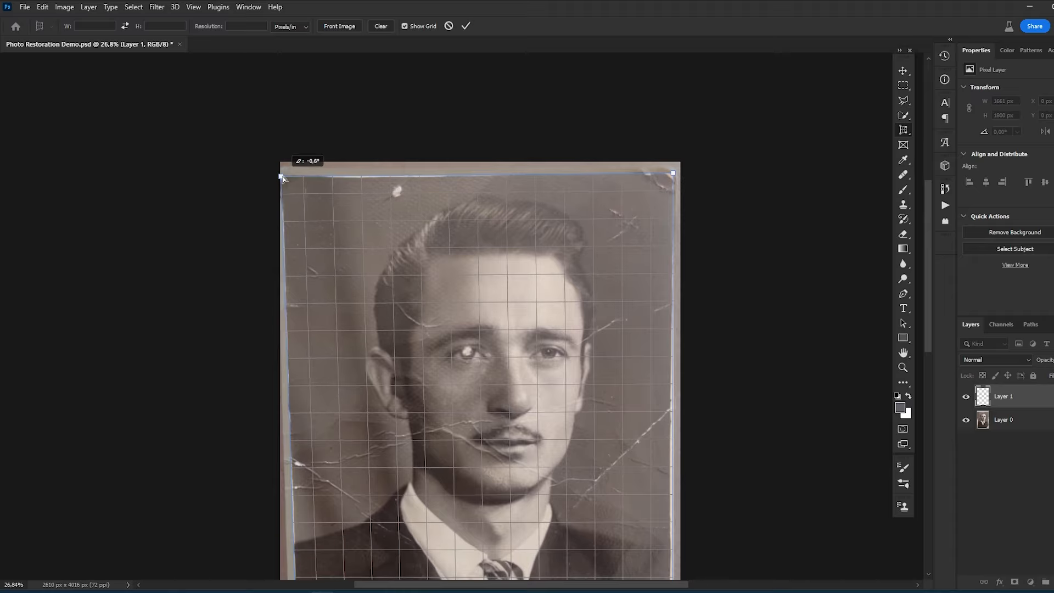
{"action": "scroll", "scroll_direction": "down", "scroll_amount": 3}
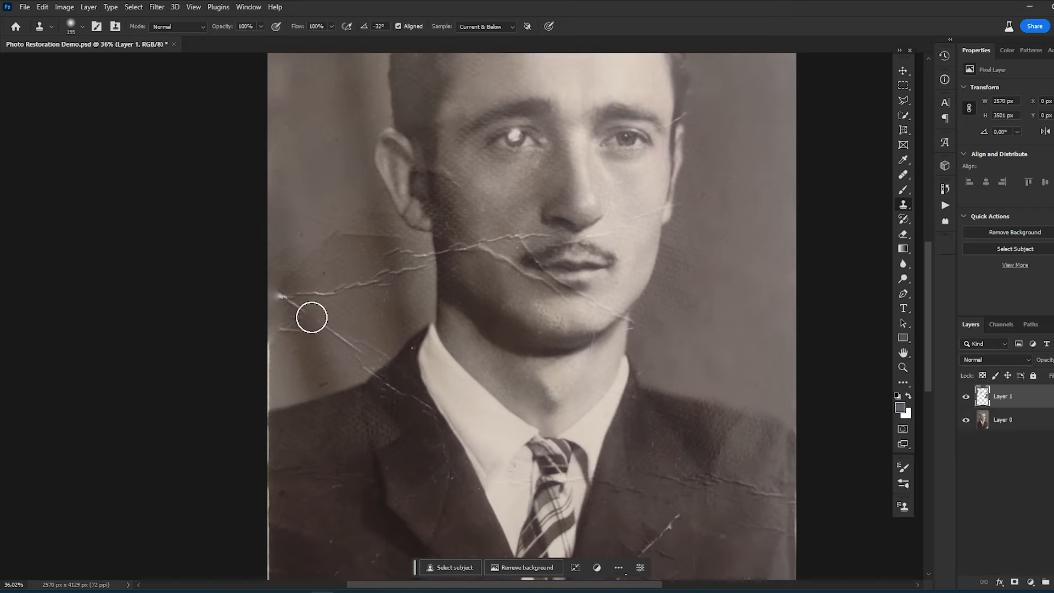
Step: Zoom the view while cloning away the white cracks on the separate retouching layer
{"action": "scroll", "scroll_direction": "down", "scroll_amount": 3}
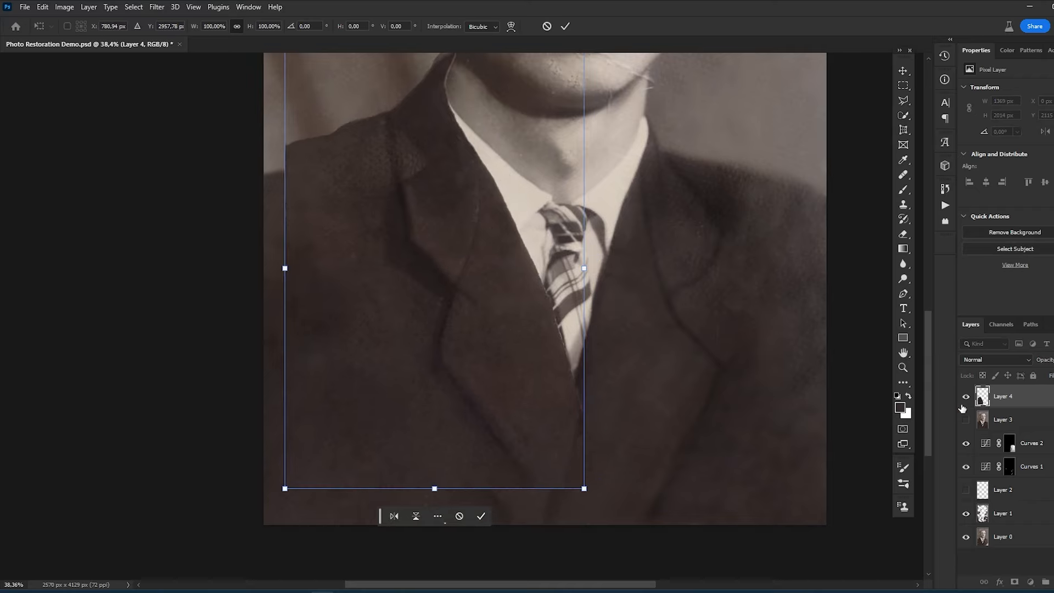
Step: Convert the Layer 4 jacket patch to a smart object and flip it horizontally
{"action": "right_click", "coordinate": [1001, 397]}
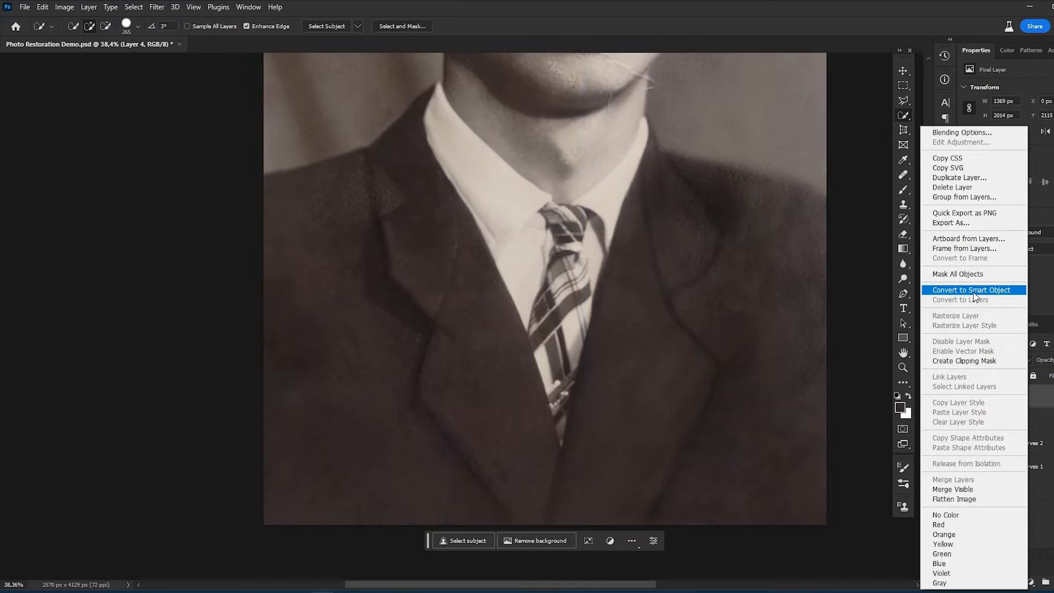
{"action": "left_click", "coordinate": [973, 289]}
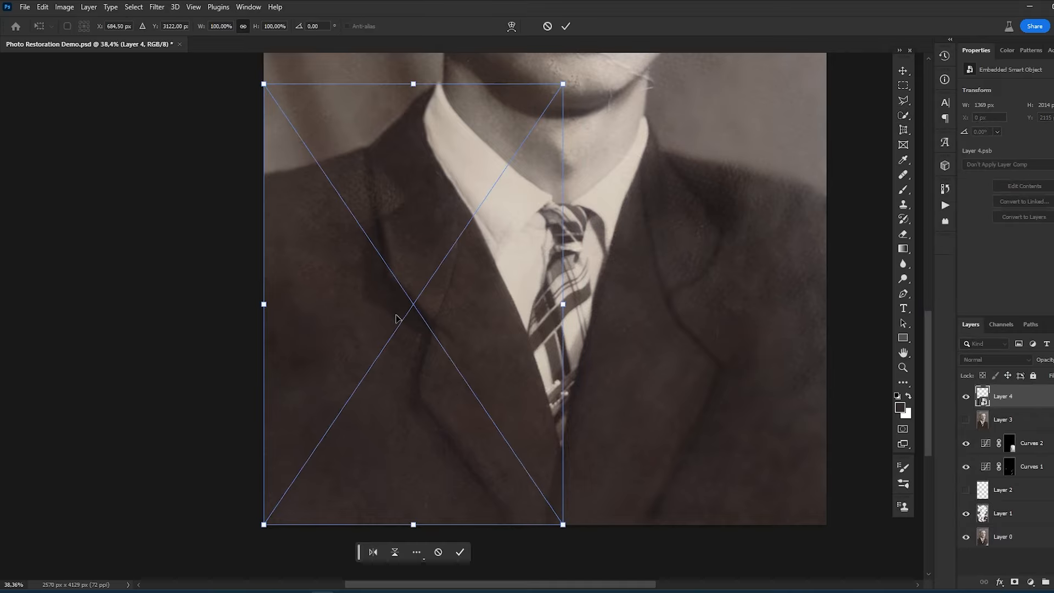
{"action": "right_click", "coordinate": [410, 317]}
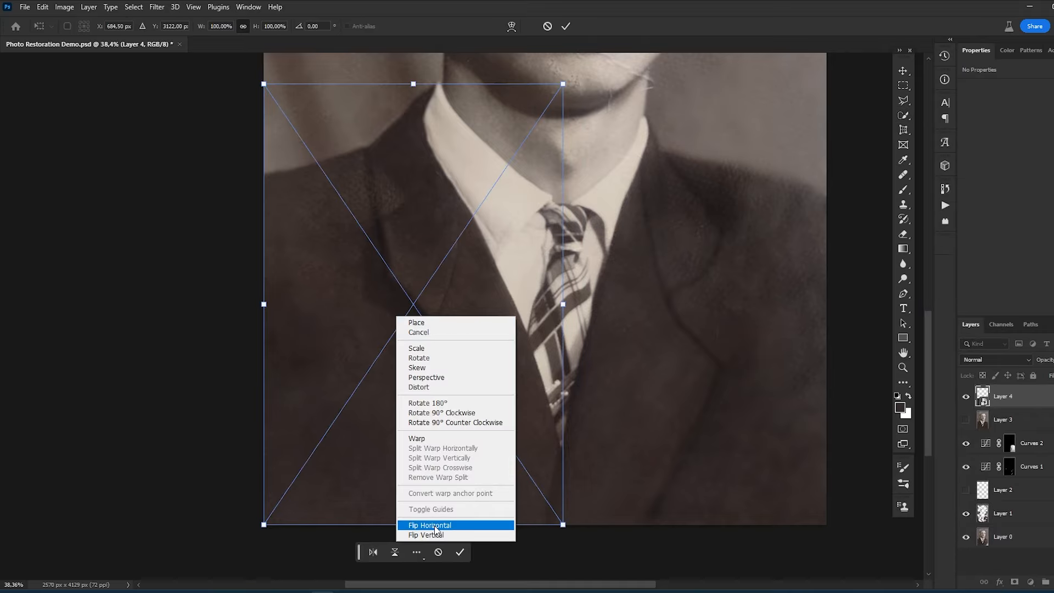
{"action": "left_click", "coordinate": [429, 525]}
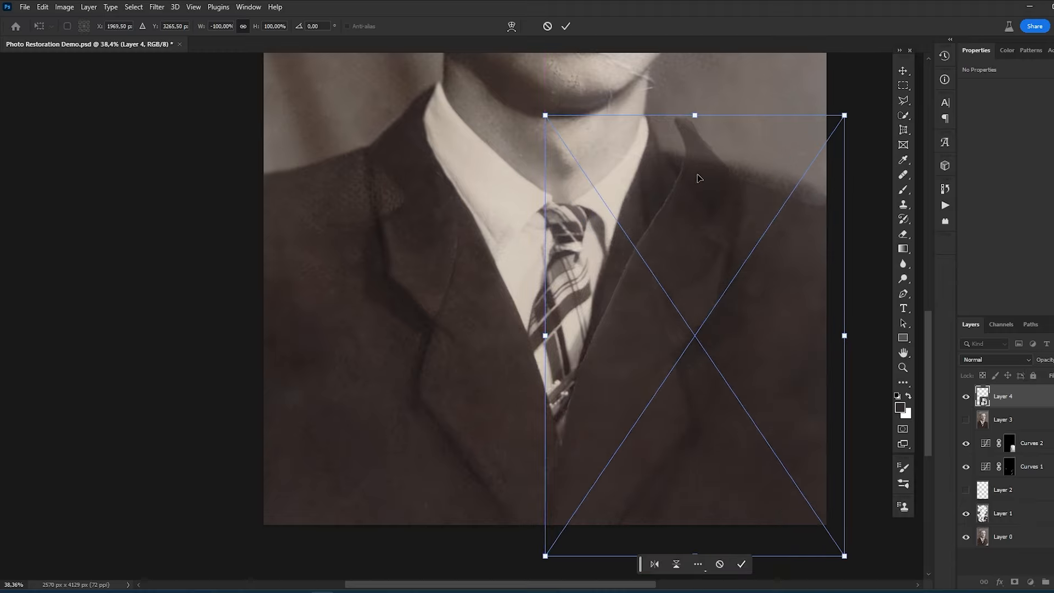
Step: Warp the mirrored patch so it follows the right lapel and collar line
{"action": "right_click", "coordinate": [699, 177]}
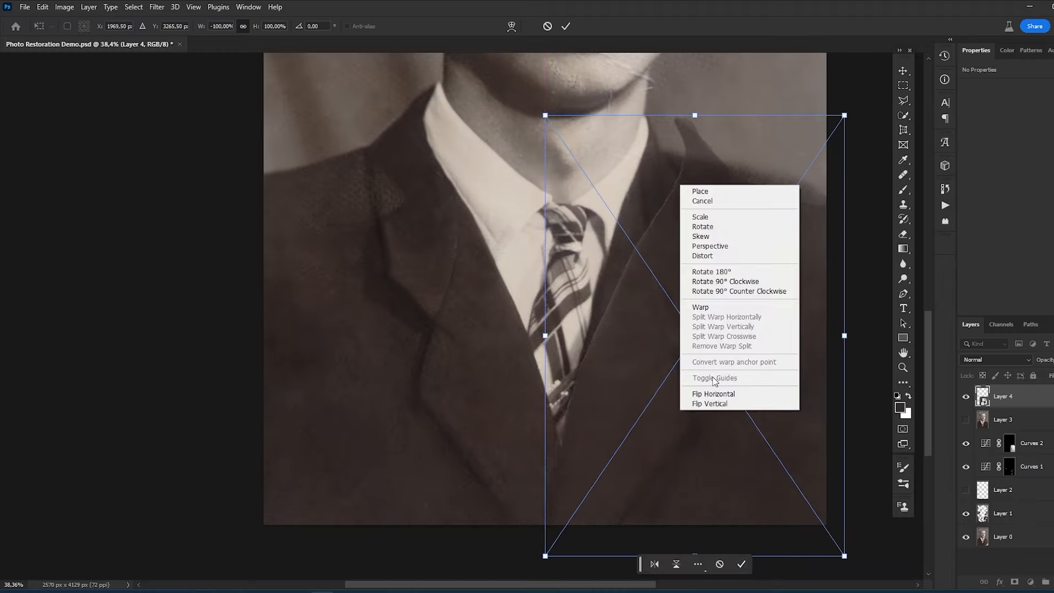
{"action": "left_click", "coordinate": [701, 308]}
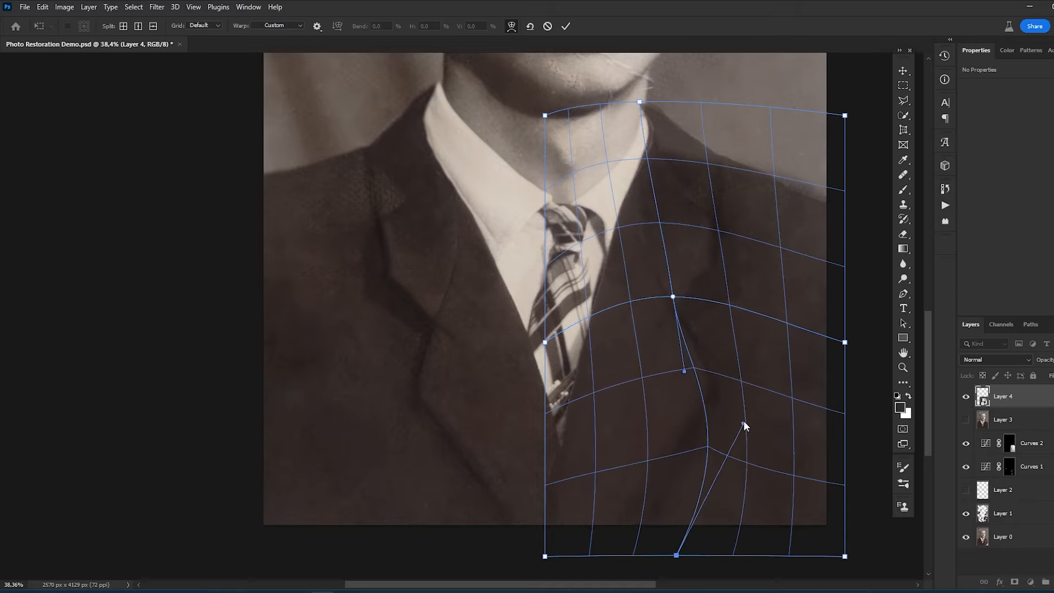
{"action": "key", "text": "ctrl+t"}
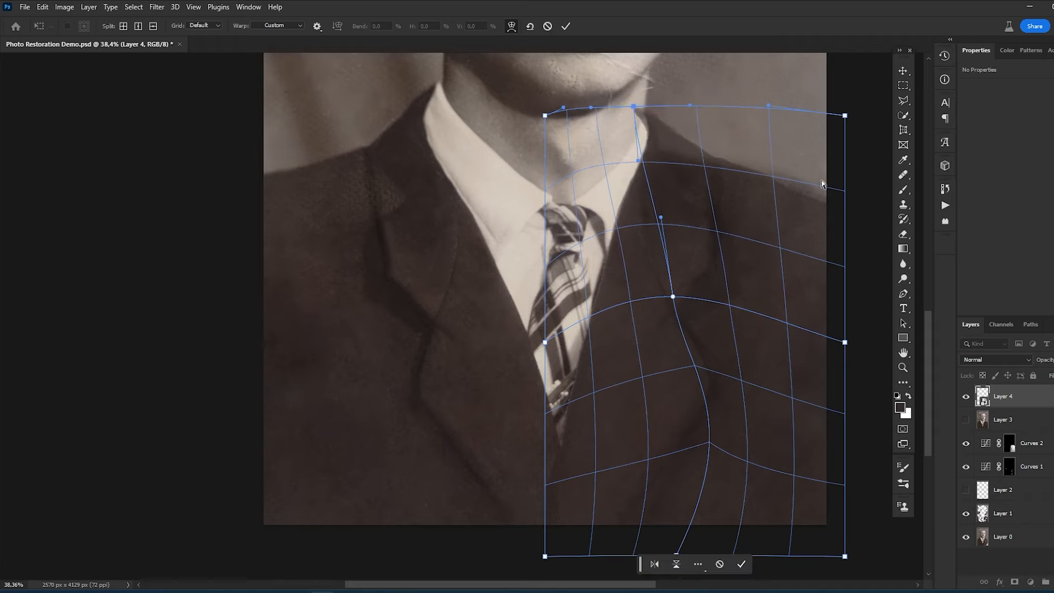
{"action": "left_click", "coordinate": [740, 565]}
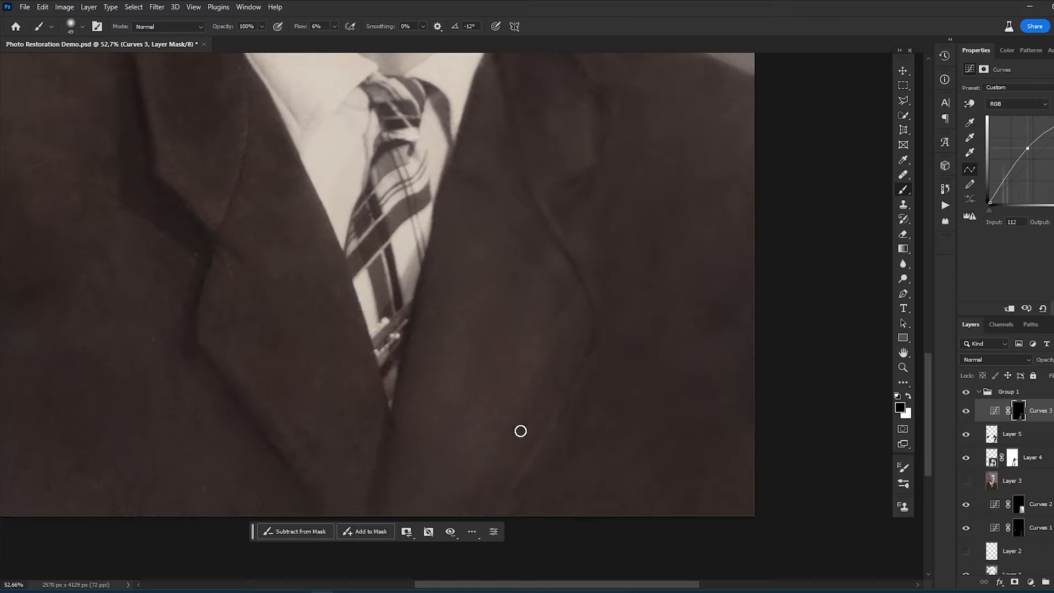
{"action": "mouse_move", "coordinate": [552, 219]}
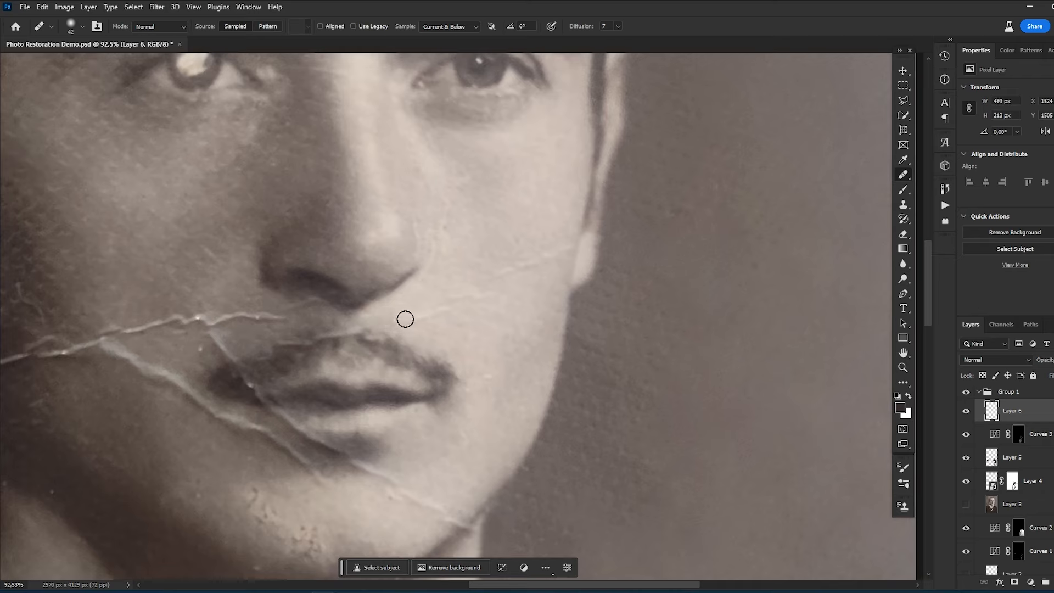
{"action": "mouse_move", "coordinate": [448, 311]}
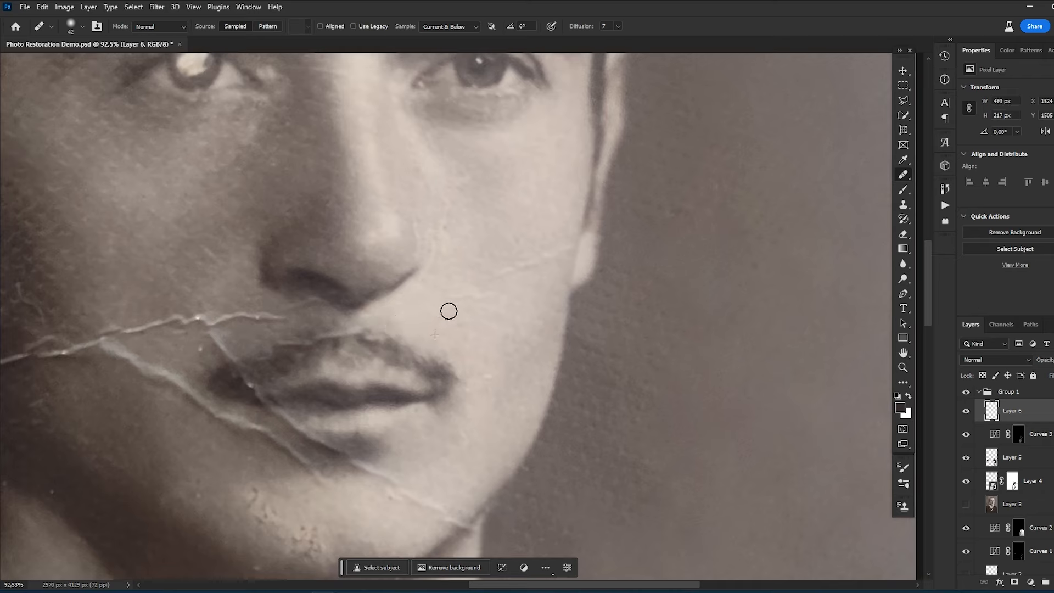
{"action": "mouse_move", "coordinate": [533, 264]}
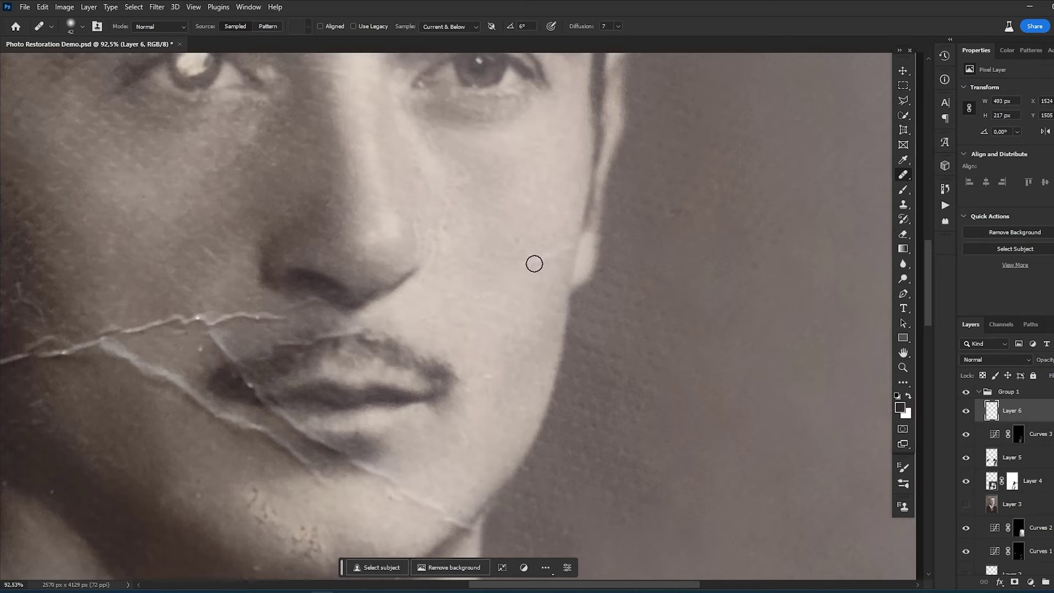
{"action": "mouse_move", "coordinate": [449, 235]}
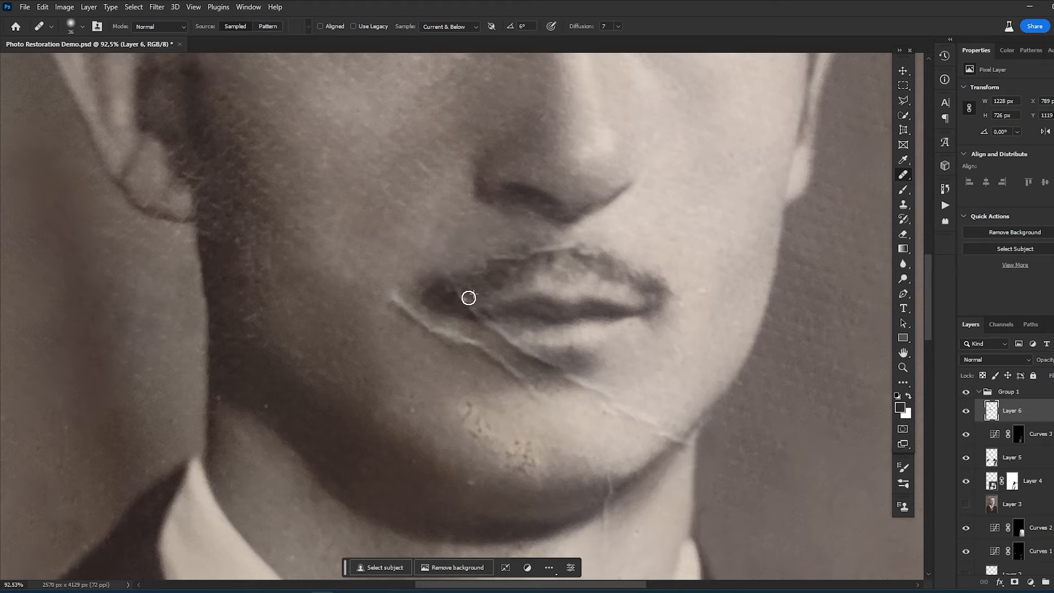
{"action": "mouse_move", "coordinate": [483, 268]}
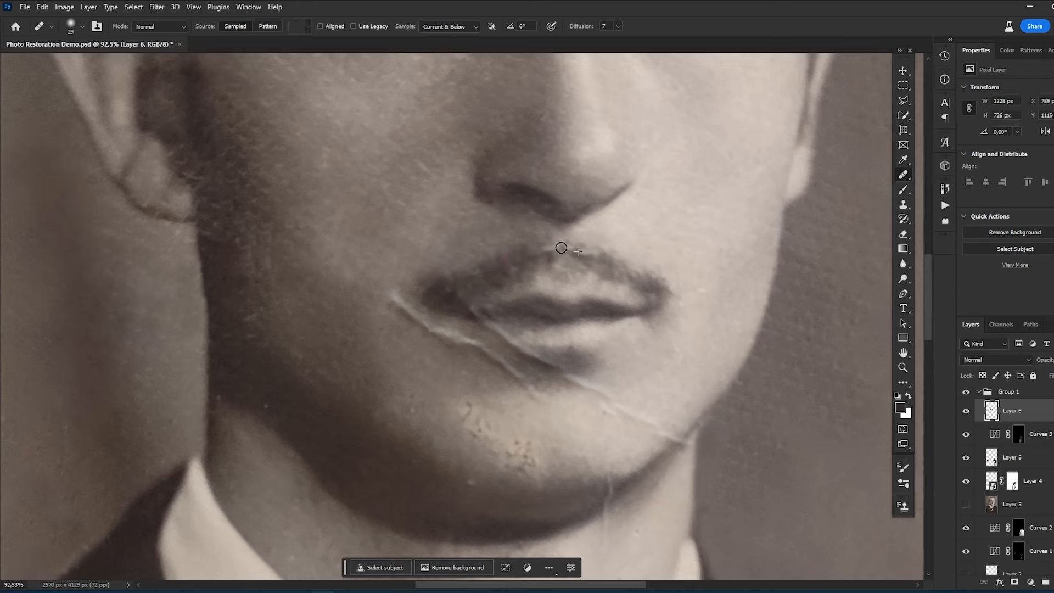
{"action": "mouse_move", "coordinate": [589, 261]}
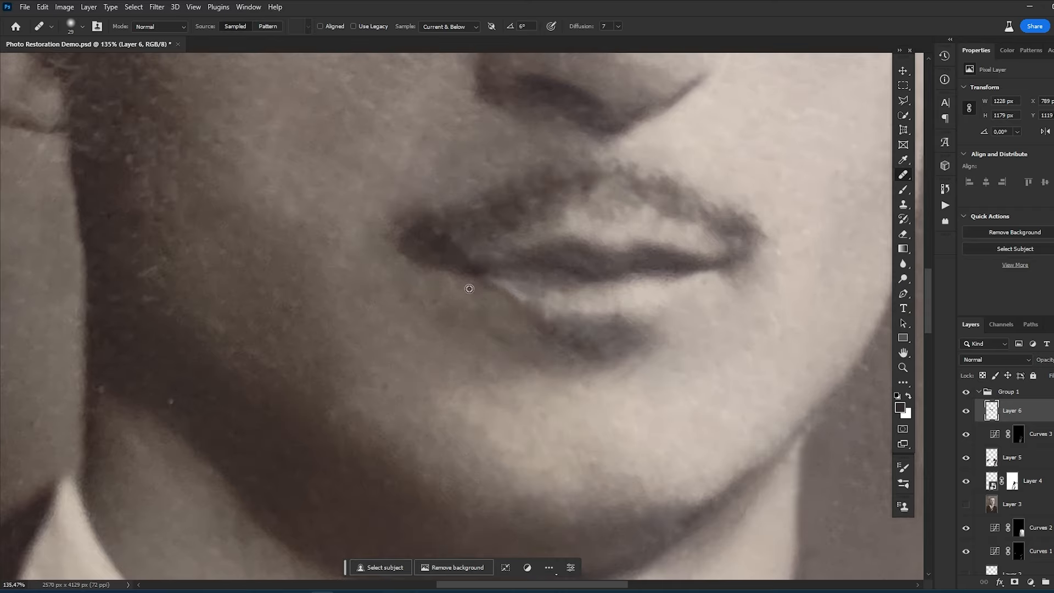
Step: Heal a blemish at the corner of the lips with the Healing Brush on Layer 6
{"action": "left_click", "coordinate": [469, 272]}
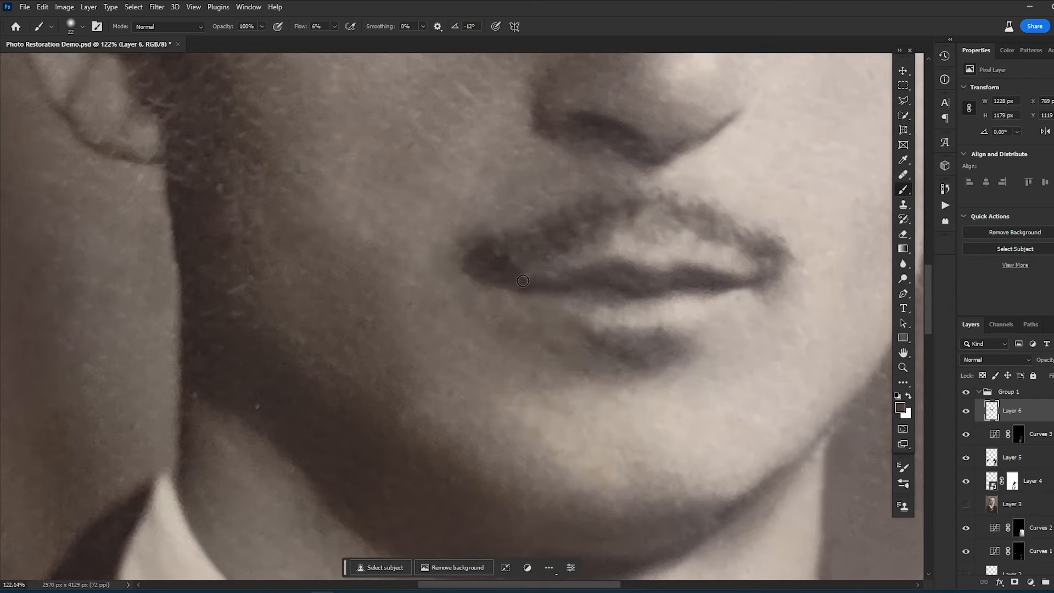
Step: Add a new empty retouching layer in Group 1 above the mouth cleanup
{"action": "left_click", "coordinate": [1002, 49]}
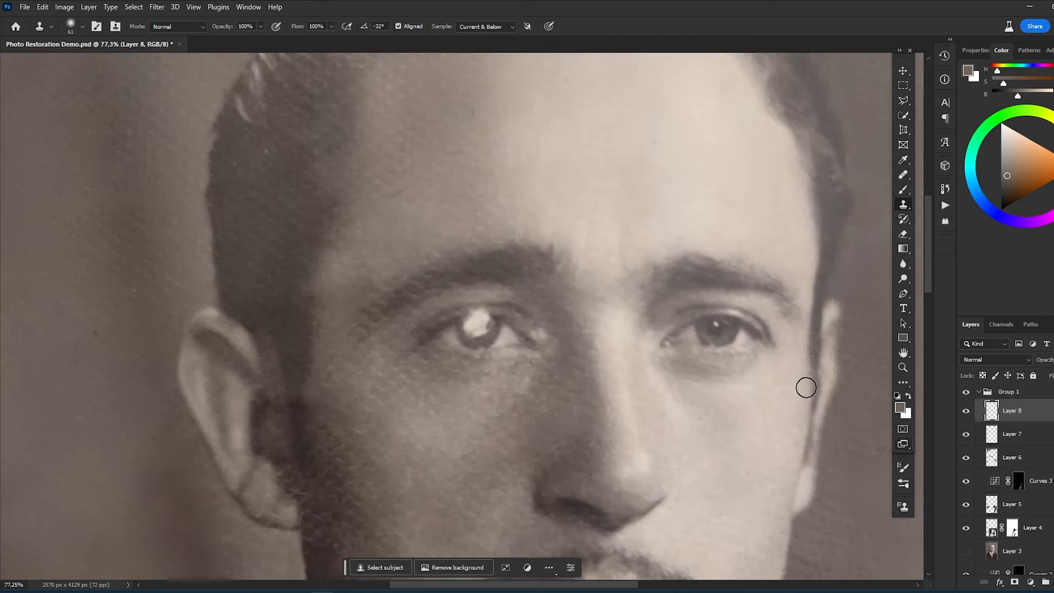
Step: On Layer 7, heal away the bright white spot in the left eye and fit the view to screen
{"action": "left_click", "coordinate": [1012, 411]}
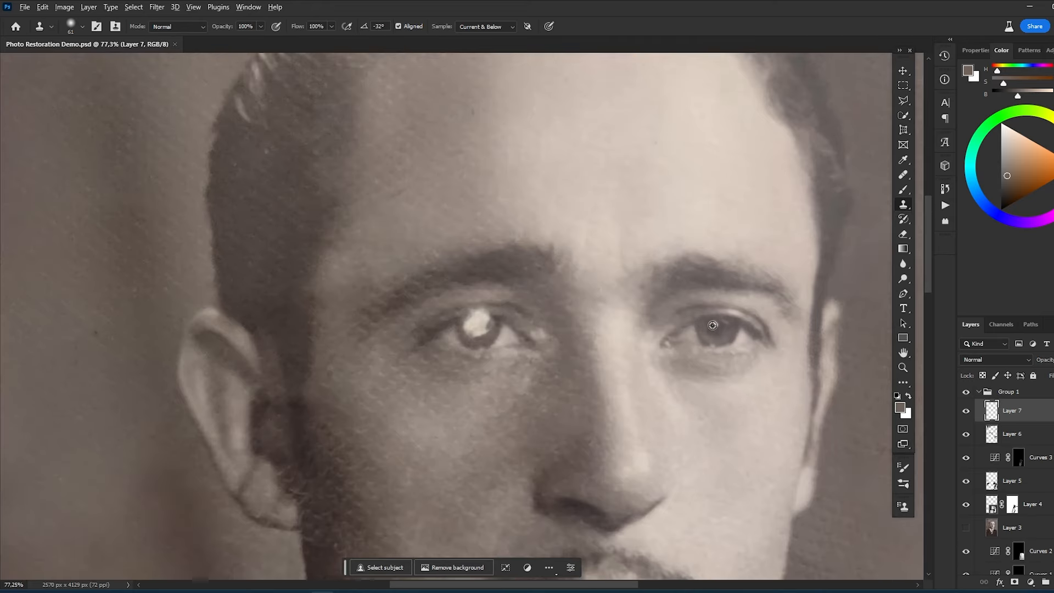
{"action": "left_click", "coordinate": [481, 330]}
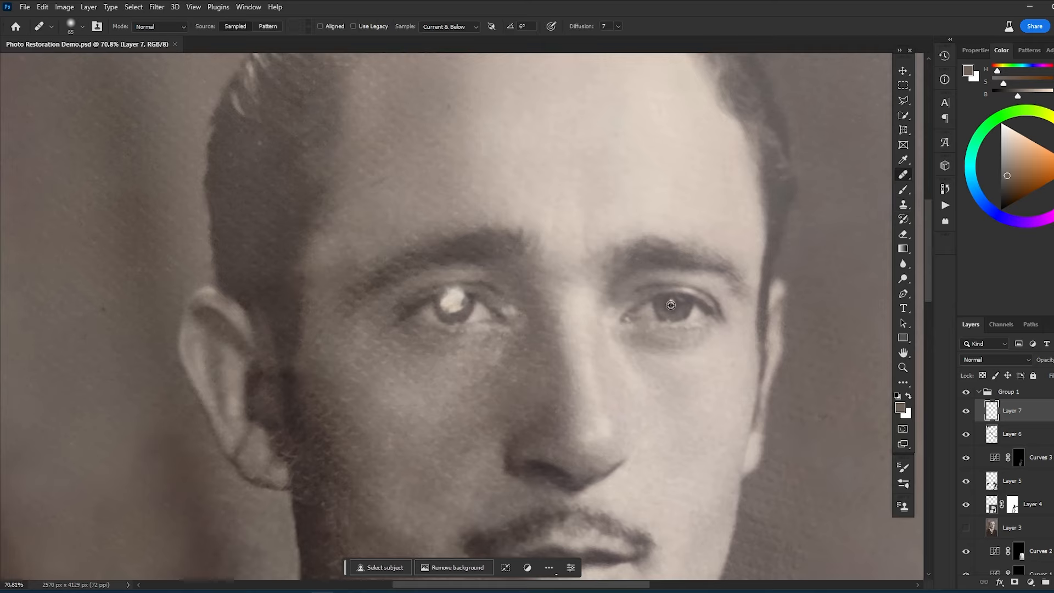
{"action": "left_click", "coordinate": [456, 297]}
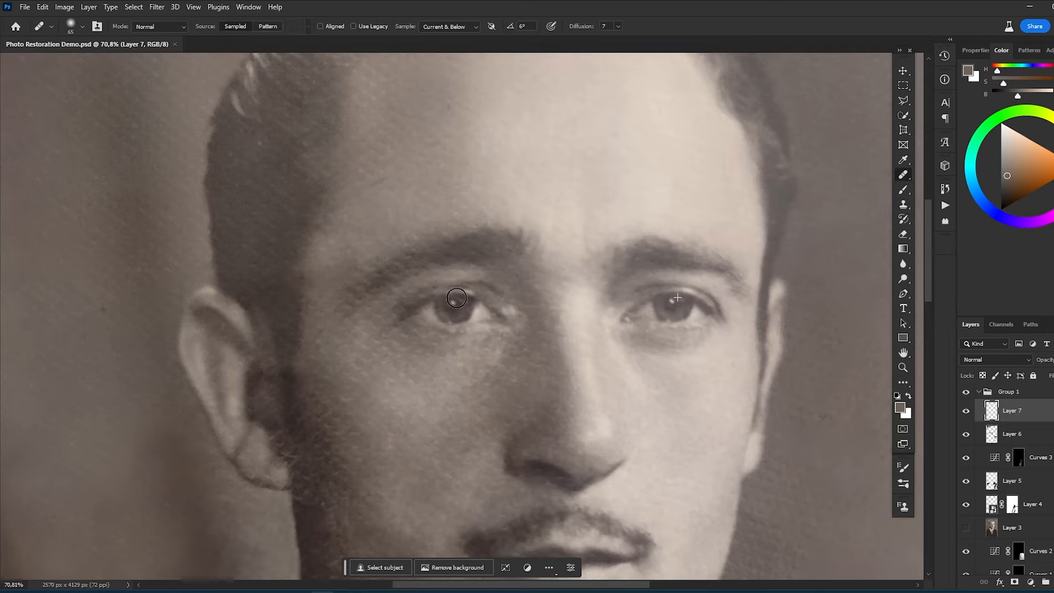
{"action": "key", "text": "ctrl+0"}
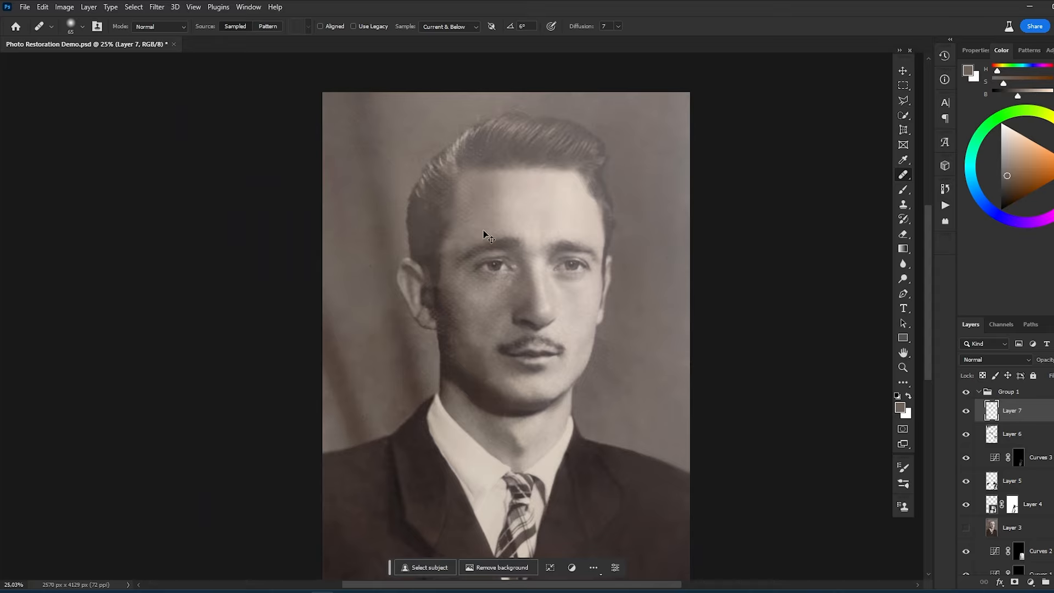
Step: Zoom into the eyes and hide Layer 7 to reveal the original white blotch underneath
{"action": "scroll", "scroll_direction": "up", "scroll_amount": 3}
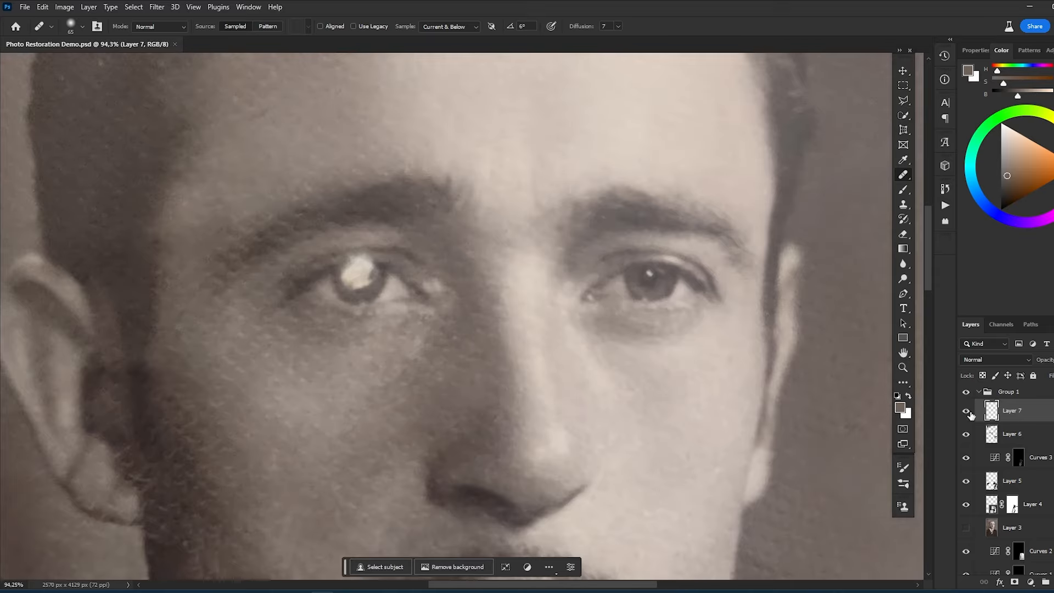
{"action": "left_click", "coordinate": [966, 410]}
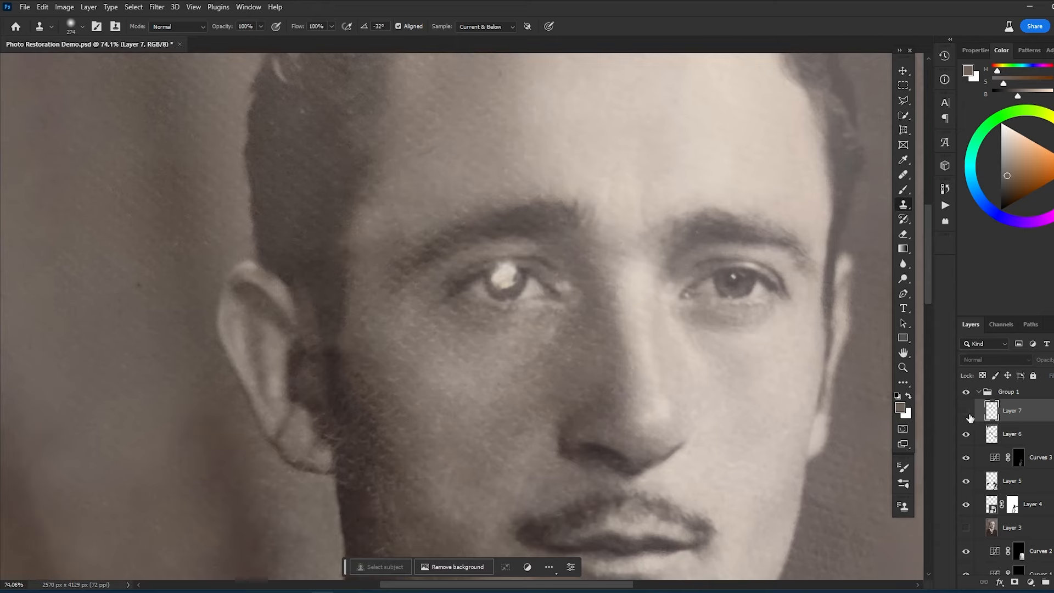
Step: Flip the Layer 7 eye patch horizontally over the highlight and toggle its visibility to compare
{"action": "right_click", "coordinate": [504, 282]}
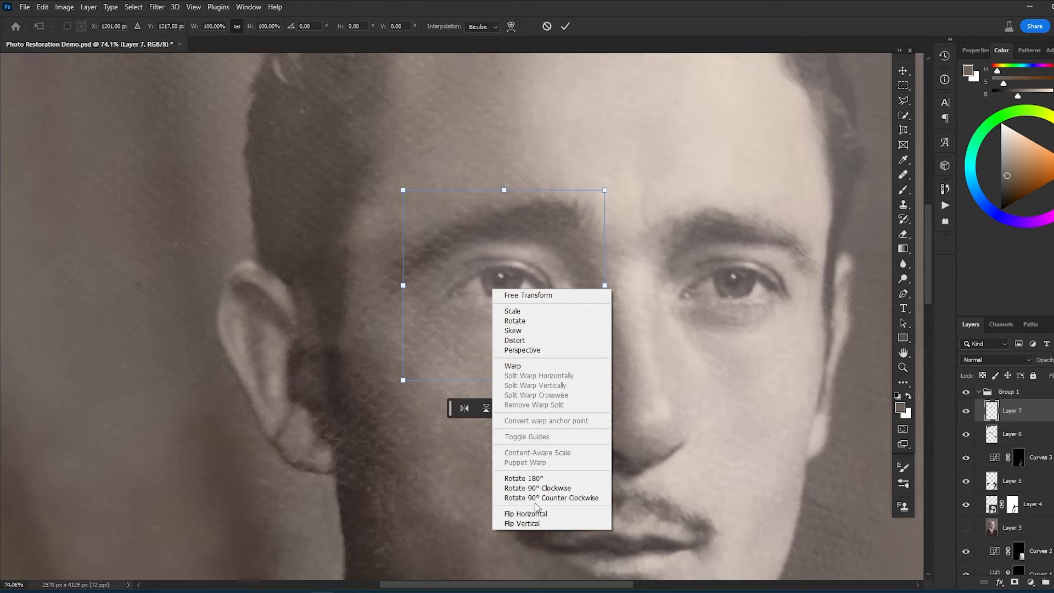
{"action": "left_click", "coordinate": [525, 513]}
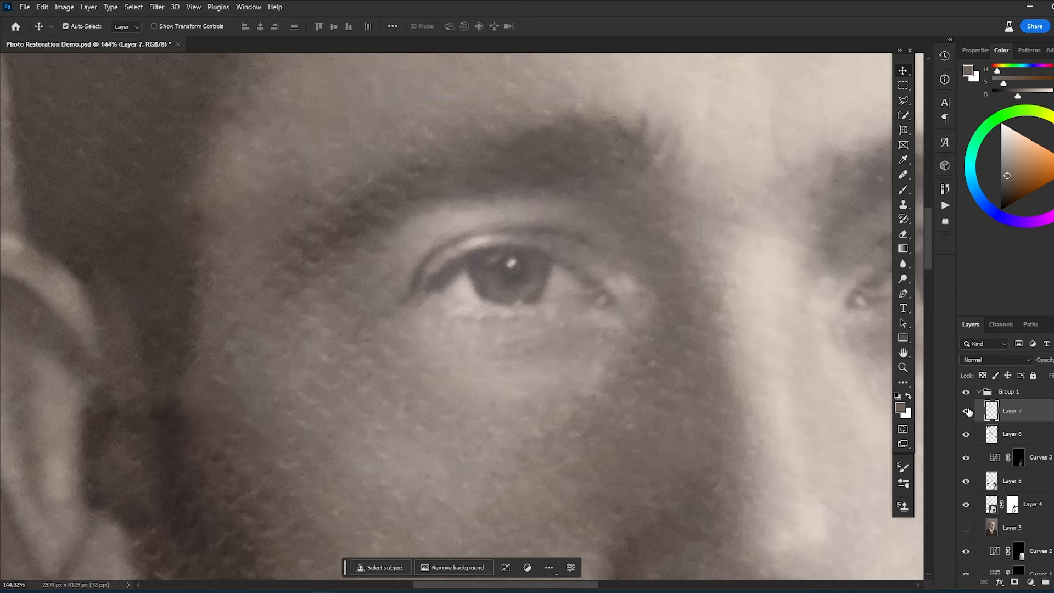
{"action": "left_click", "coordinate": [966, 410]}
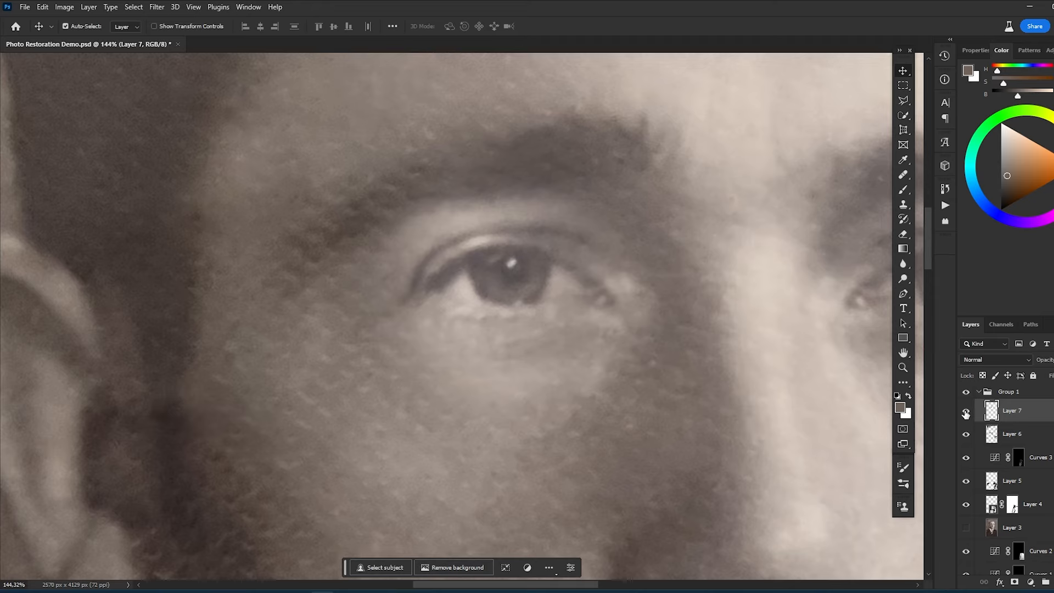
{"action": "left_click", "coordinate": [964, 410]}
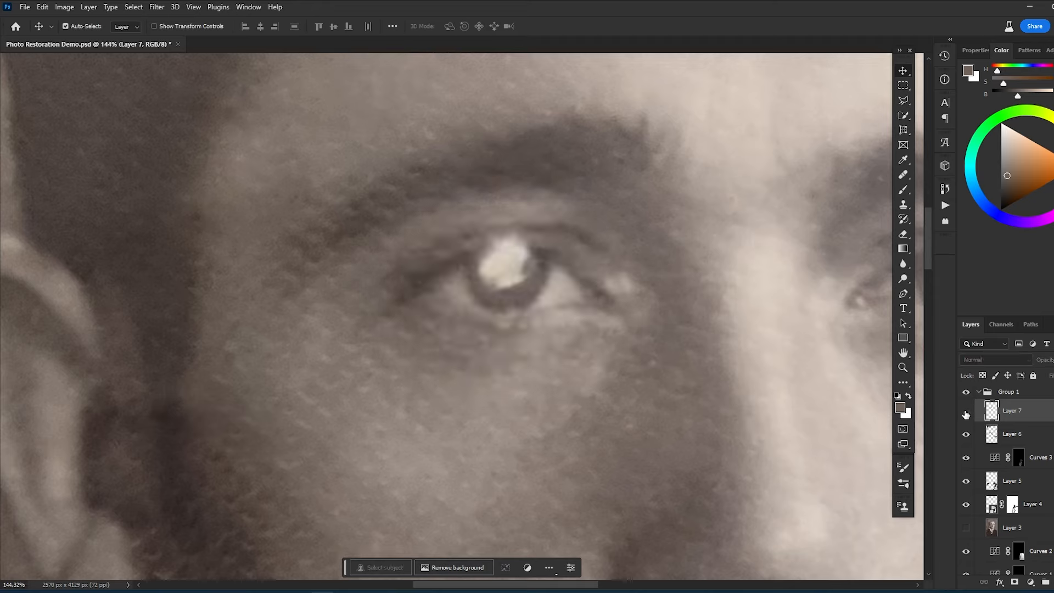
{"action": "left_click", "coordinate": [966, 410]}
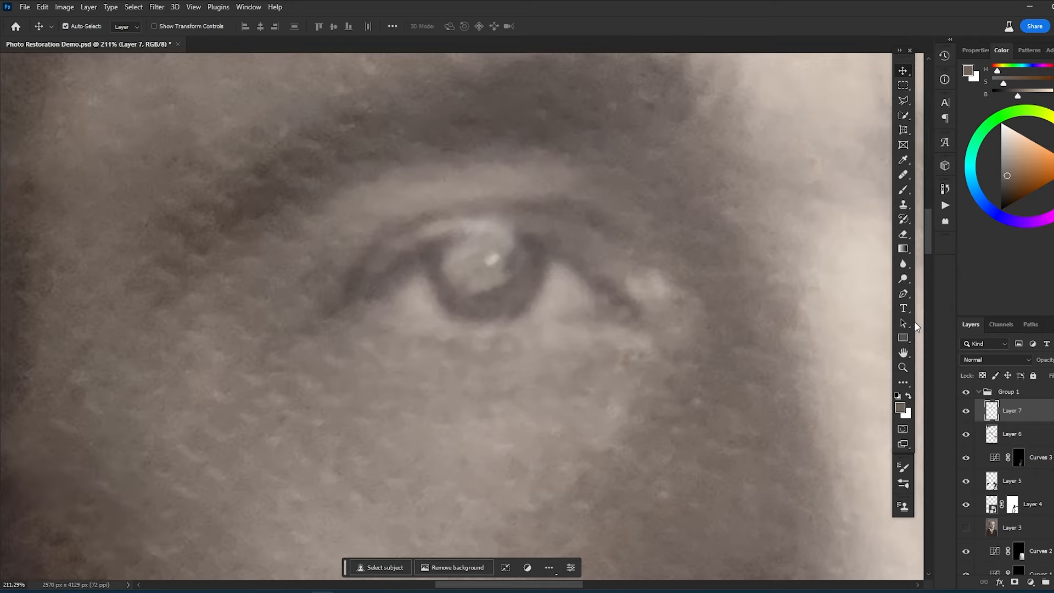
Step: Begin softening the eye patch's hard edges with a mask on Layer 7
{"action": "key", "text": "ctrl+t"}
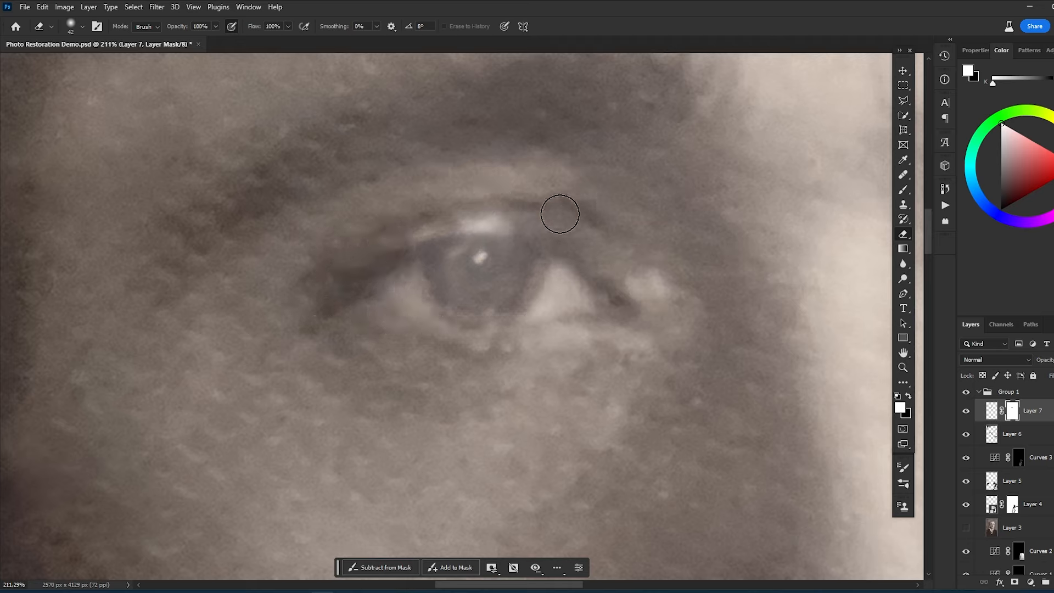
Step: Select the Move tool and target Layer 7's mask to keep refining the blend around the eye
{"action": "key", "text": "v"}
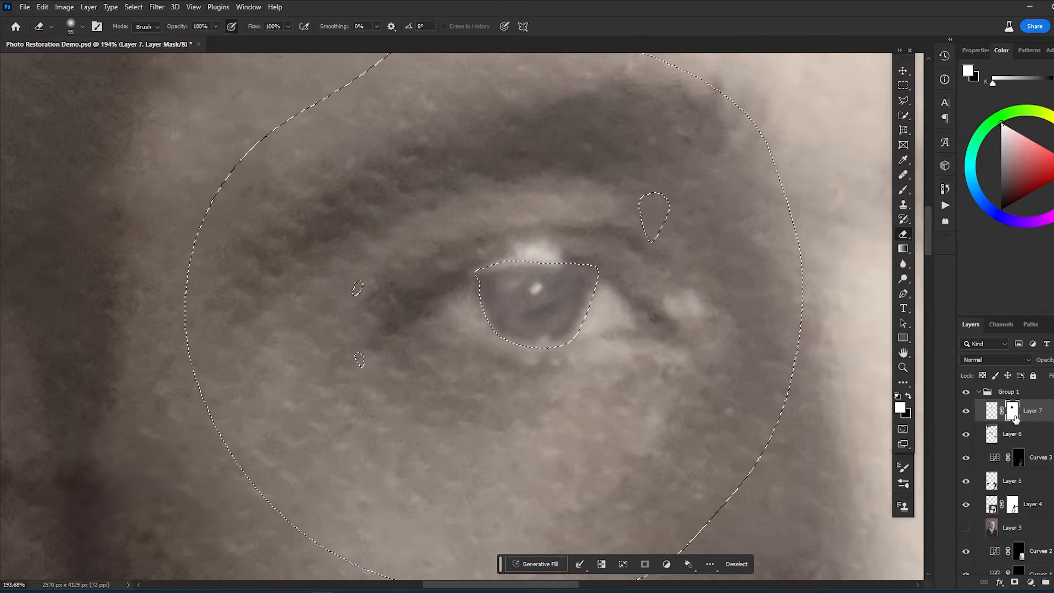
{"action": "left_click", "coordinate": [1011, 410]}
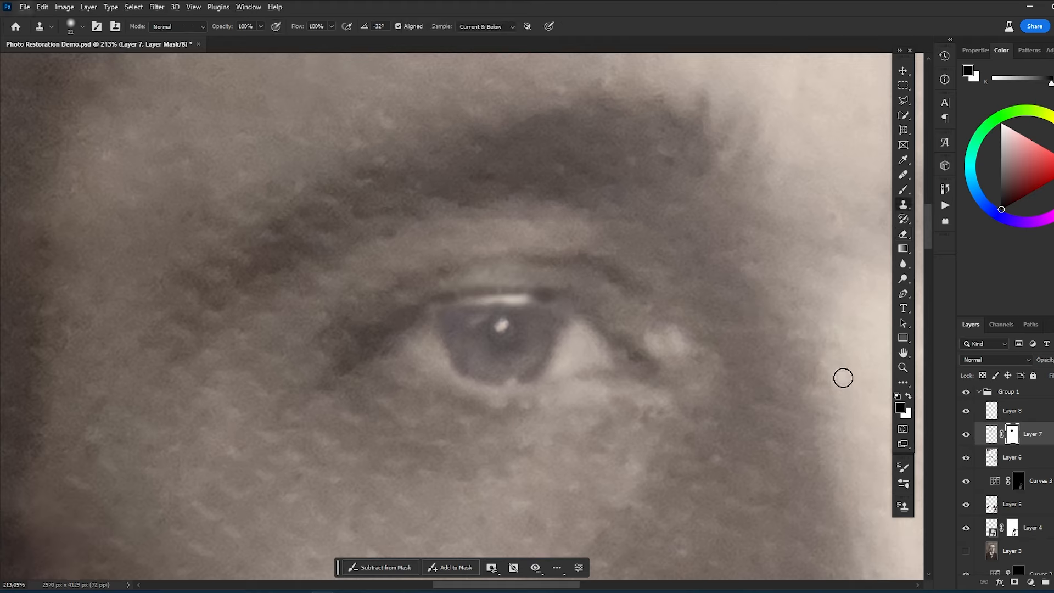
Step: Clone away the bright streak on the upper eyelid on Layer 8, toggling Layers 7 and 8 to compare
{"action": "right_click", "coordinate": [1013, 433]}
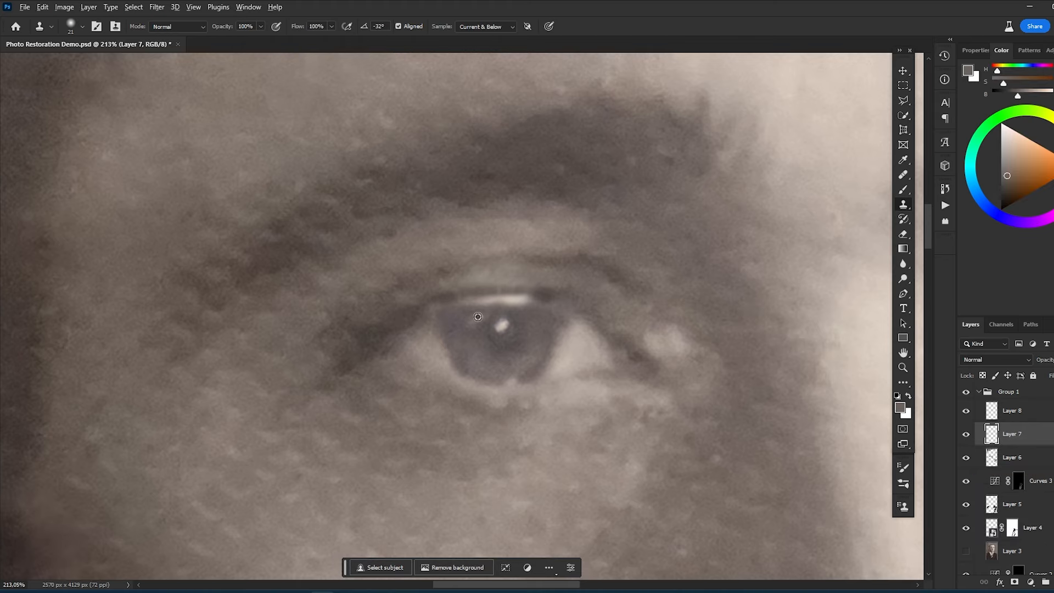
{"action": "mouse_move", "coordinate": [467, 316]}
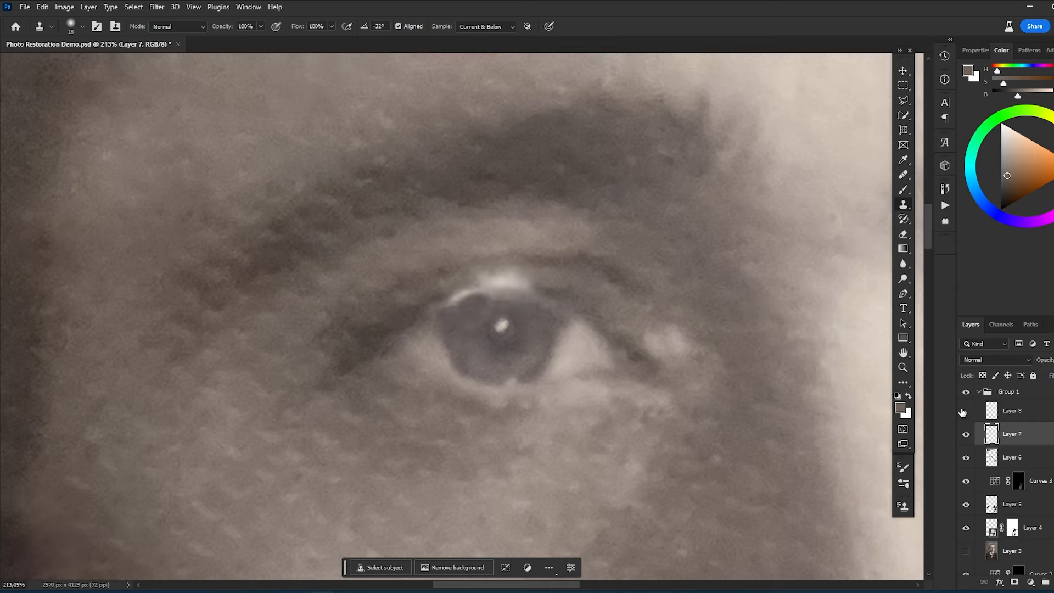
{"action": "mouse_move", "coordinate": [965, 411]}
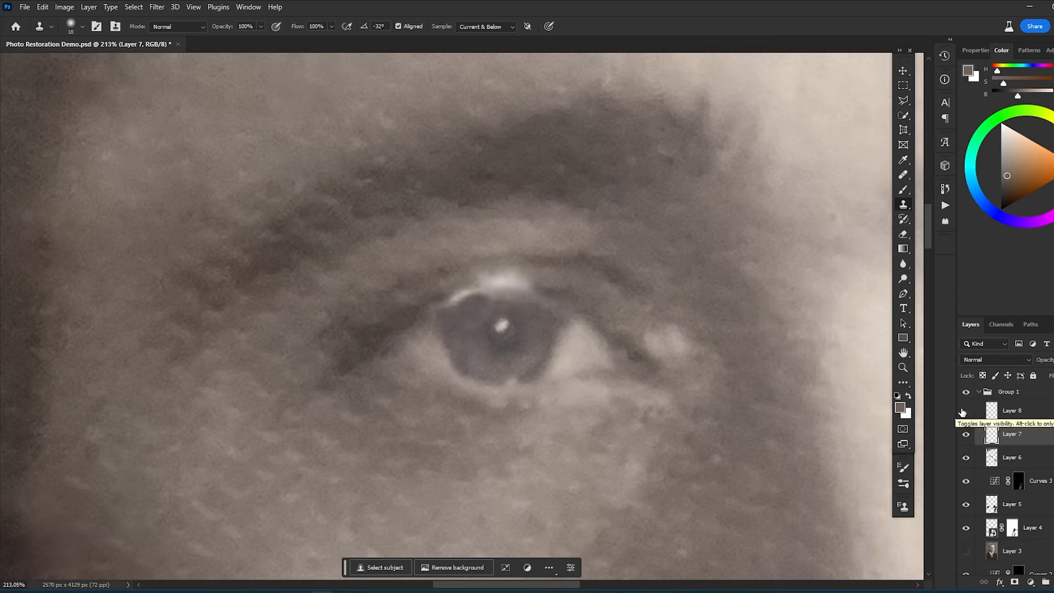
{"action": "left_click", "coordinate": [966, 410]}
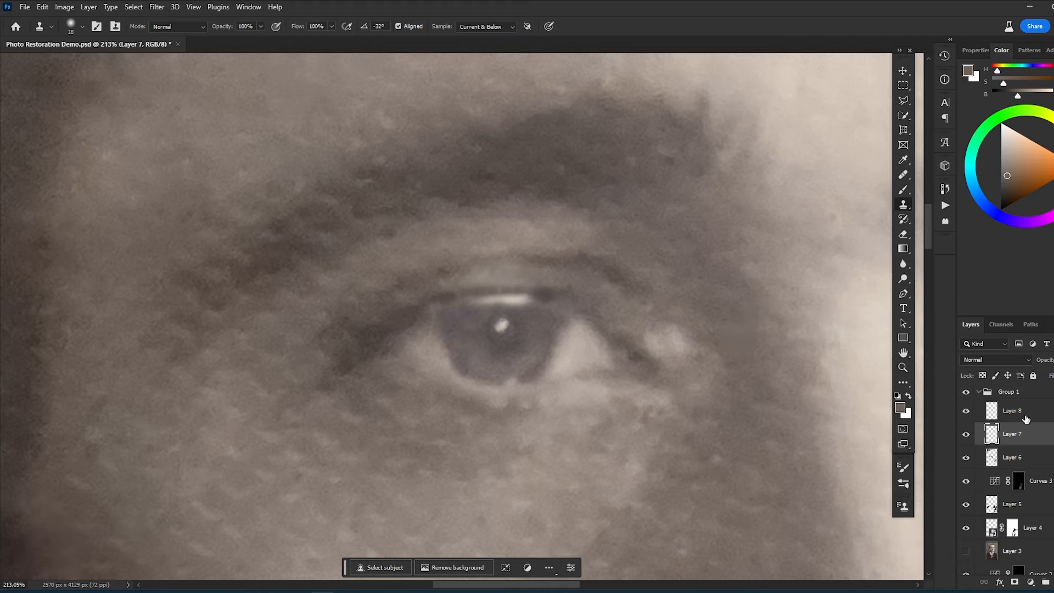
{"action": "left_click", "coordinate": [1011, 411]}
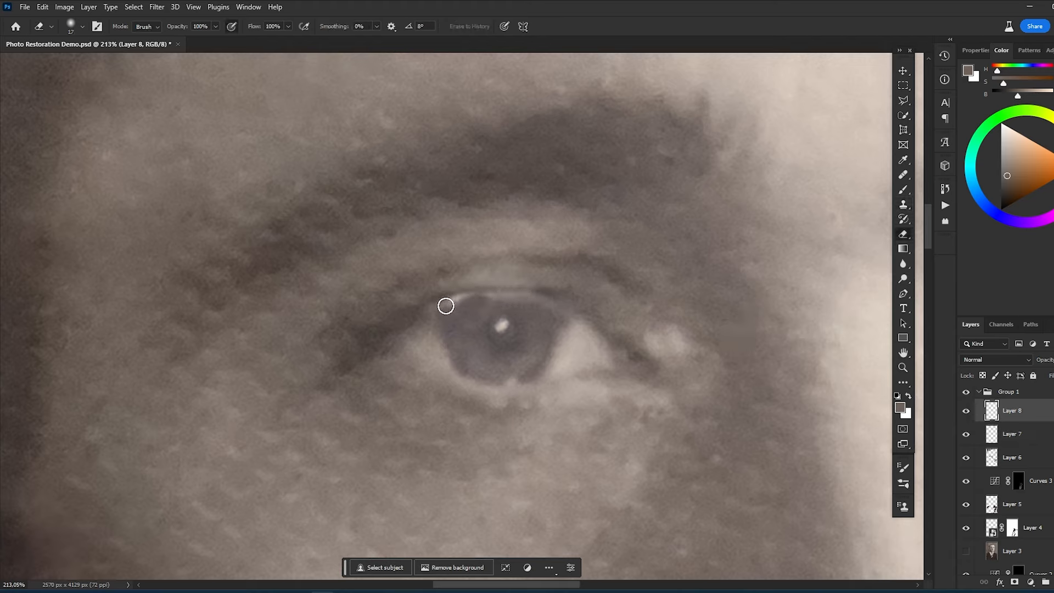
{"action": "left_click", "coordinate": [903, 206]}
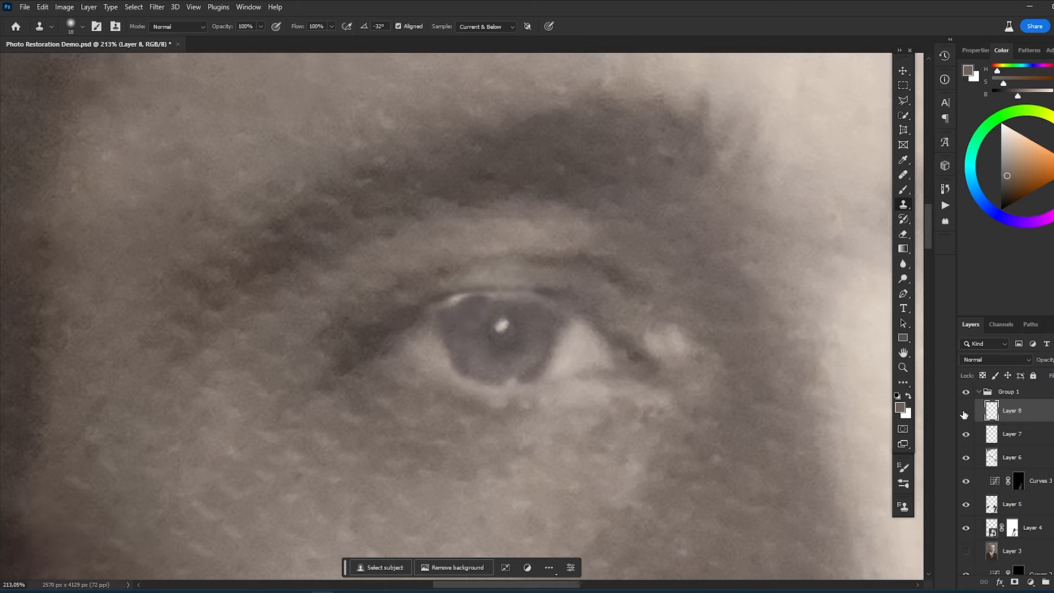
{"action": "mouse_move", "coordinate": [435, 301]}
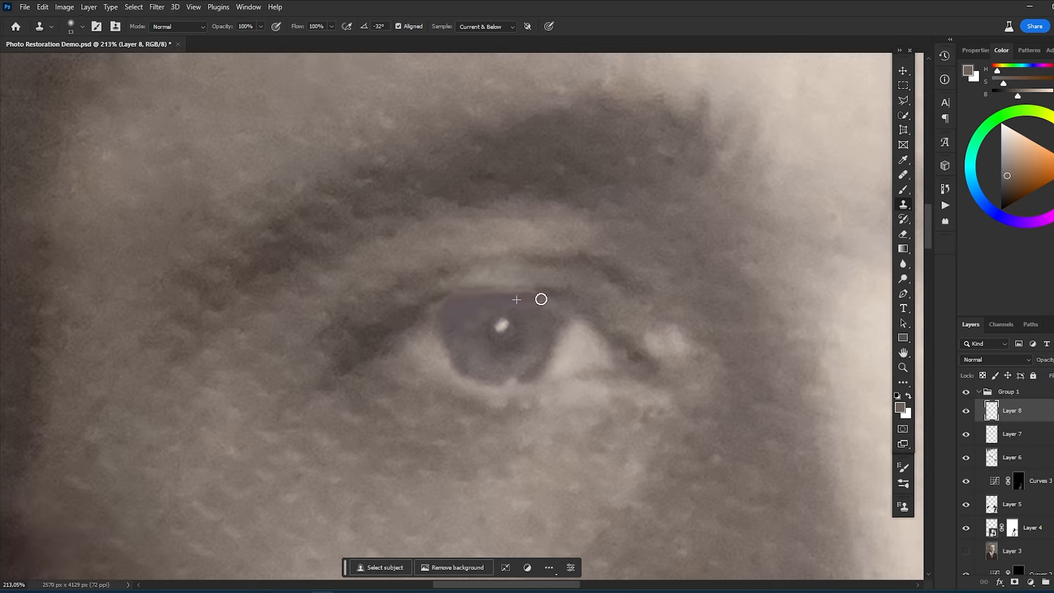
{"action": "mouse_move", "coordinate": [442, 289]}
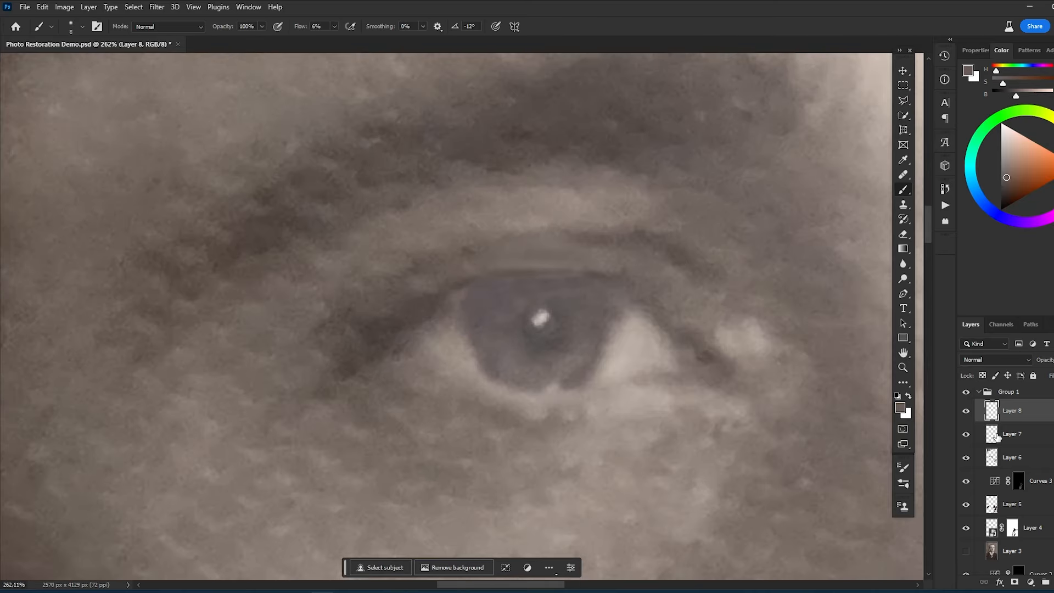
{"action": "left_click", "coordinate": [966, 434]}
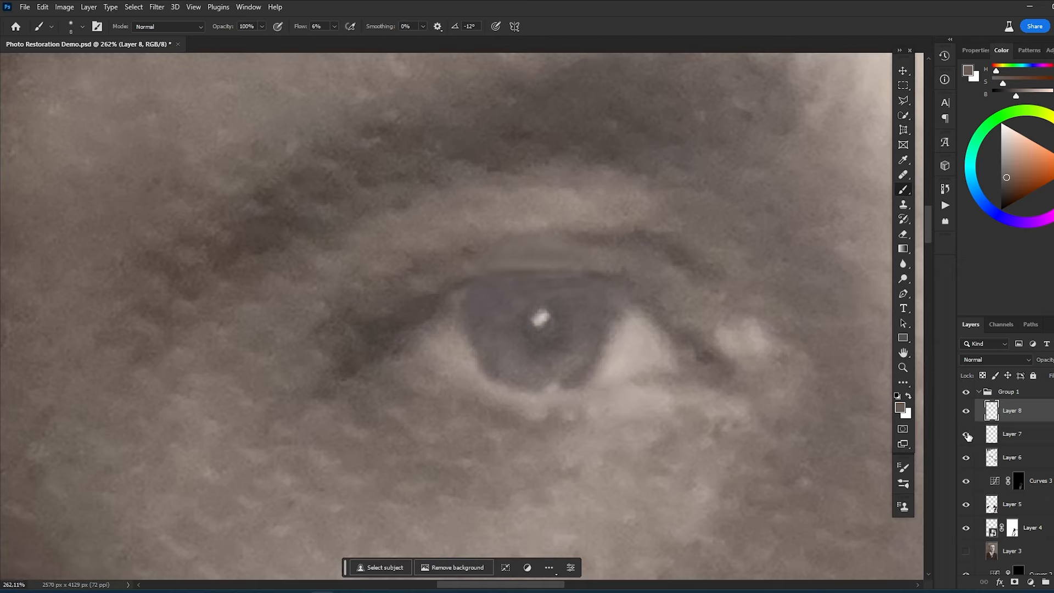
{"action": "left_click", "coordinate": [1011, 434]}
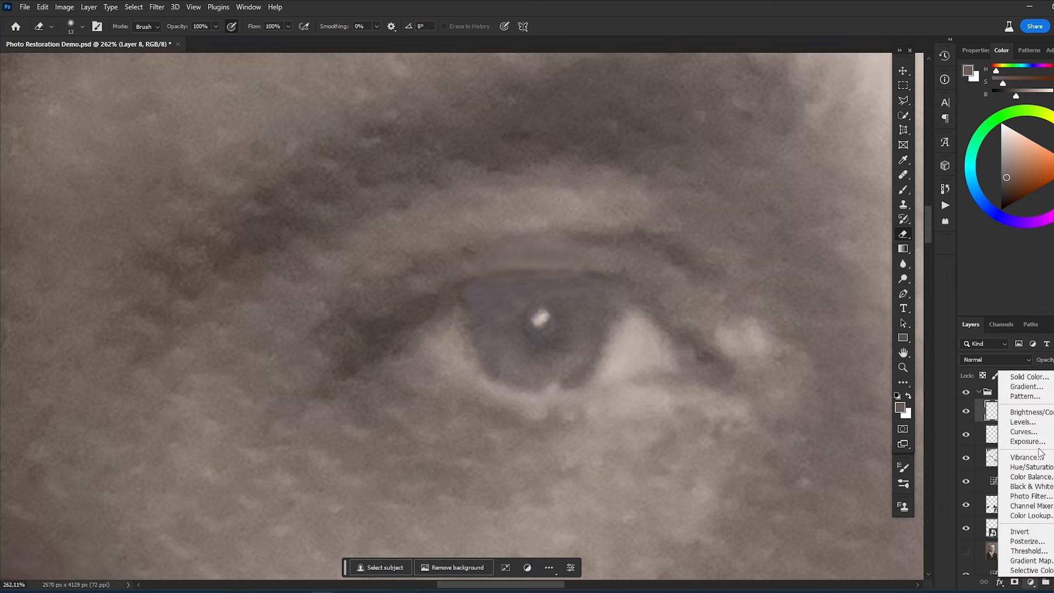
Step: Add Curves 4 with a black-filled mask painted over the eye, then enable it above Layer 8
{"action": "left_click", "coordinate": [1022, 430]}
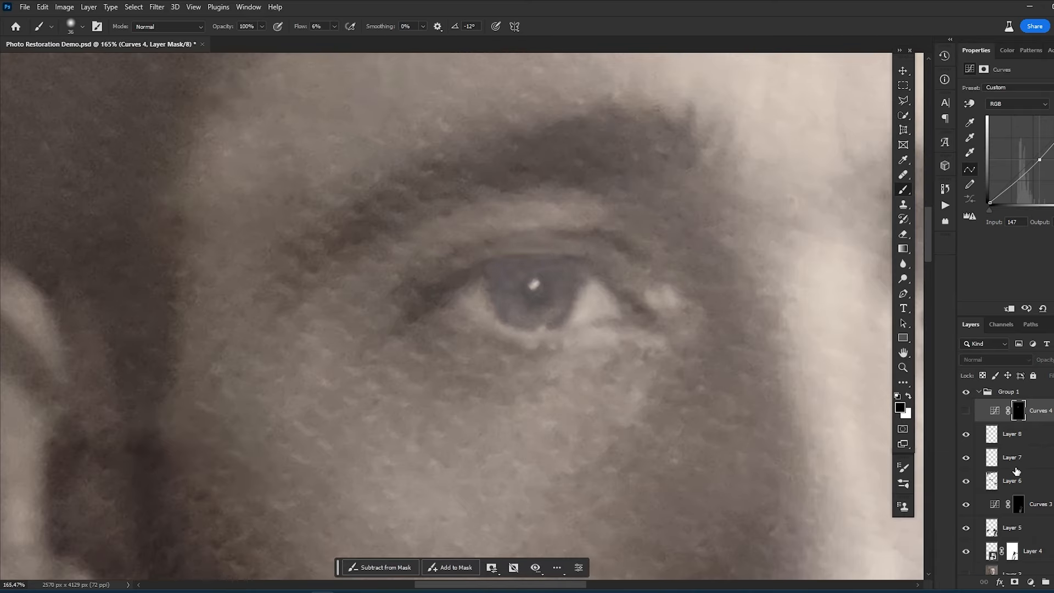
{"action": "left_click", "coordinate": [1011, 434]}
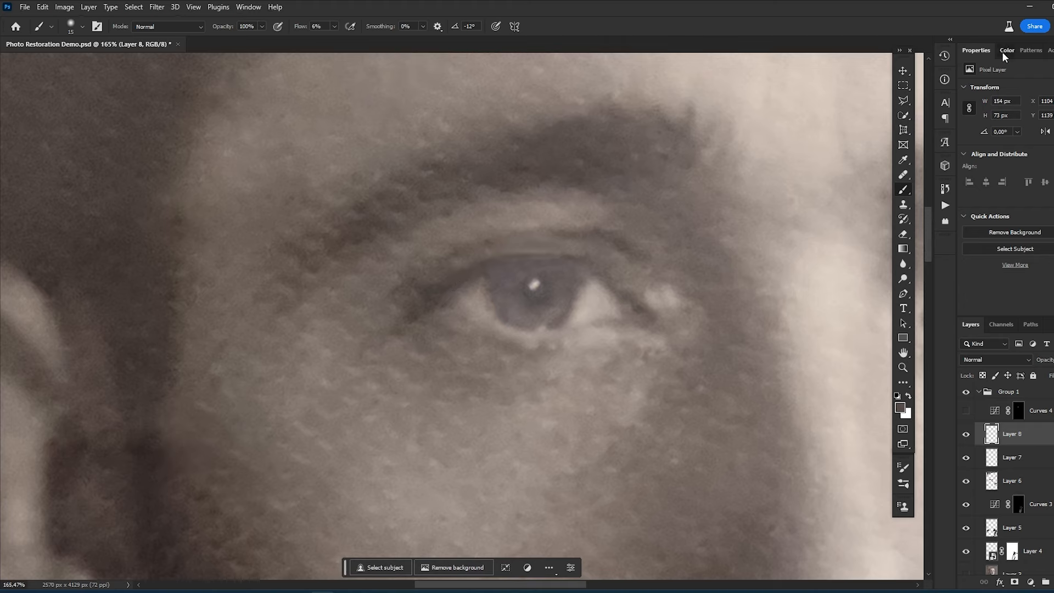
{"action": "left_click", "coordinate": [1007, 49]}
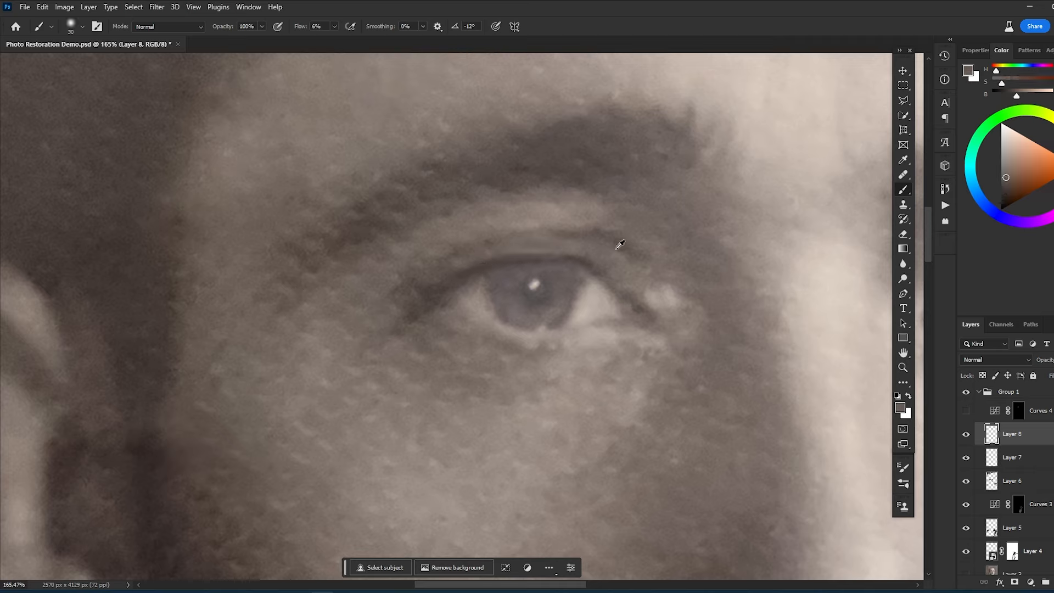
{"action": "mouse_move", "coordinate": [486, 248]}
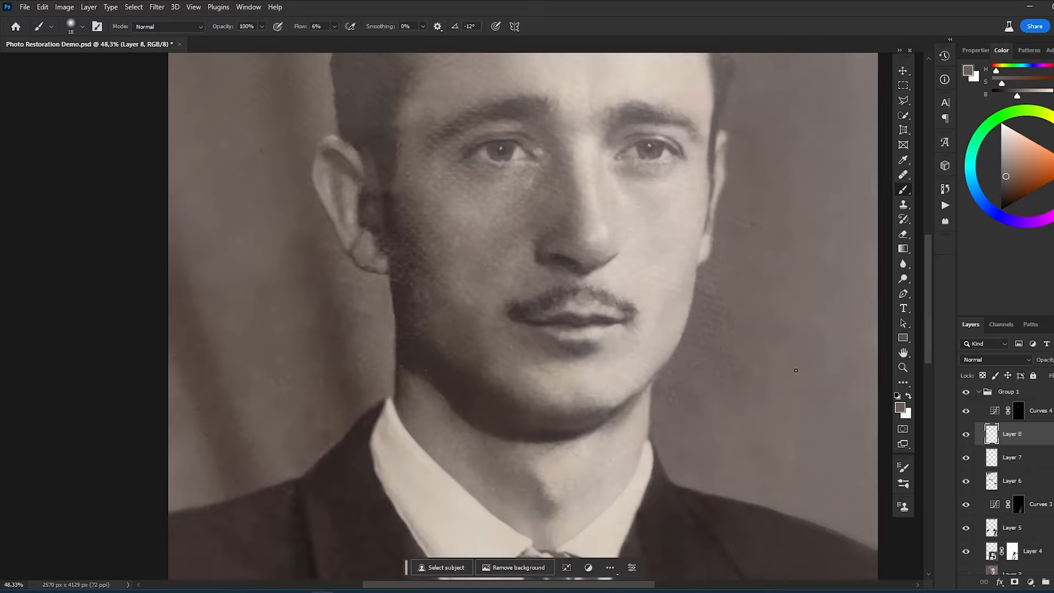
{"action": "left_click", "coordinate": [1019, 410]}
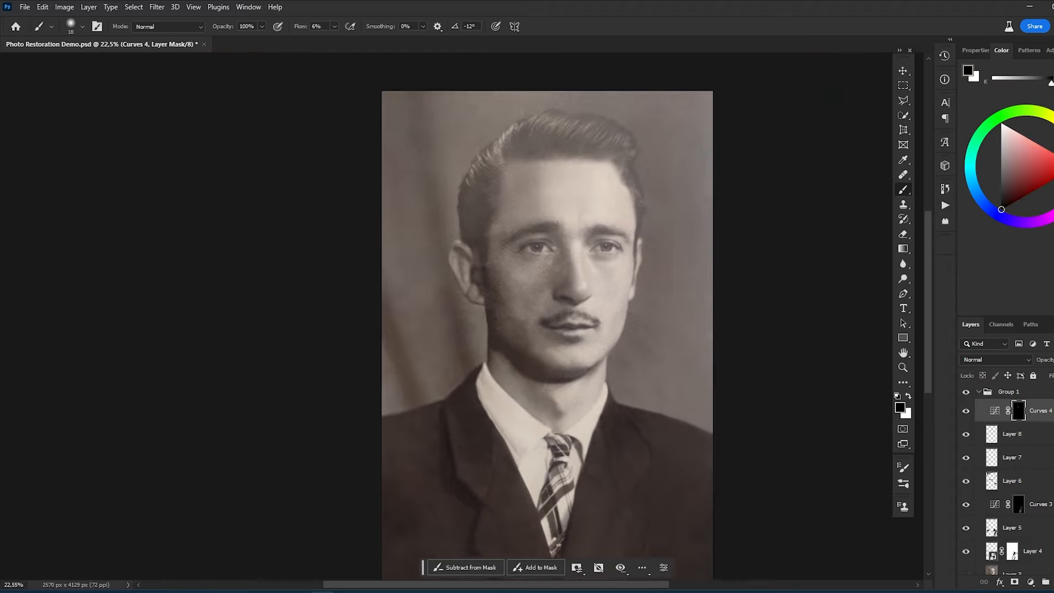
Step: Merge the visible retouching into a new Layer 9 with Ctrl+Shift+Alt+E and call up Camera Raw
{"action": "right_click", "coordinate": [1011, 433]}
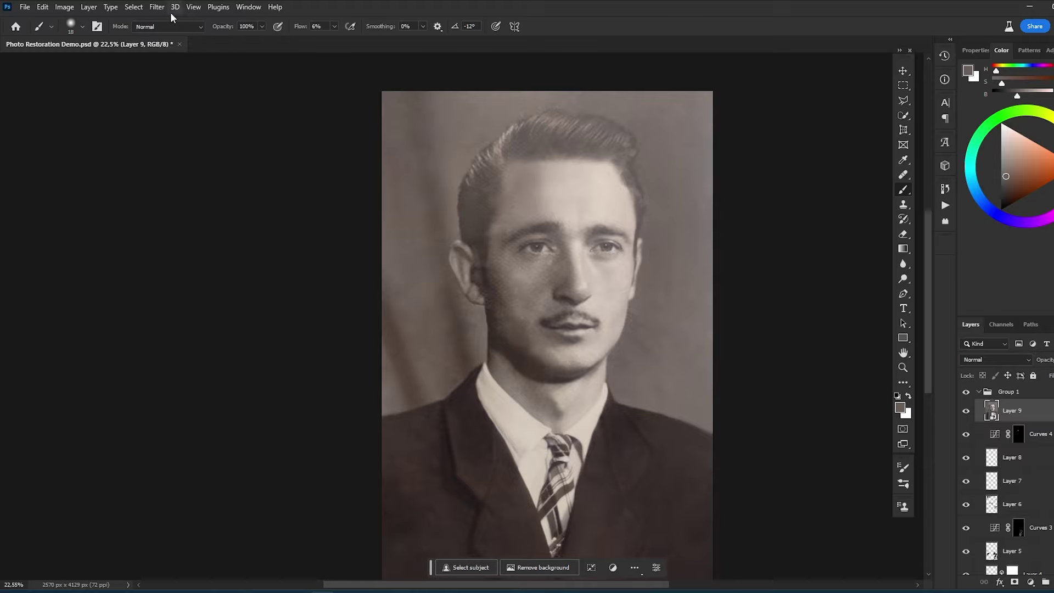
{"action": "left_click", "coordinate": [157, 6]}
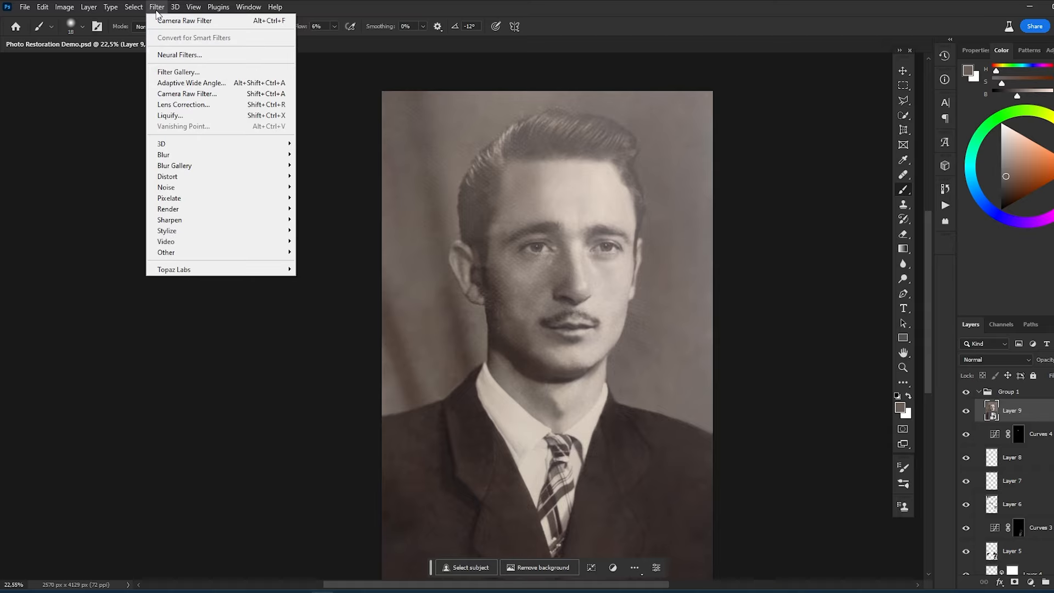
{"action": "mouse_move", "coordinate": [212, 93]}
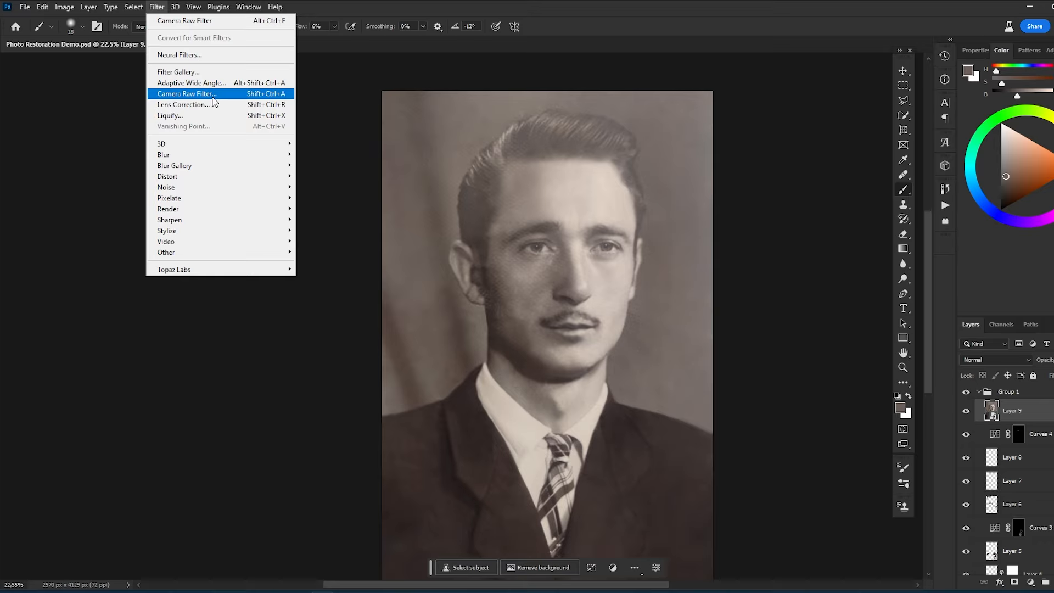
{"action": "mouse_move", "coordinate": [240, 95]}
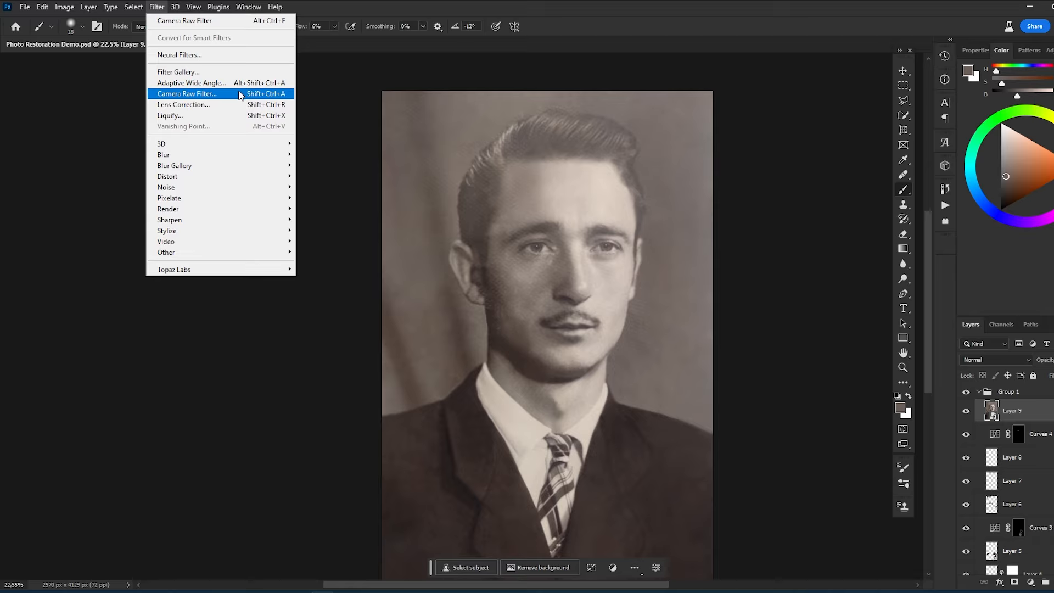
{"action": "key", "text": "ctrl+shift+alt+e"}
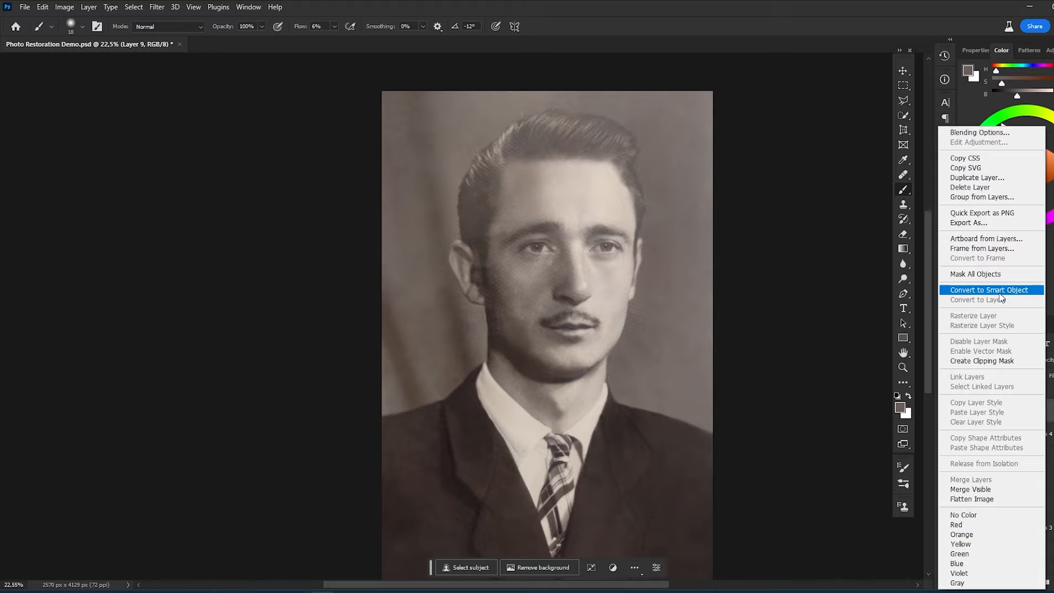
{"action": "key", "text": "ctrl+shift+a"}
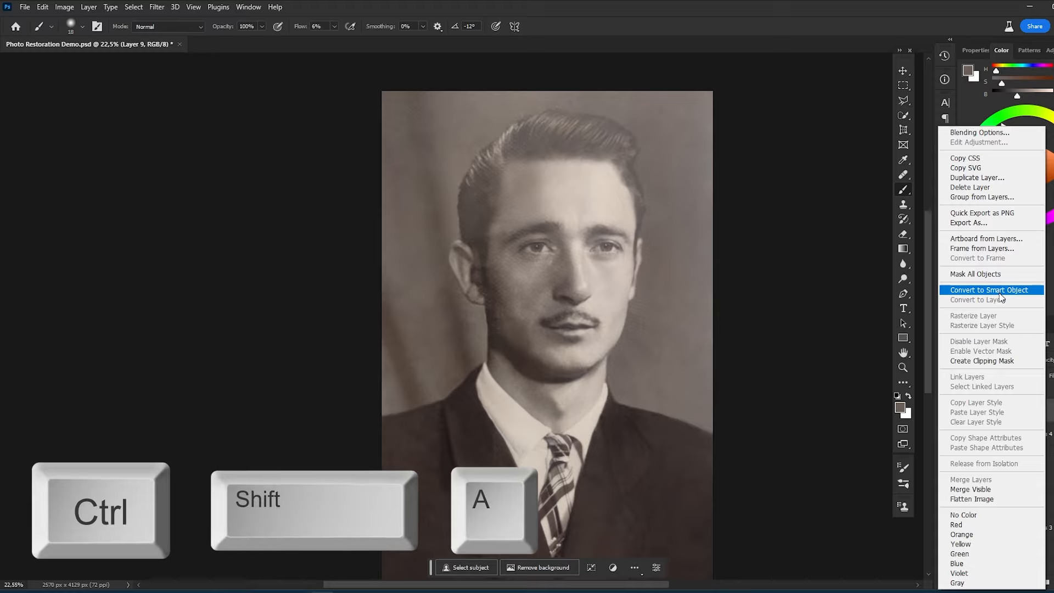
Step: Convert Layer 9 to a smart object and set Camera Raw Basic: Exposure +0.15, Contrast +19, Blacks +37, Dehaze +8
{"action": "left_click", "coordinate": [989, 289]}
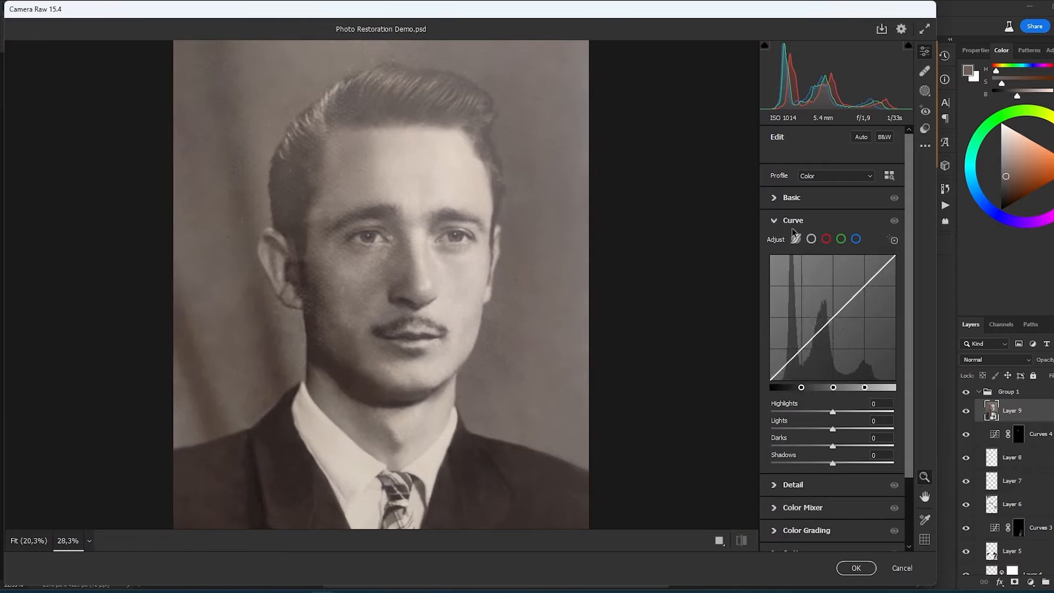
{"action": "left_click", "coordinate": [792, 196]}
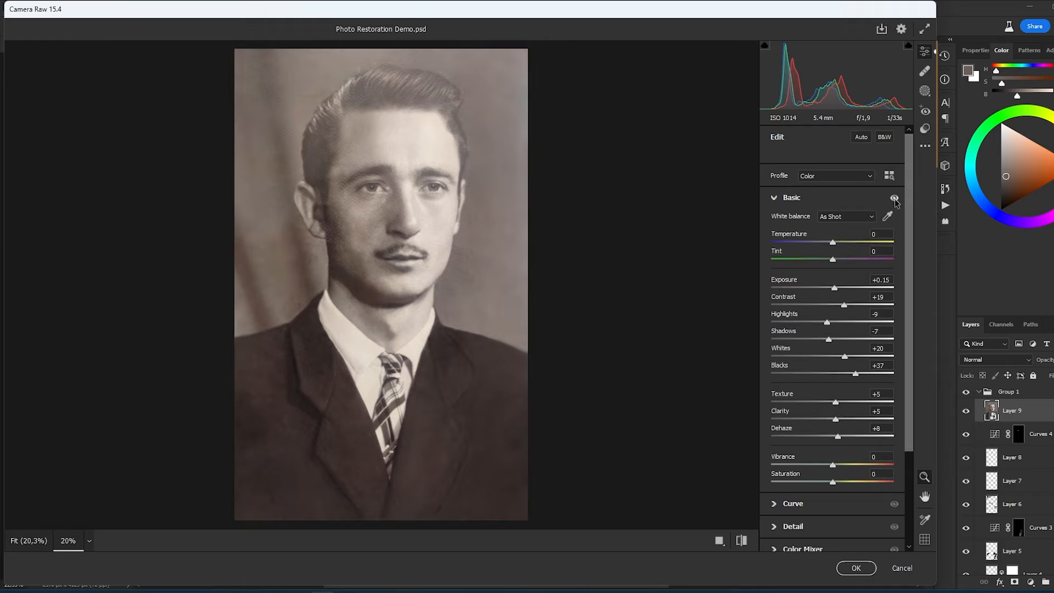
{"action": "left_click", "coordinate": [895, 197]}
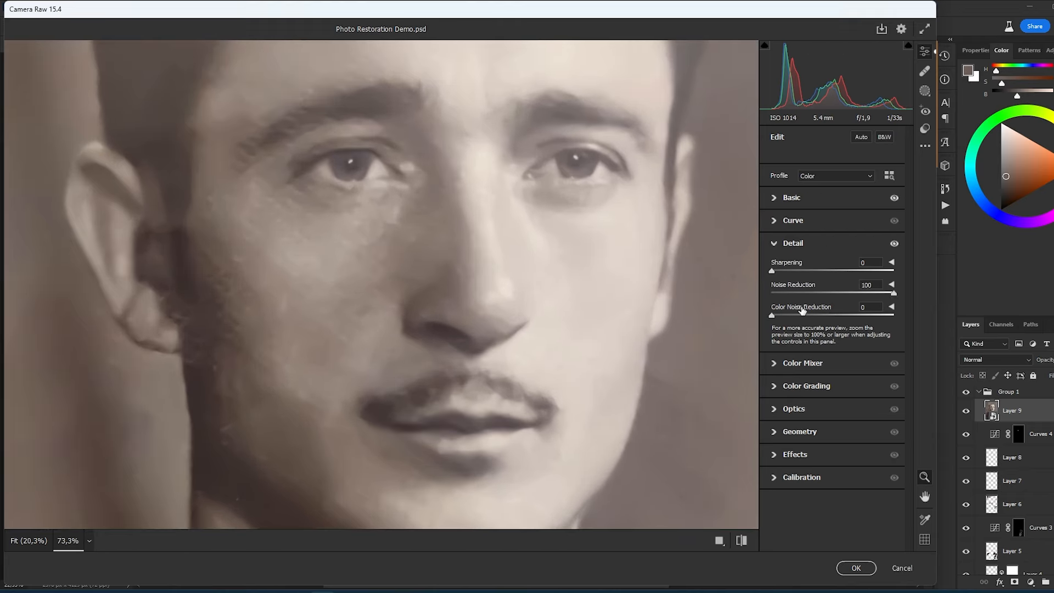
Step: Set Camera Raw Detail sharpening to 22 and noise reduction to 24
{"action": "triple_click", "coordinate": [866, 285]}
{"action": "type", "text": "24"}
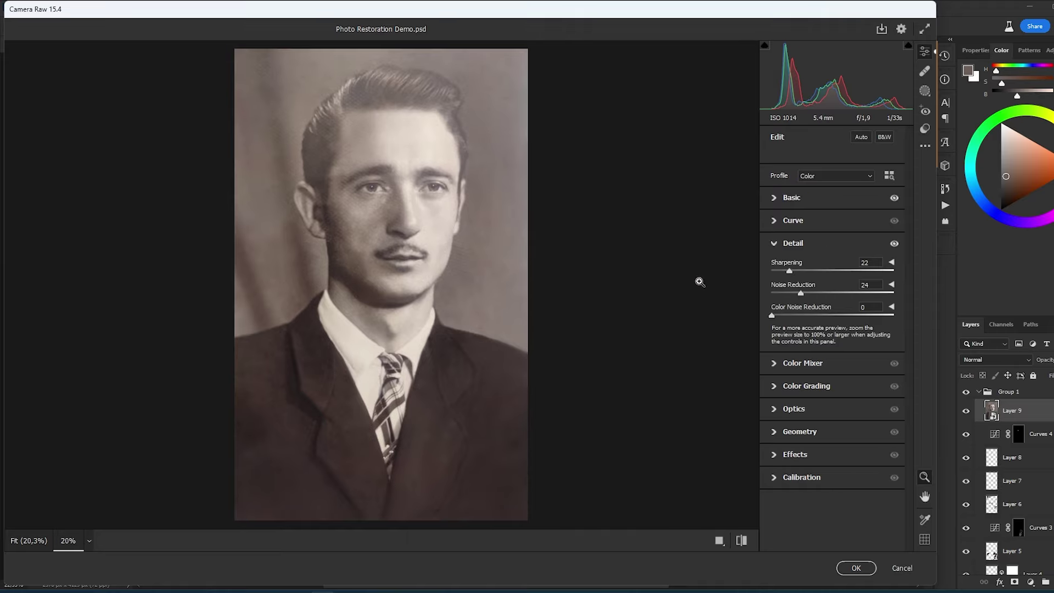
{"action": "mouse_move", "coordinate": [858, 567]}
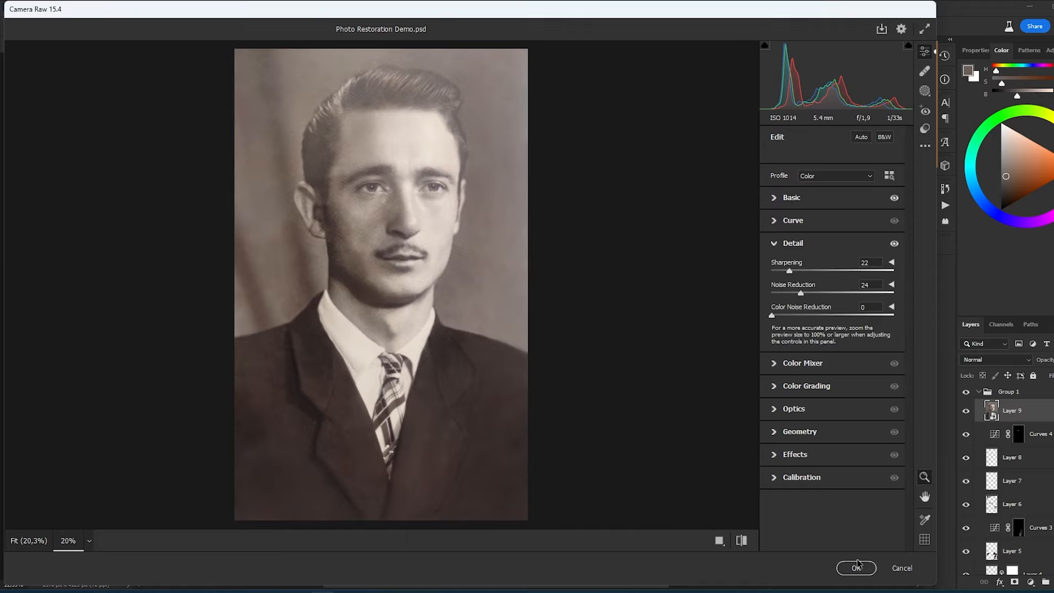
Step: Apply Camera Raw as a smart filter on Layer 9 and compare with and without it
{"action": "left_click", "coordinate": [855, 567]}
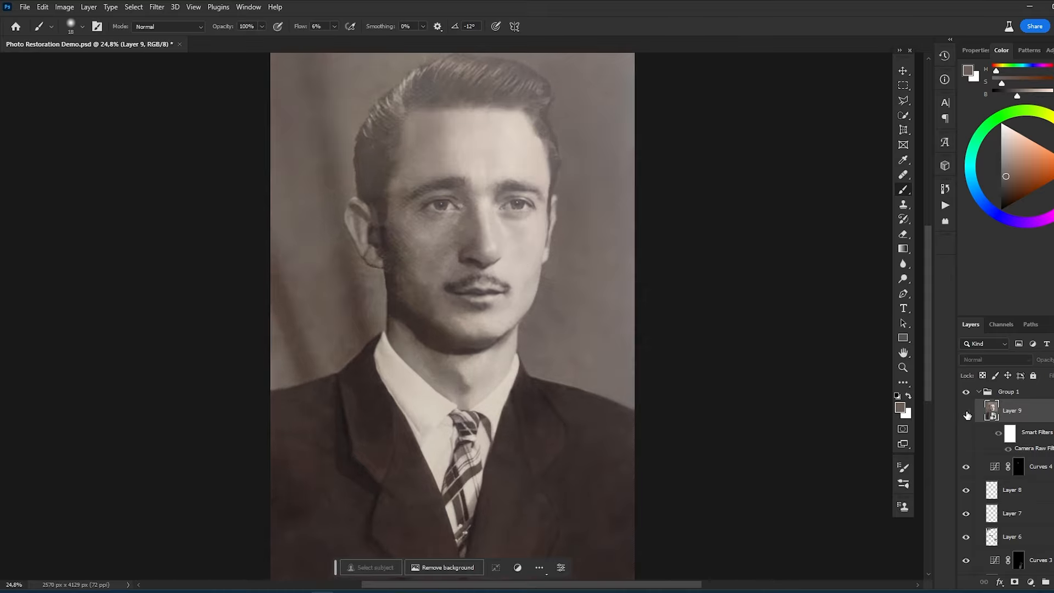
{"action": "left_click", "coordinate": [966, 415]}
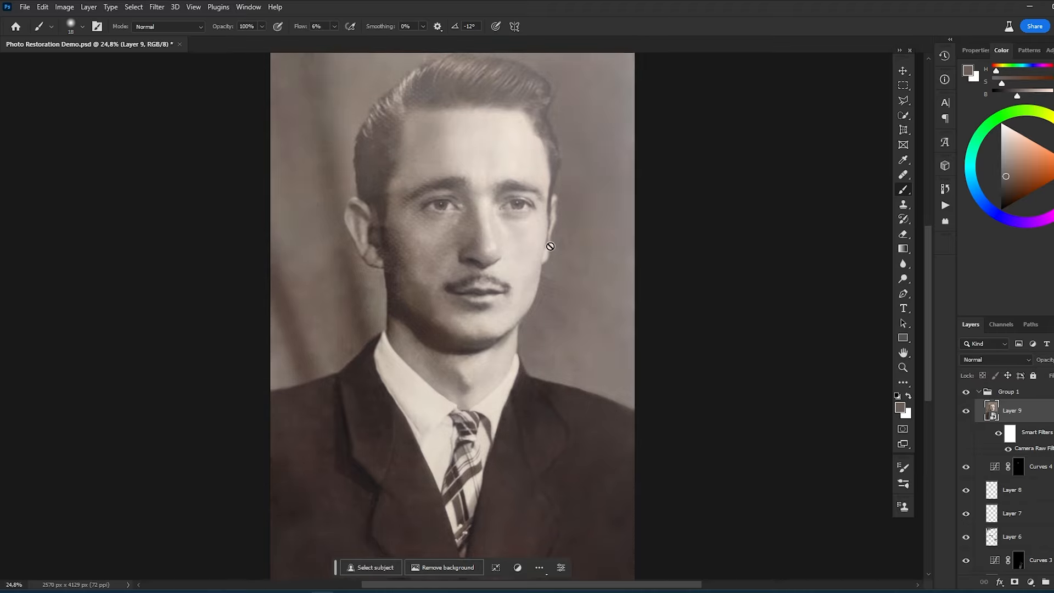
{"action": "mouse_move", "coordinate": [988, 430]}
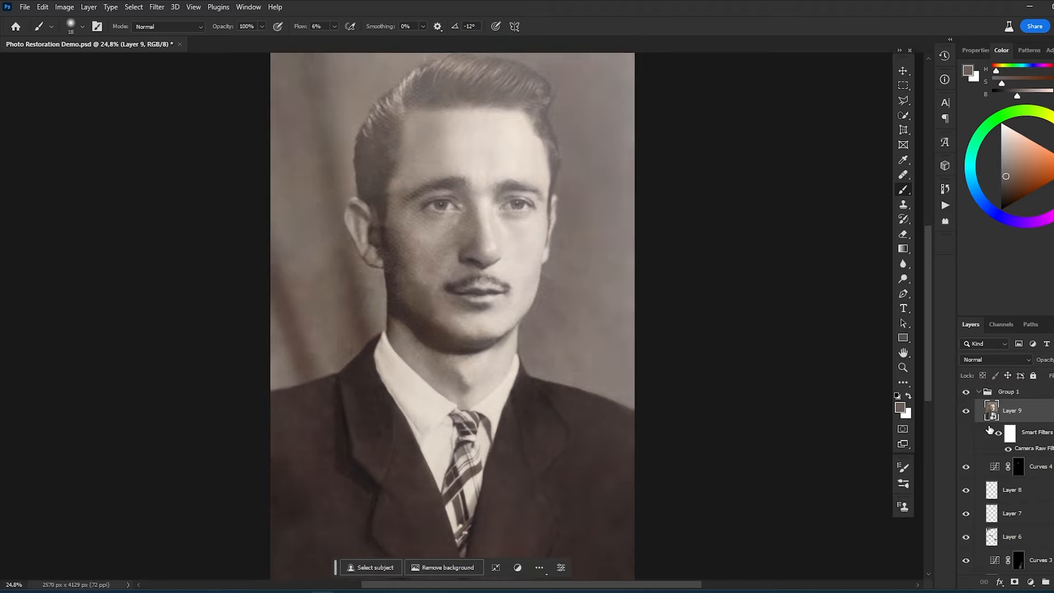
Step: Duplicate the filtered Layer 9 into Layer 9 copy
{"action": "key", "text": "ctrl+j"}
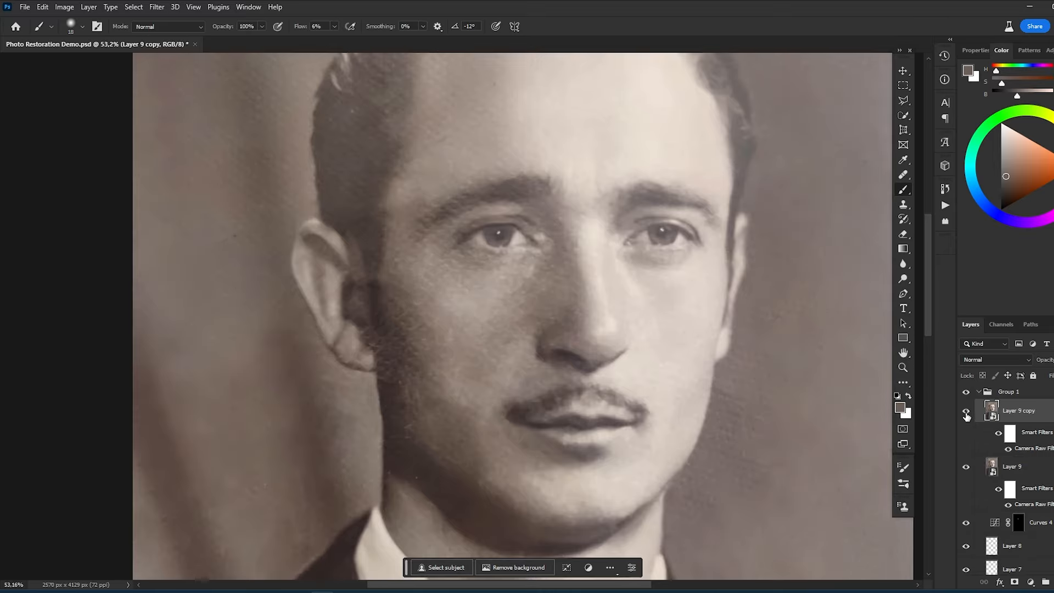
Step: Apply a second Camera Raw filter to Layer 9 copy with noise reduction 79 and texture -55
{"action": "left_click", "coordinate": [966, 410]}
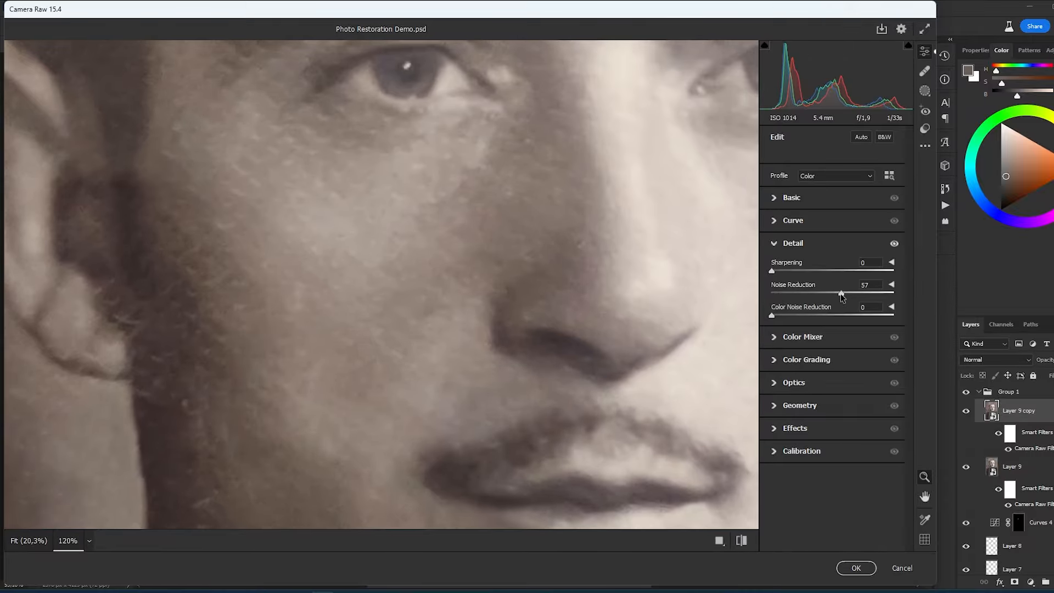
{"action": "left_click", "coordinate": [791, 197]}
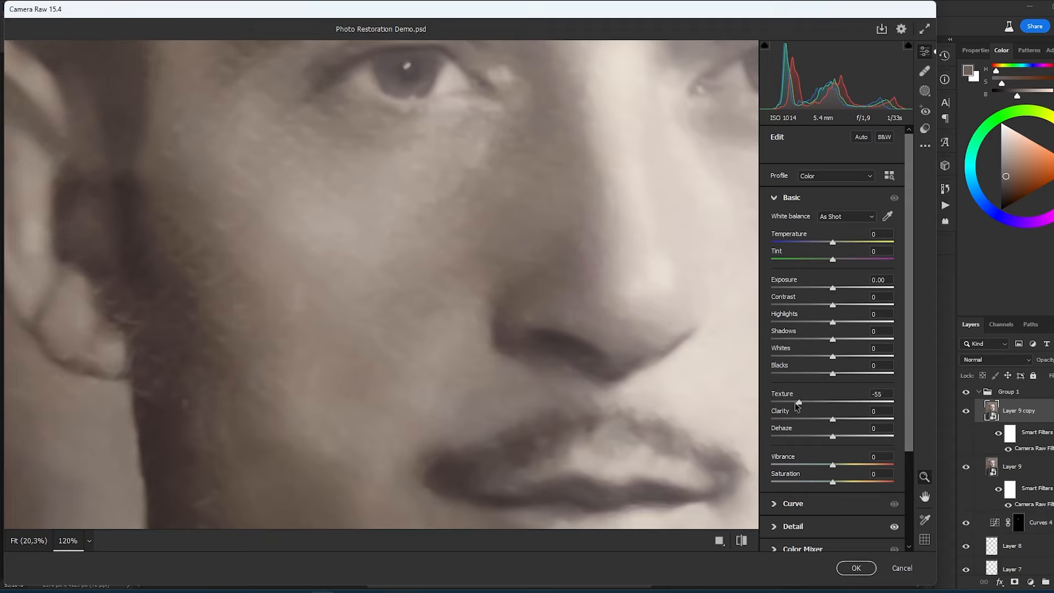
{"action": "mouse_move", "coordinate": [608, 365]}
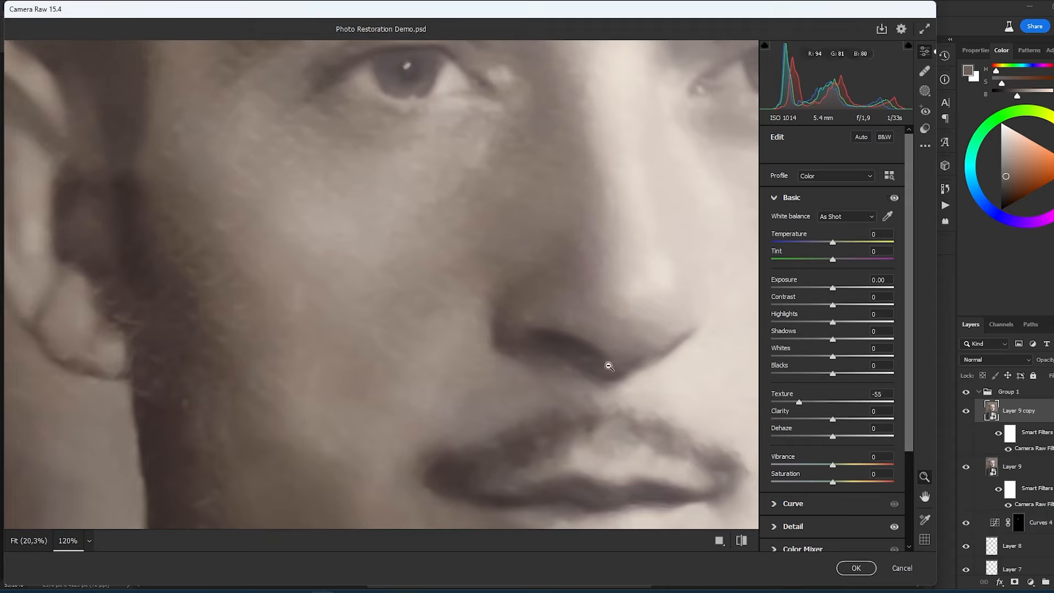
{"action": "mouse_move", "coordinate": [739, 384]}
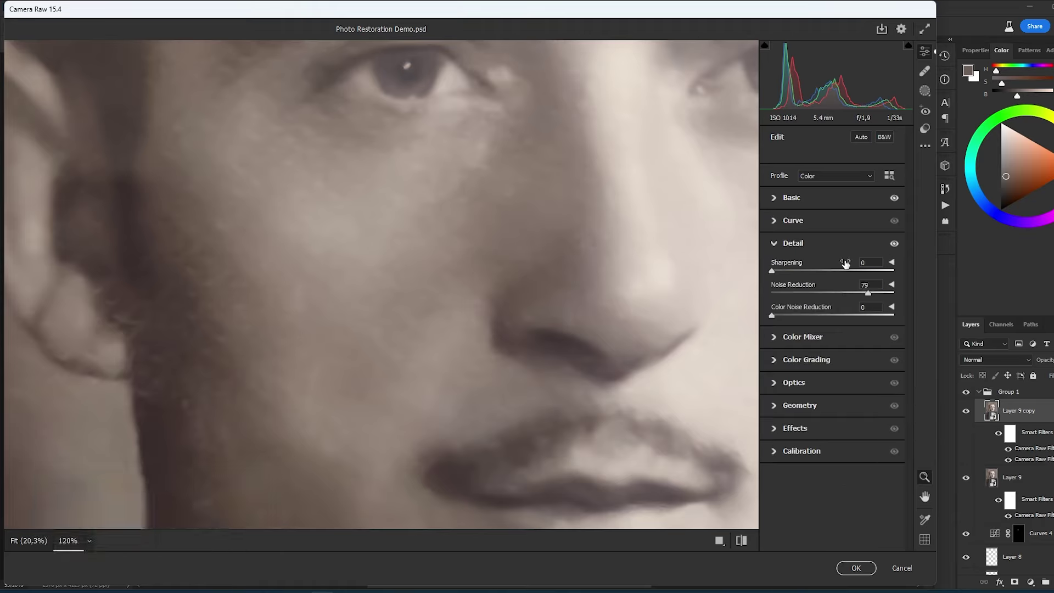
{"action": "key", "text": "ctrl+shift+a"}
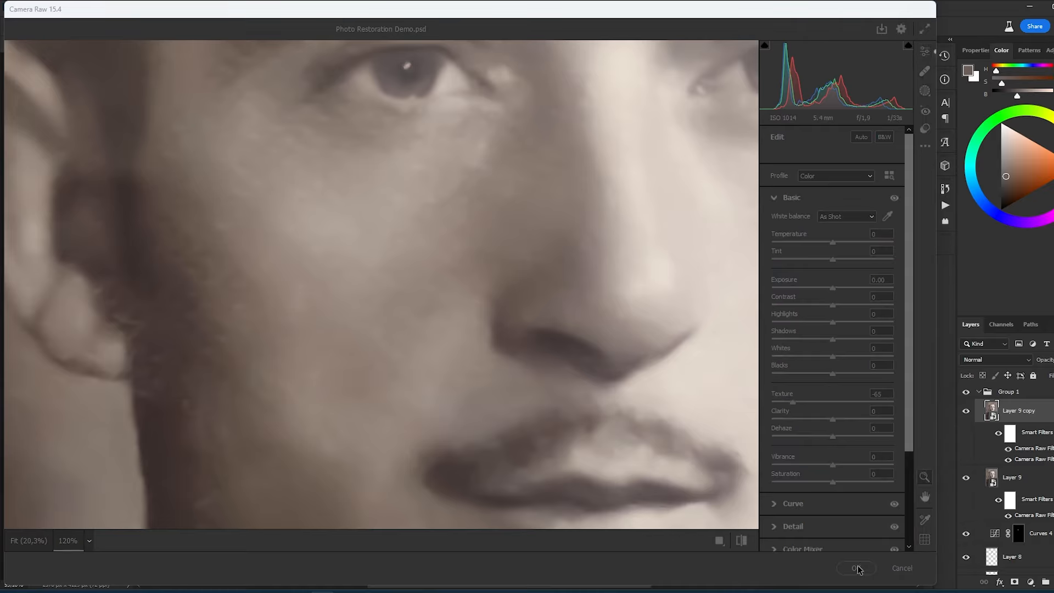
{"action": "left_click", "coordinate": [854, 567]}
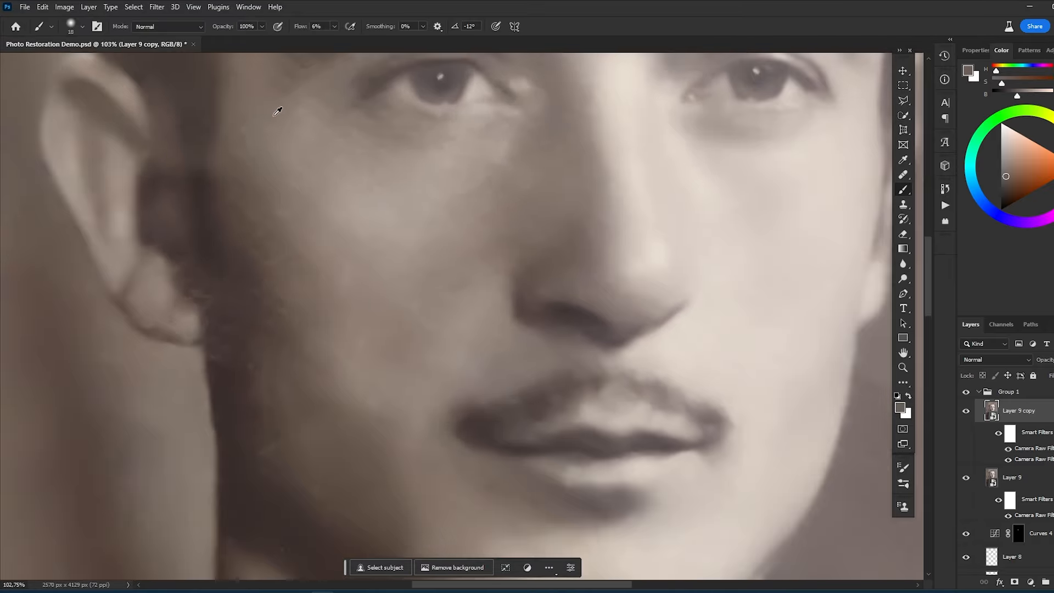
Step: Add Dust & Scratches with radius 12 and threshold 4 to Layer 9 copy
{"action": "left_click", "coordinate": [156, 7]}
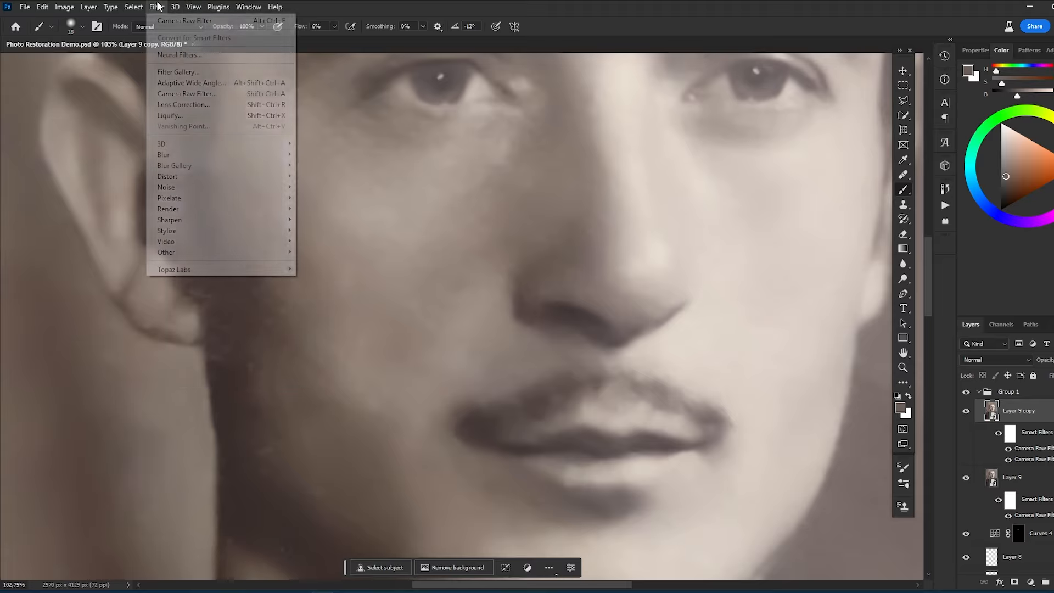
{"action": "mouse_move", "coordinate": [166, 187]}
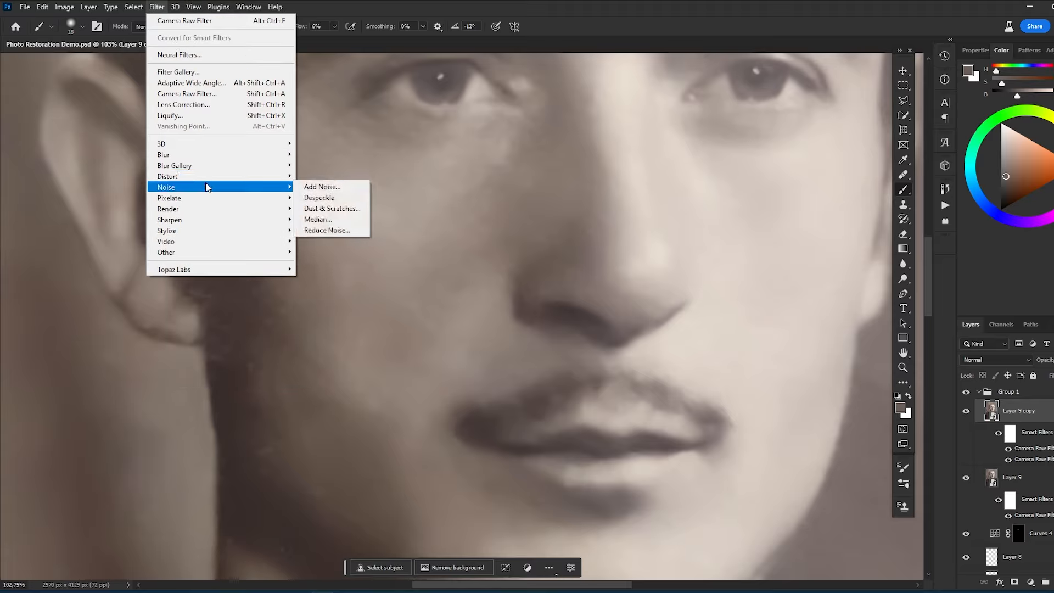
{"action": "left_click", "coordinate": [332, 209]}
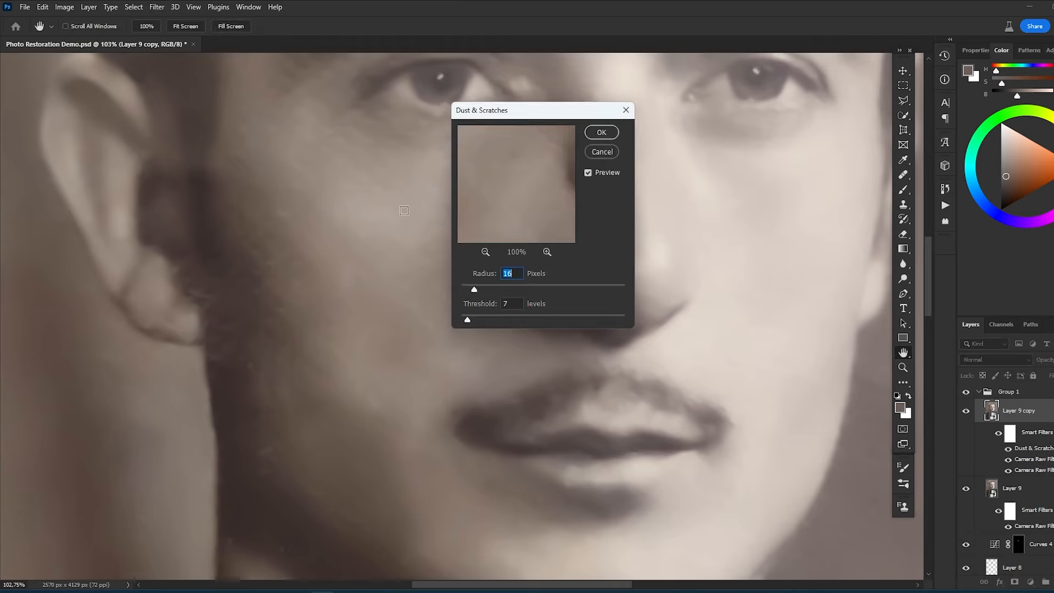
{"action": "left_click", "coordinate": [600, 132]}
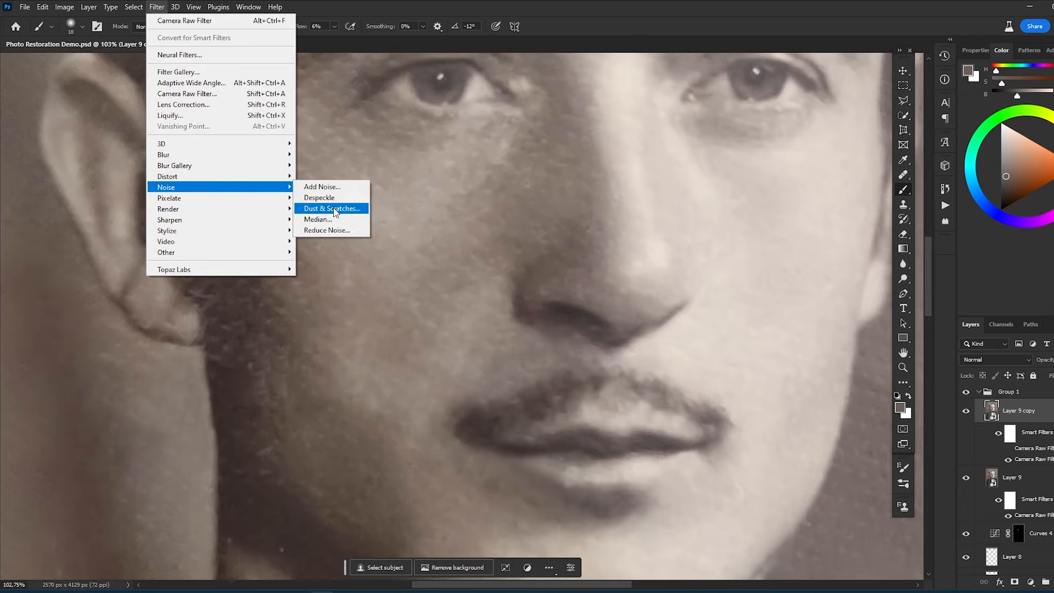
{"action": "left_click", "coordinate": [331, 208]}
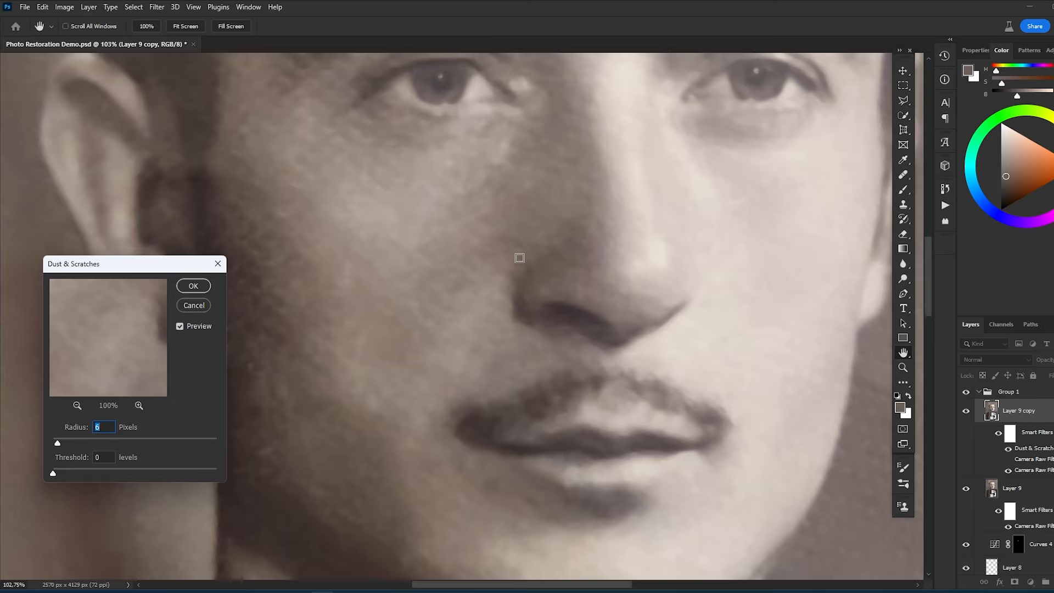
{"action": "type", "text": "10"}
{"action": "left_click", "coordinate": [103, 456]}
{"action": "type", "text": "4"}
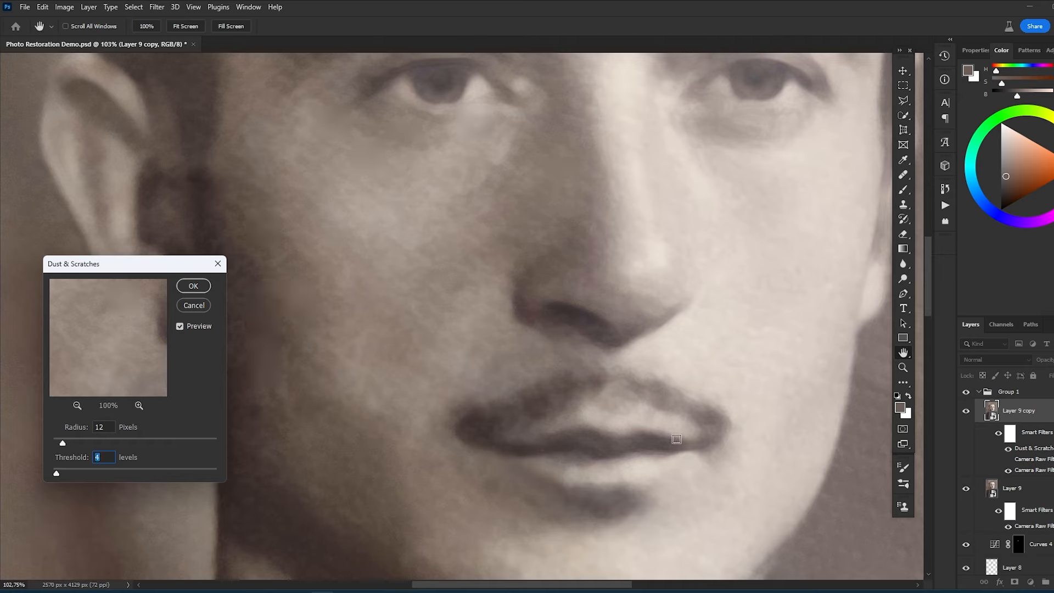
{"action": "left_click", "coordinate": [193, 286]}
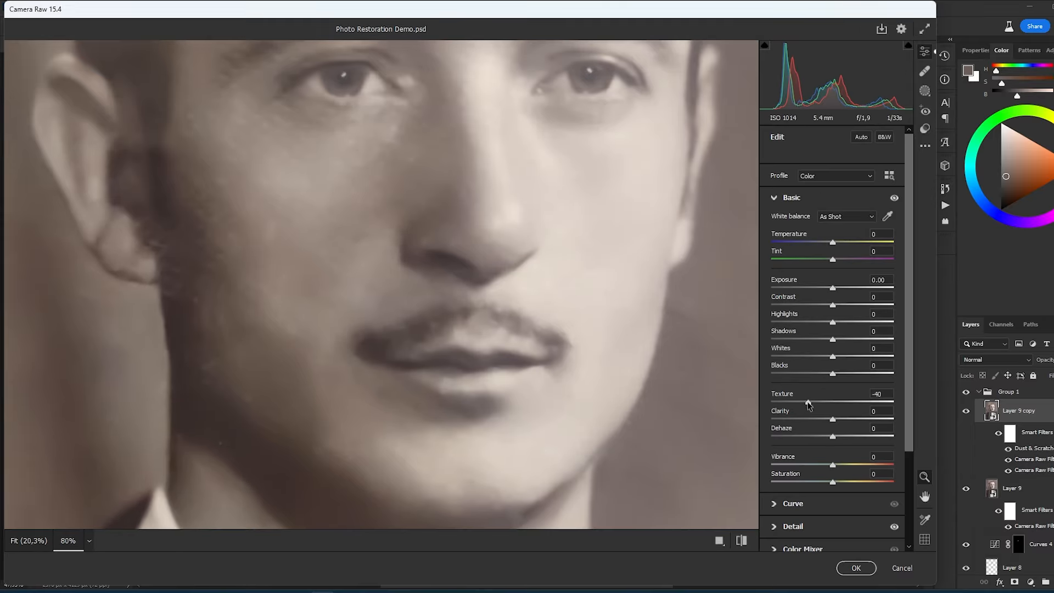
Step: Apply the Camera Raw texture lowered to -40 on Layer 9 copy
{"action": "left_click", "coordinate": [855, 568]}
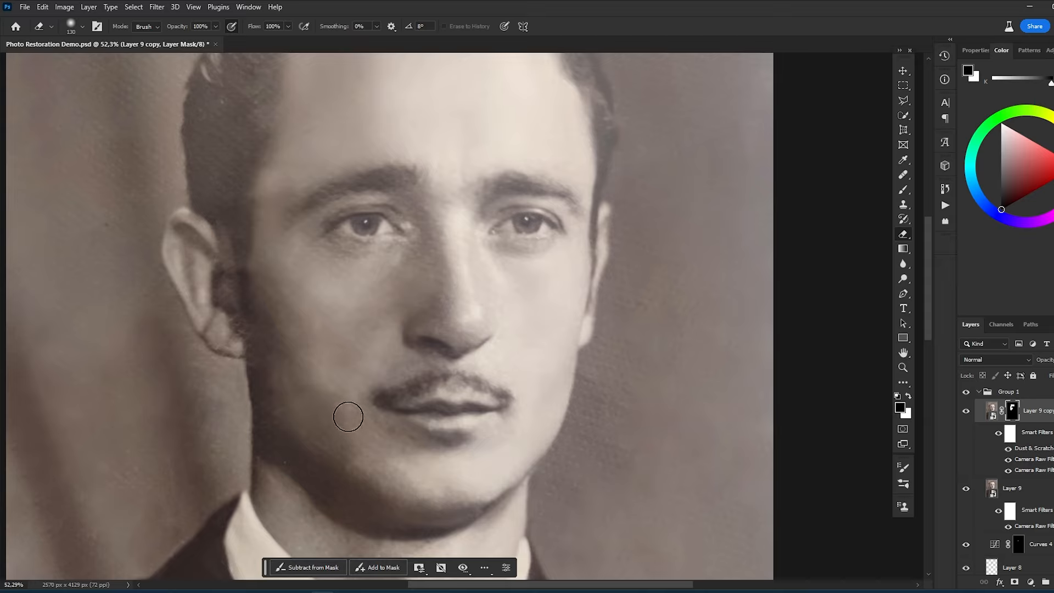
{"action": "mouse_move", "coordinate": [269, 346]}
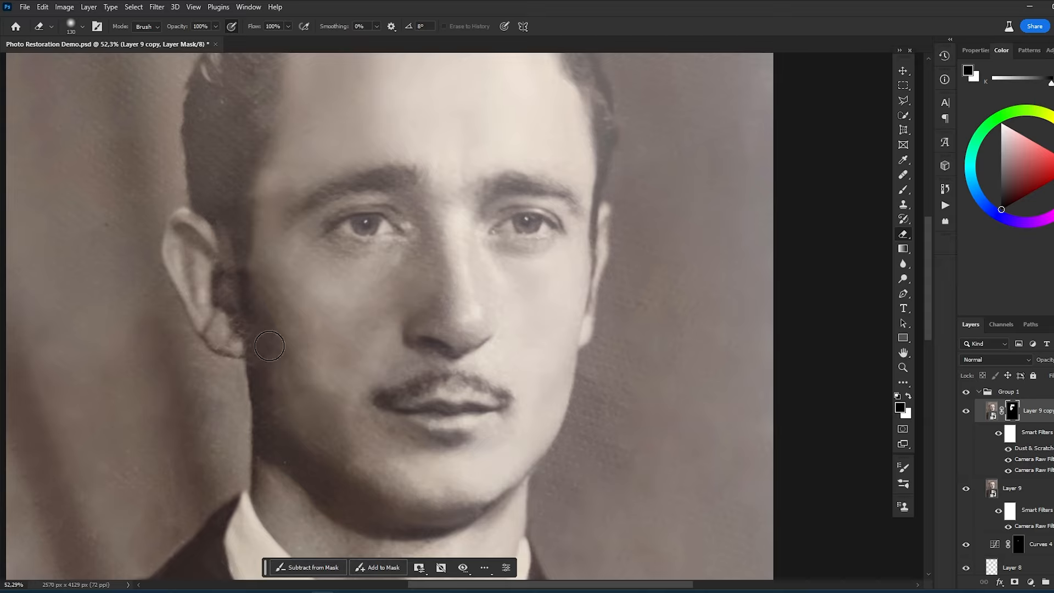
{"action": "mouse_move", "coordinate": [436, 253]}
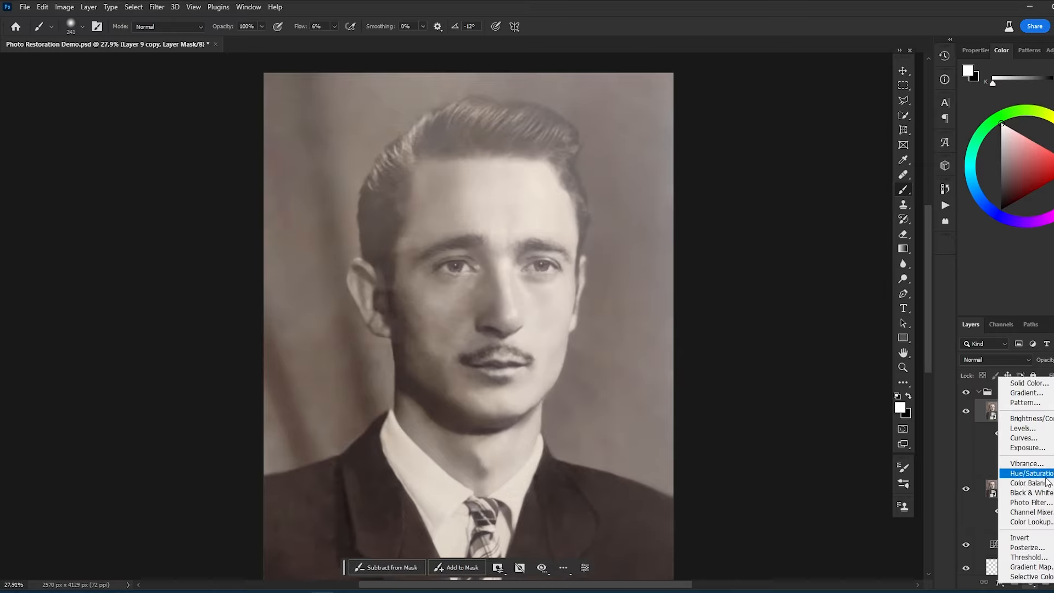
Step: Add a Black & White adjustment layer above the retouch layers and refit the view
{"action": "left_click", "coordinate": [1033, 493]}
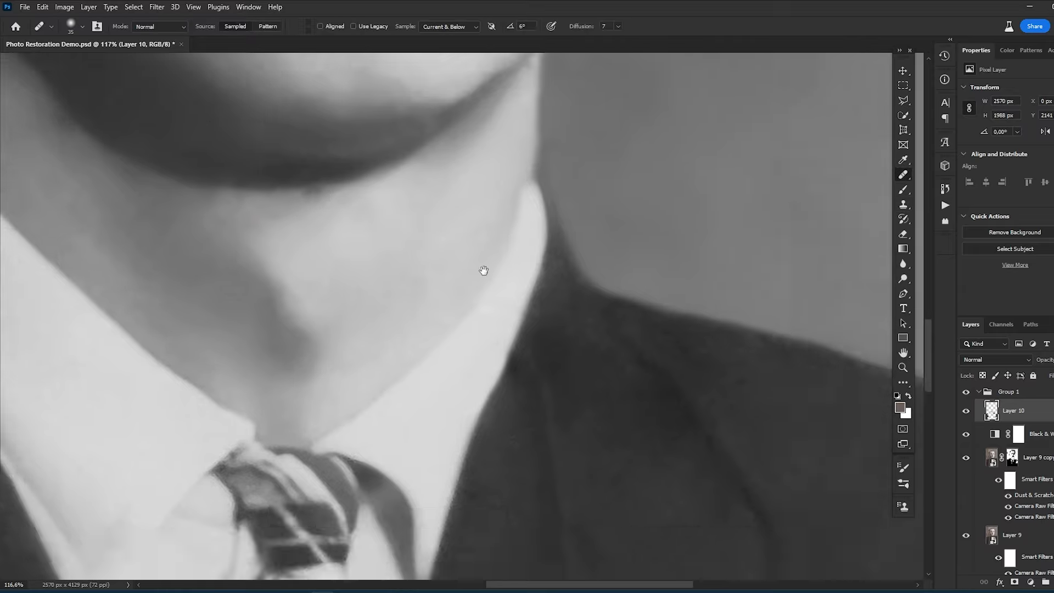
{"action": "key", "text": "ctrl+0"}
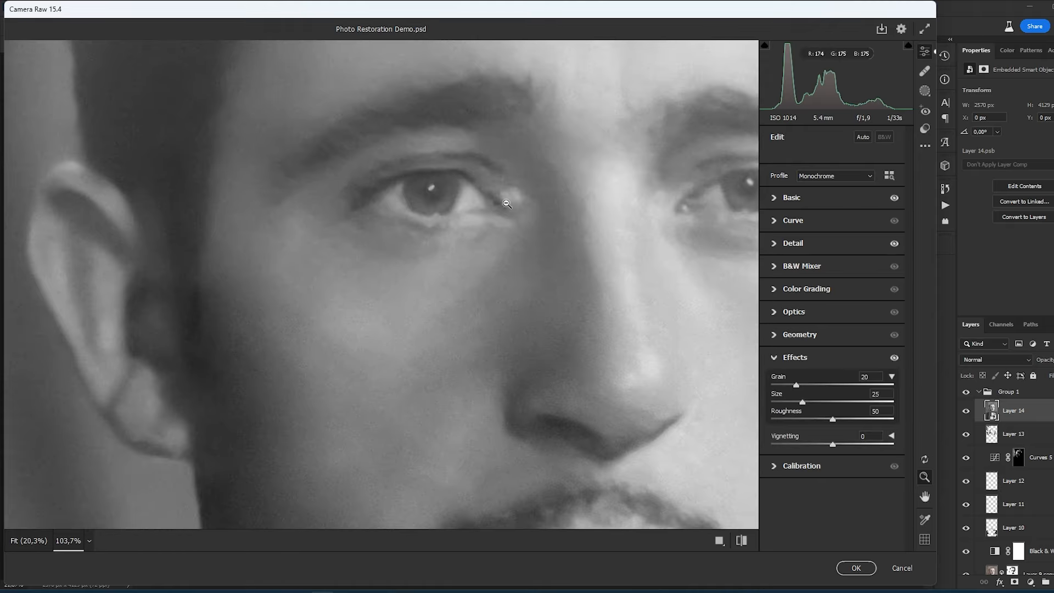
Step: Collapse the Camera Raw effects panels, review detail and basic tone, and apply the grain to Layer 14
{"action": "left_click", "coordinate": [794, 357]}
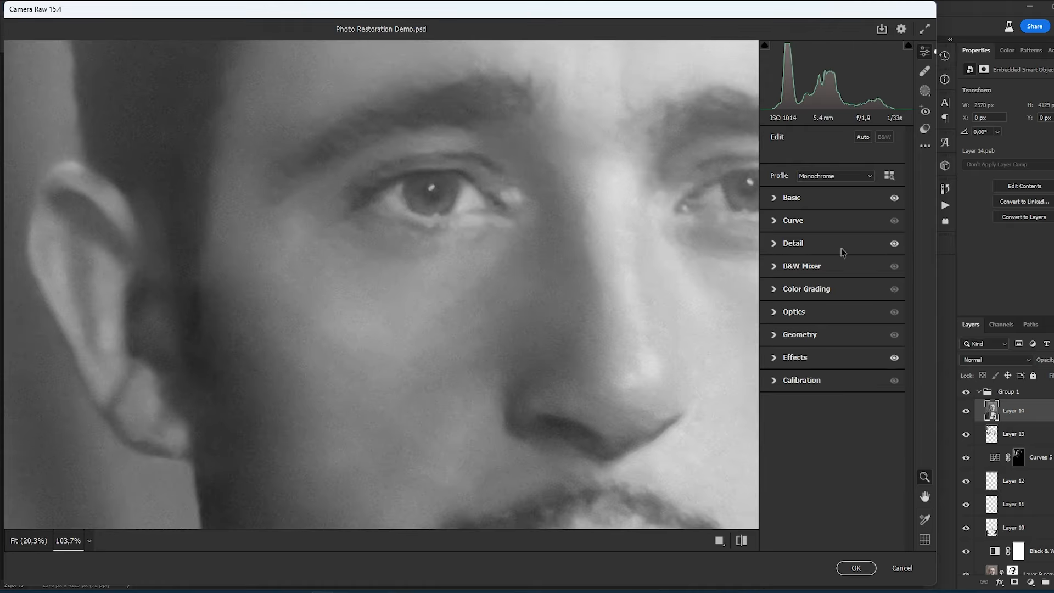
{"action": "left_click", "coordinate": [792, 242]}
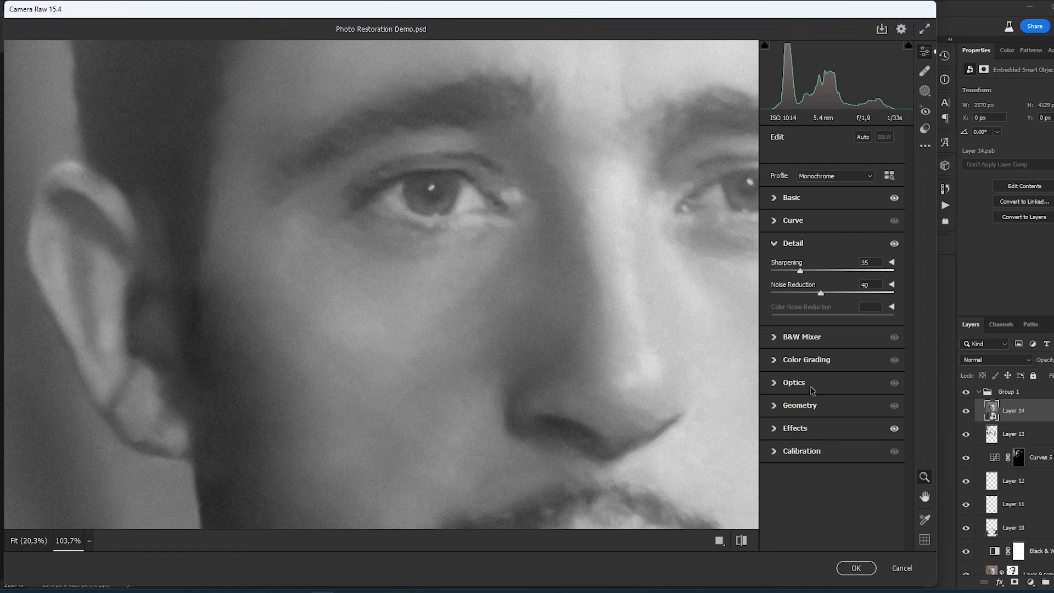
{"action": "left_click", "coordinate": [791, 198]}
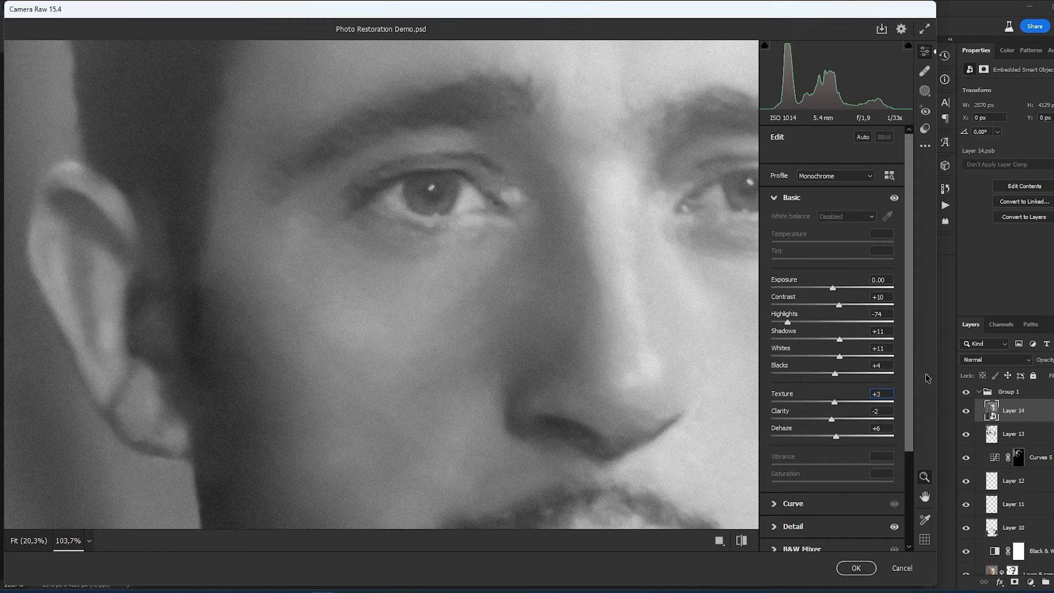
{"action": "left_click", "coordinate": [856, 567]}
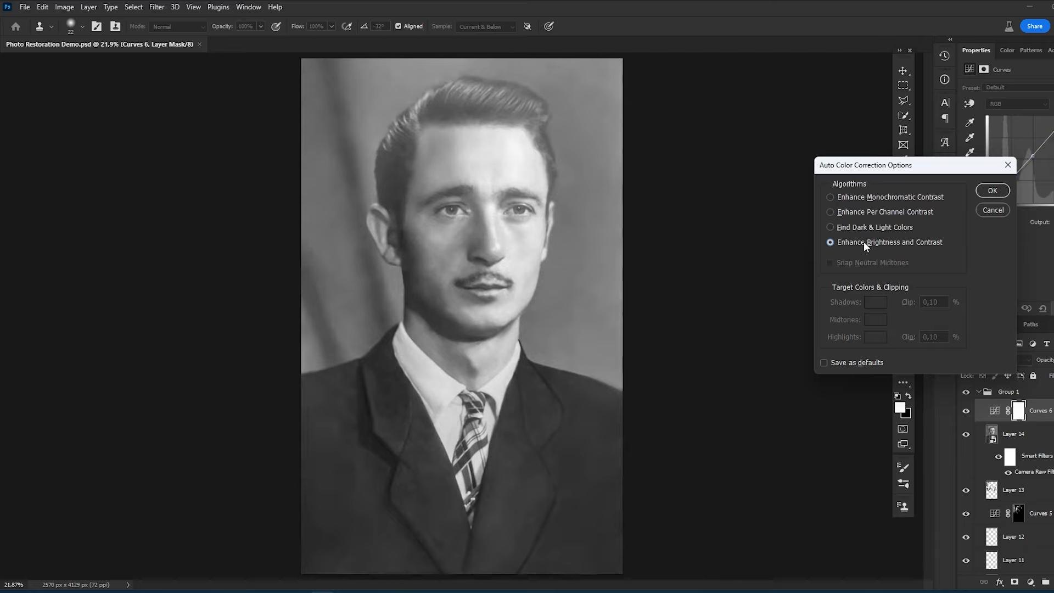
Step: Apply the Enhance Brightness and Contrast auto curves correction and toggle it to check its effect
{"action": "left_click", "coordinate": [992, 190]}
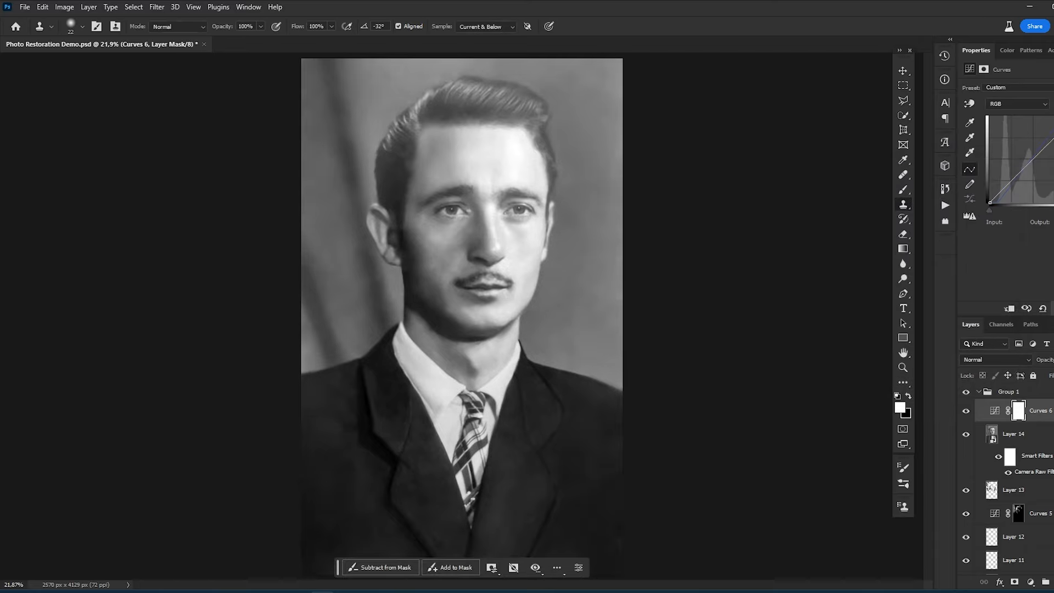
{"action": "left_click", "coordinate": [966, 410]}
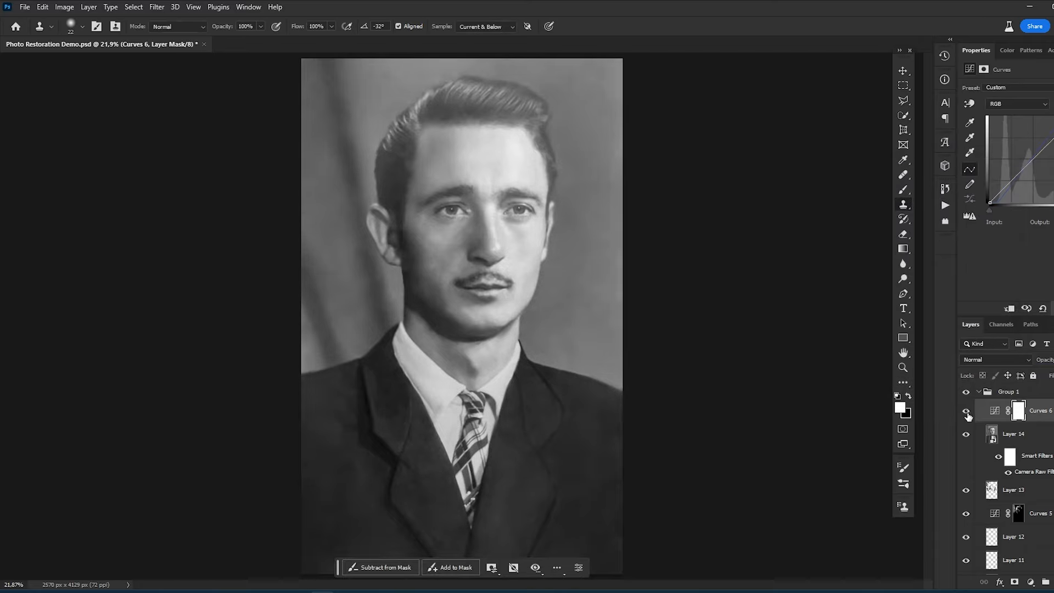
{"action": "left_click", "coordinate": [966, 411]}
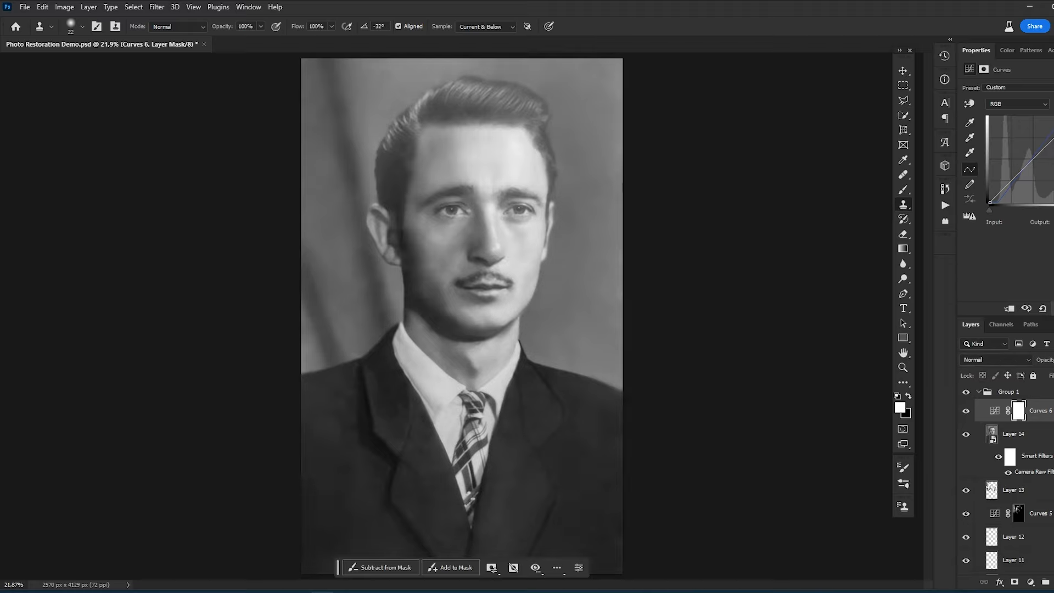
Step: Toggle Group 1 visibility to compare the restoration with the cracked original, then save
{"action": "left_click", "coordinate": [966, 411]}
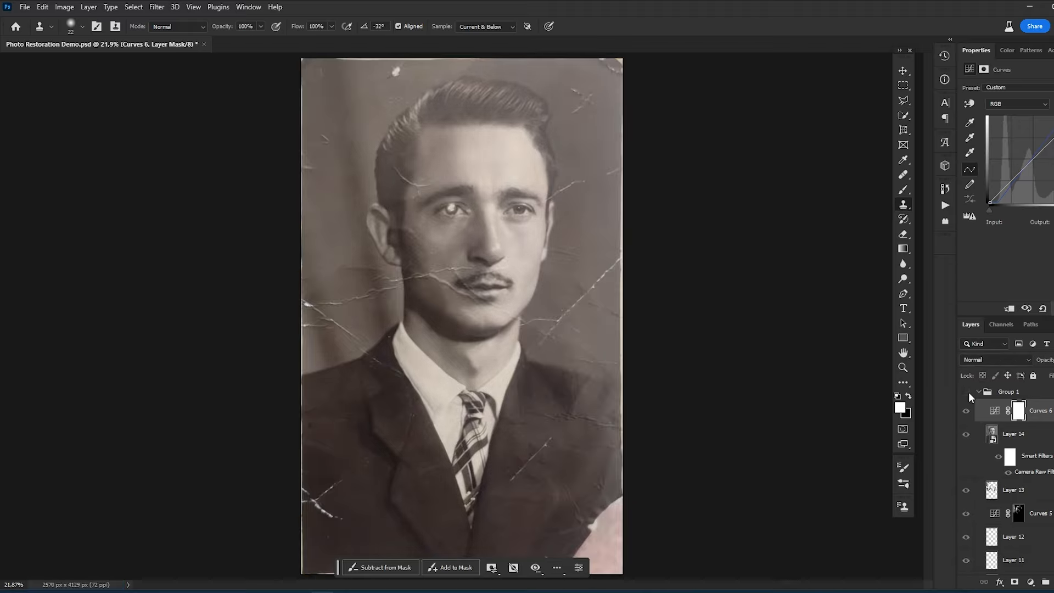
{"action": "left_click", "coordinate": [966, 395]}
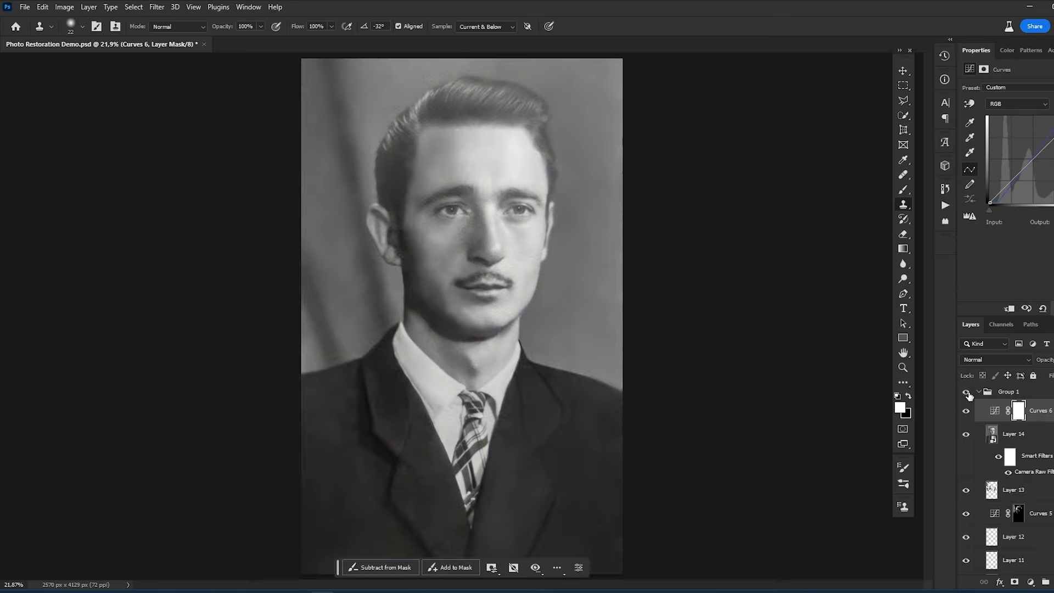
{"action": "left_click", "coordinate": [966, 391]}
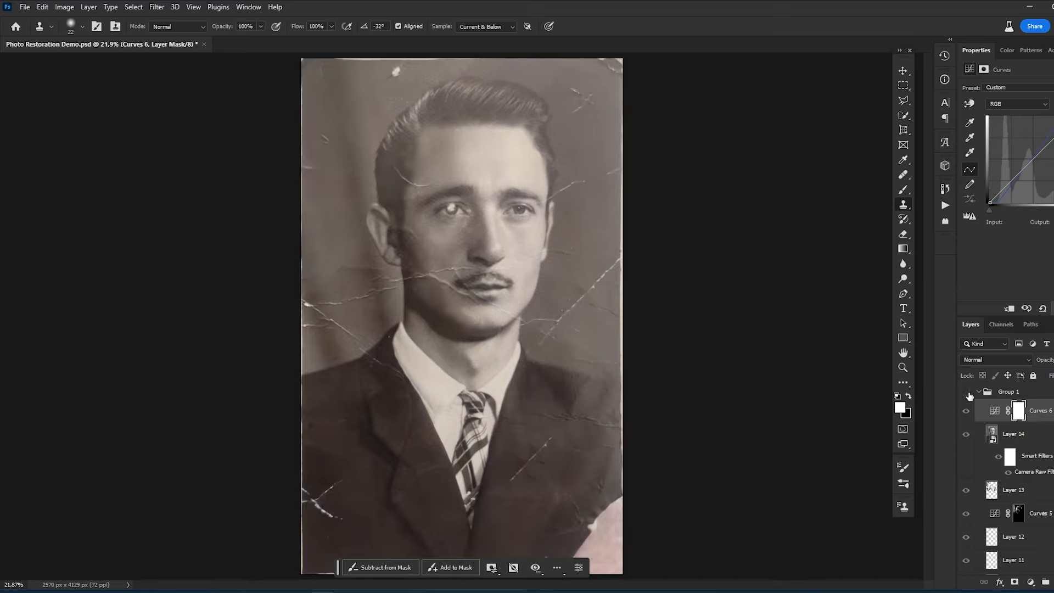
{"action": "left_click", "coordinate": [966, 391]}
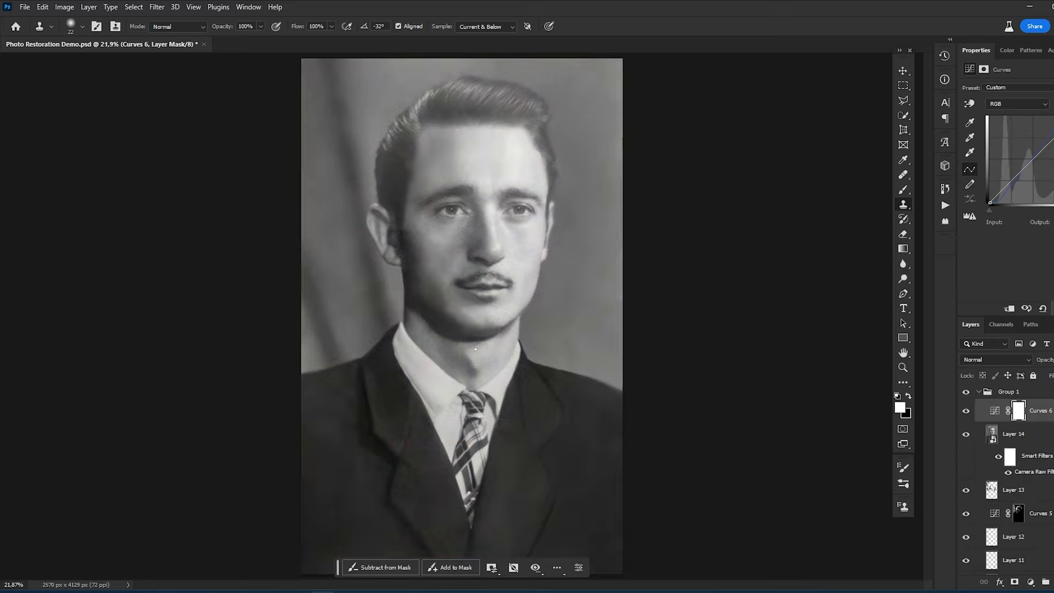
{"action": "key", "text": "ctrl+s"}
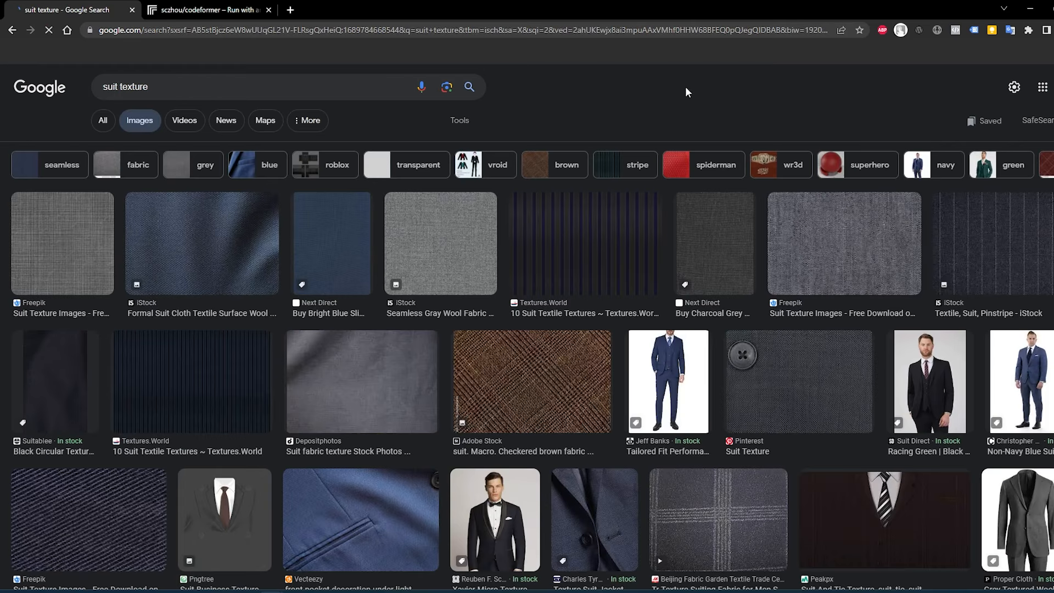
{"action": "mouse_move", "coordinate": [465, 250]}
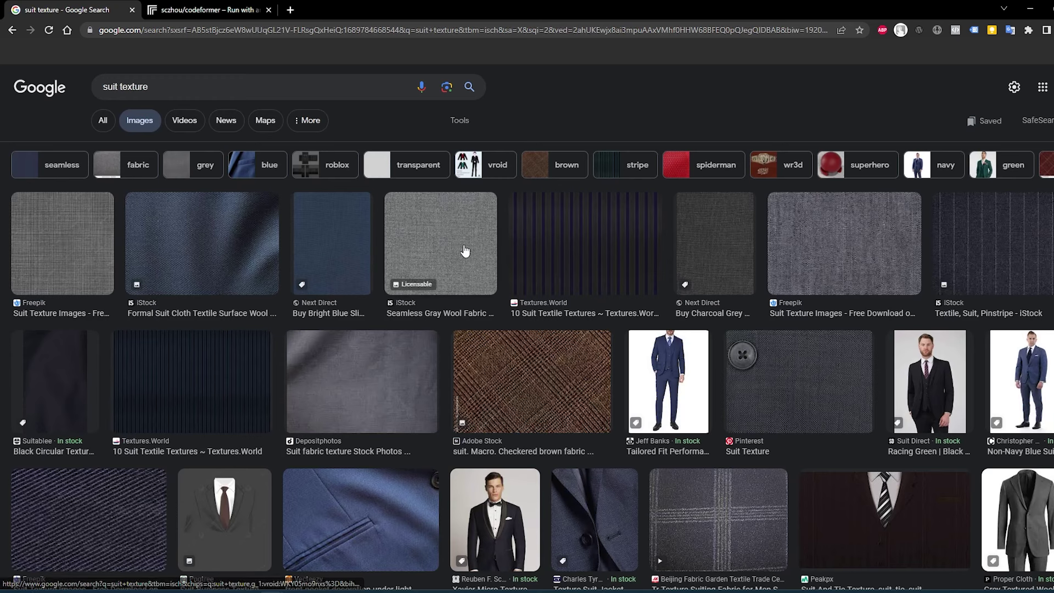
Step: Preview a grey wool texture, then filter the suit texture results to Large images
{"action": "left_click", "coordinate": [441, 244]}
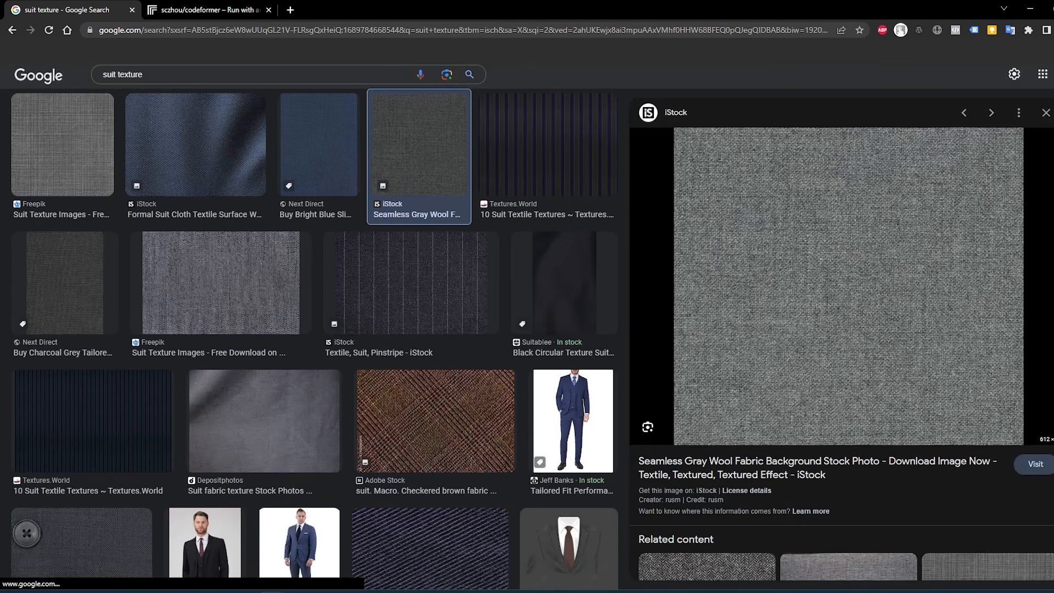
{"action": "mouse_move", "coordinate": [1045, 445]}
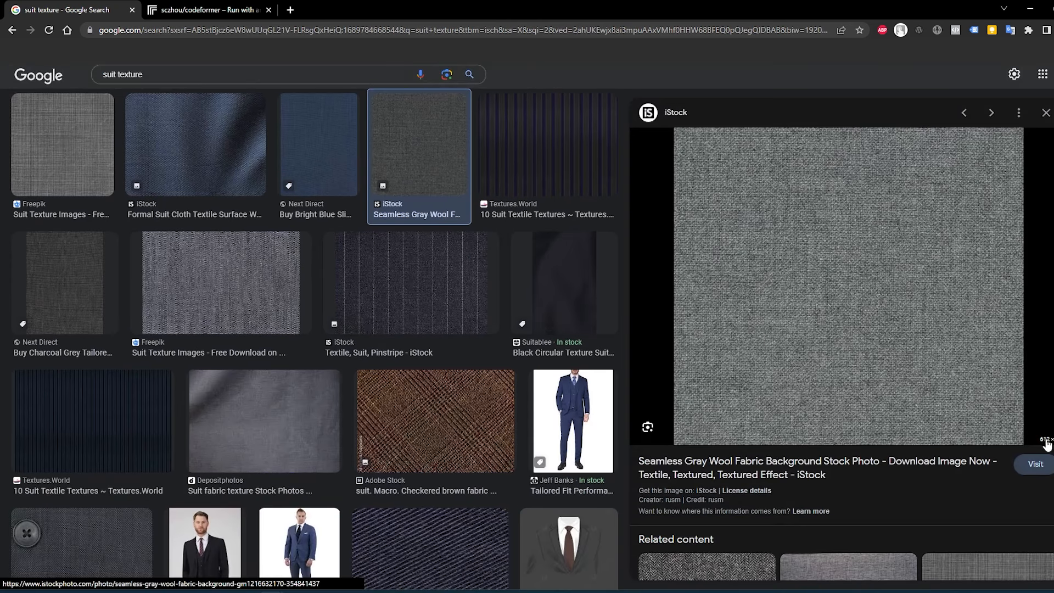
{"action": "scroll", "scroll_direction": "up", "scroll_amount": 3}
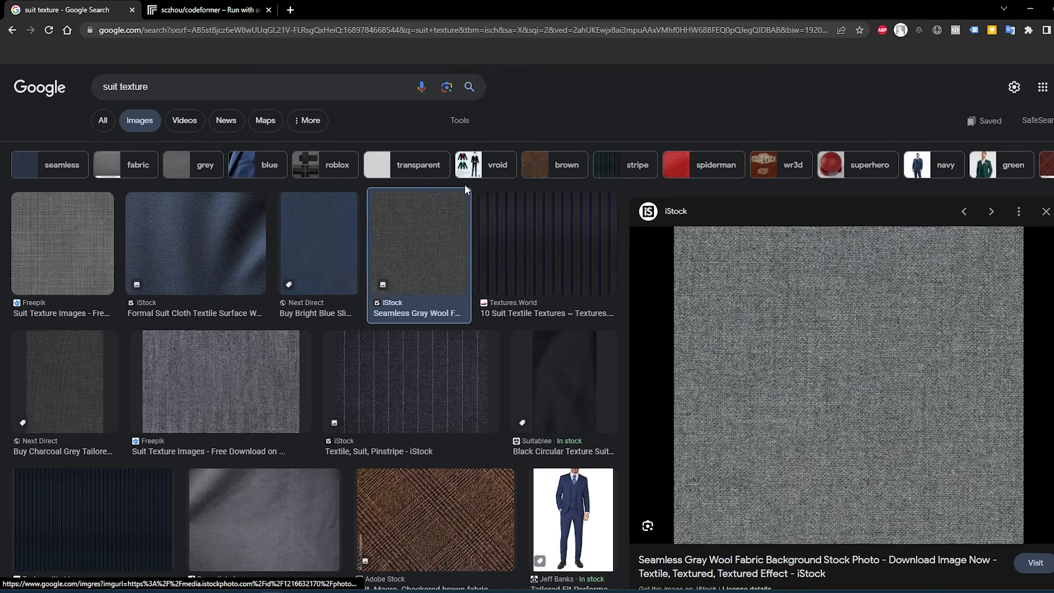
{"action": "left_click", "coordinate": [459, 120]}
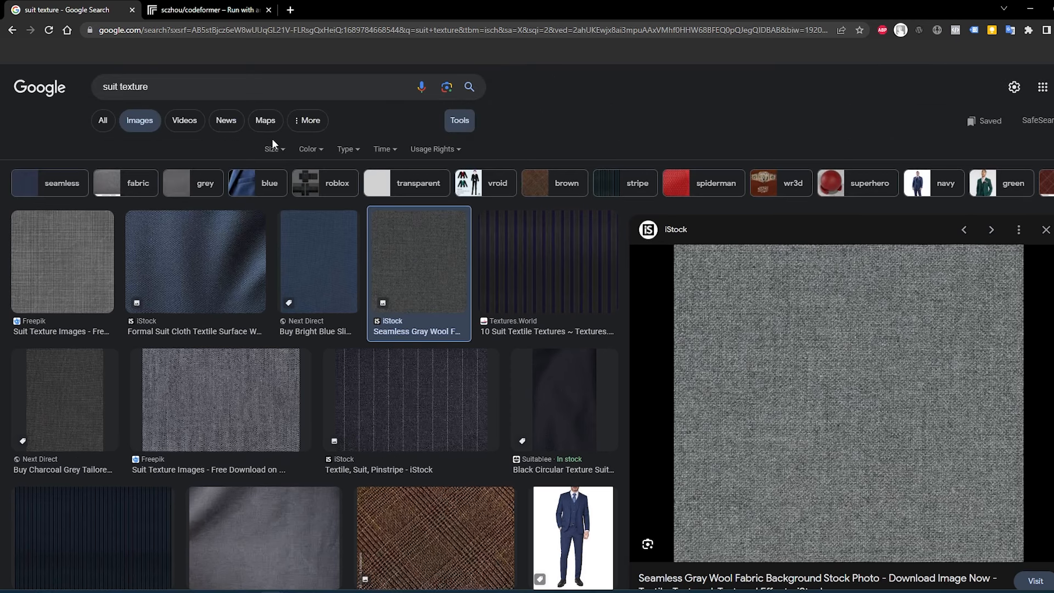
{"action": "left_click", "coordinate": [273, 149]}
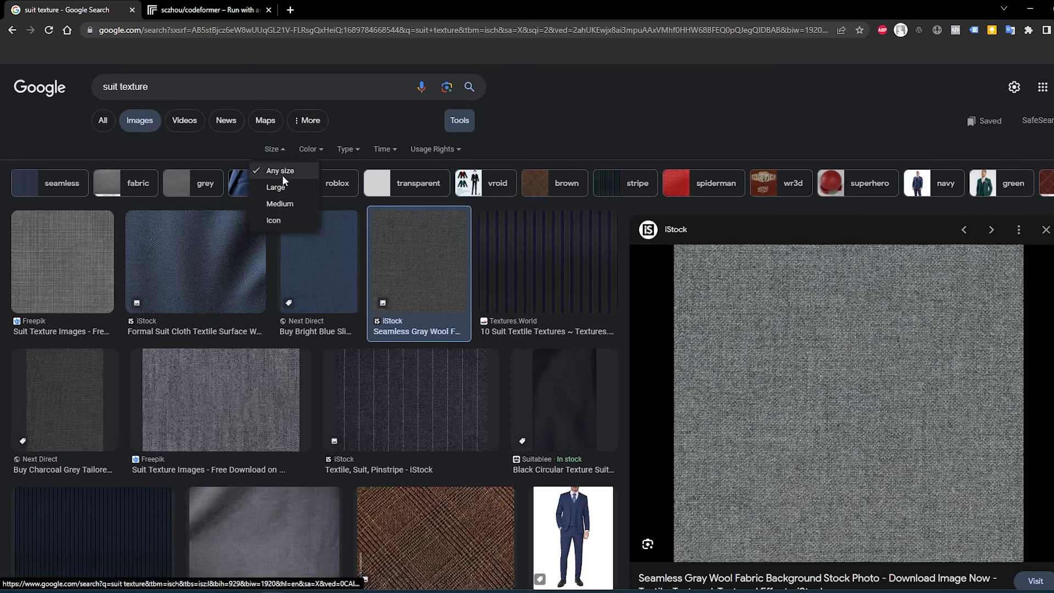
{"action": "left_click", "coordinate": [276, 187]}
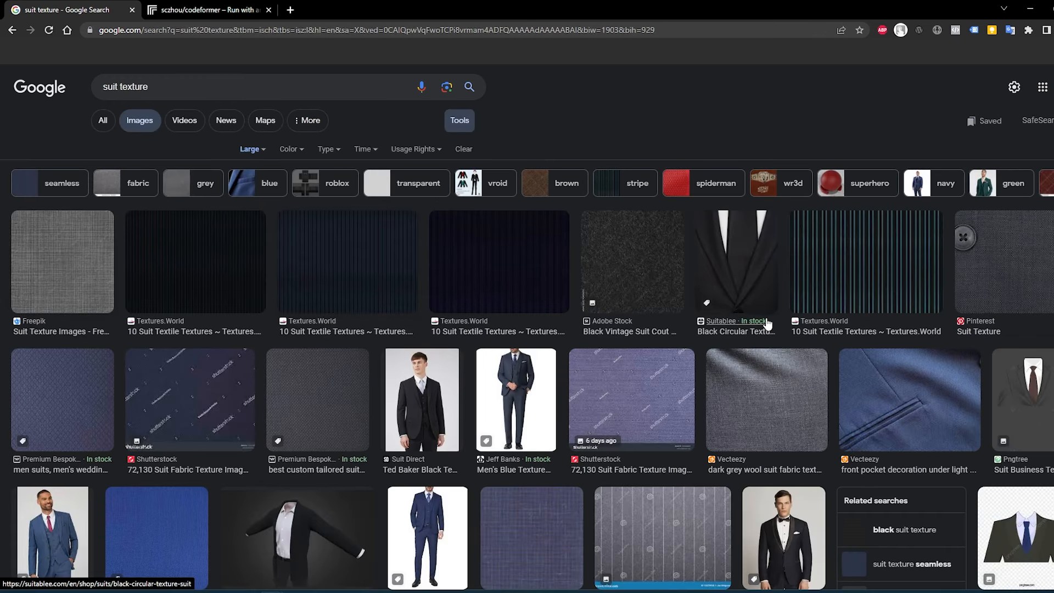
Step: Preview the striped suit textile and choose the blue woven fabric texture
{"action": "scroll", "scroll_direction": "down", "scroll_amount": 3}
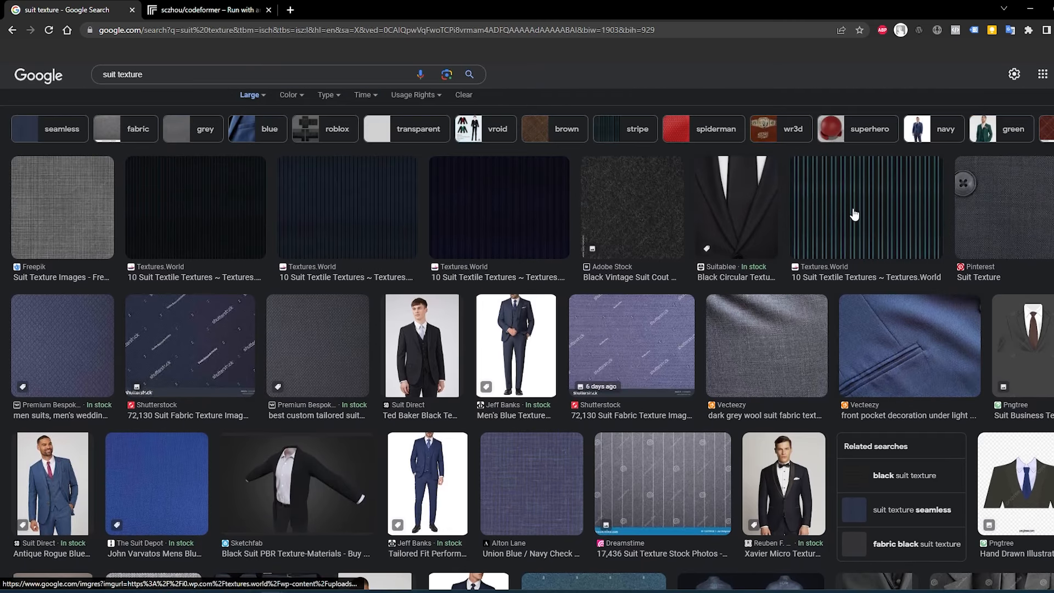
{"action": "left_click", "coordinate": [865, 207]}
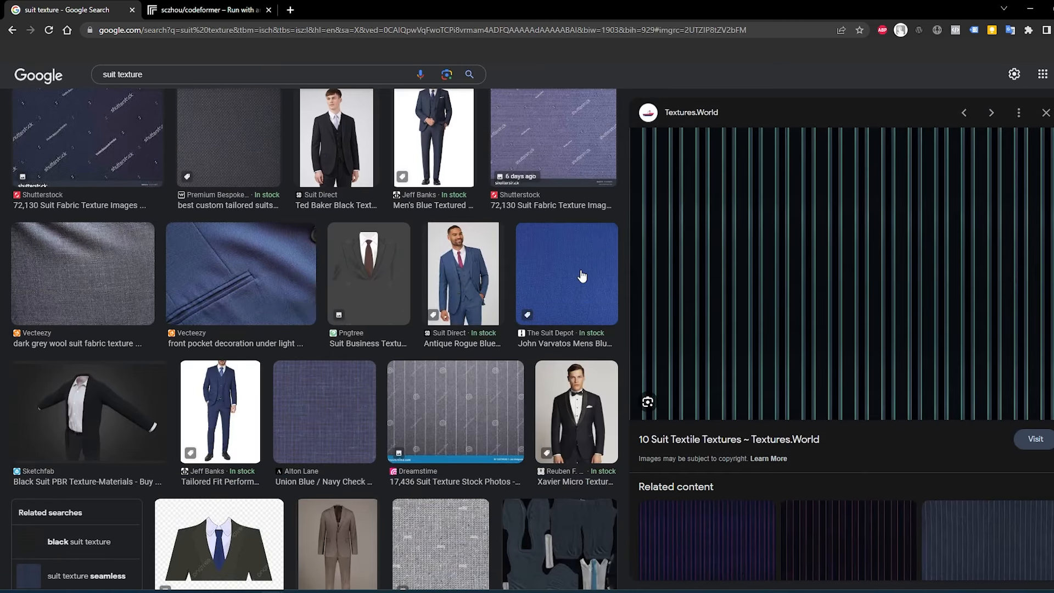
{"action": "left_click", "coordinate": [566, 272]}
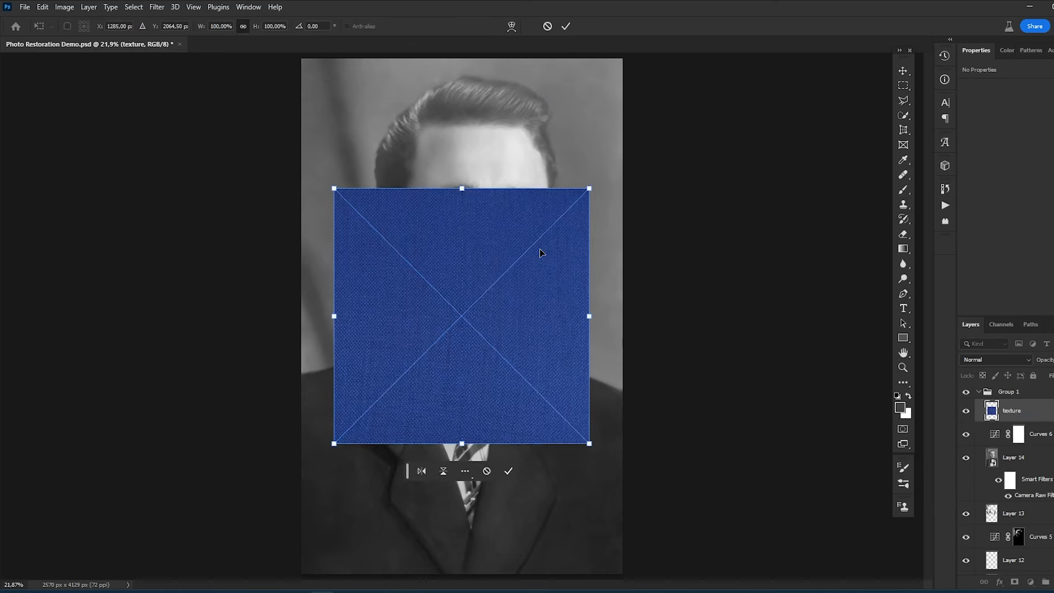
{"action": "mouse_move", "coordinate": [832, 355]}
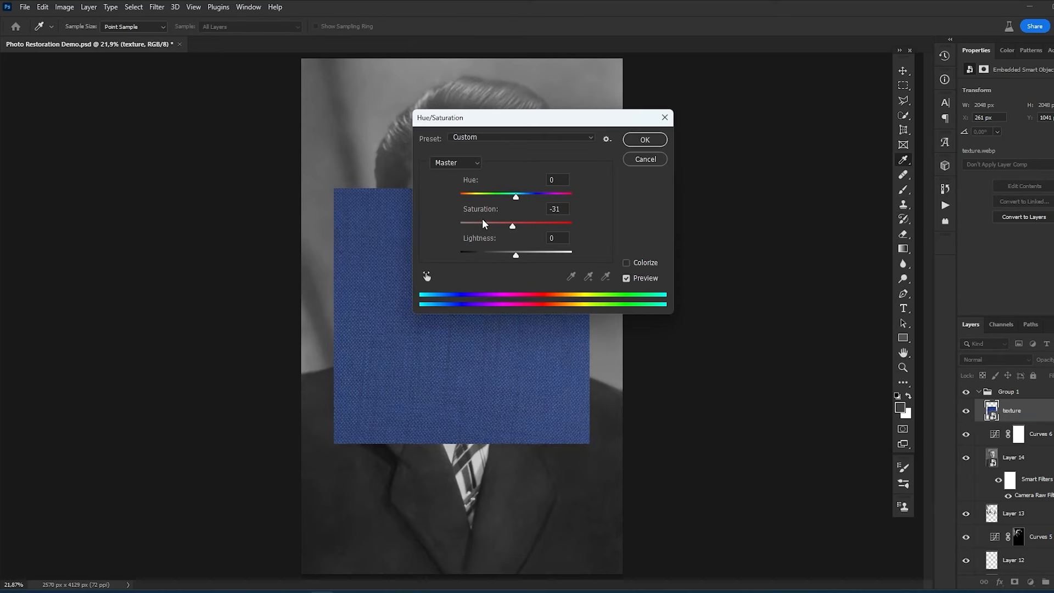
Step: Desaturate the blue fabric texture with Hue/Saturation and scale it to cover the suit
{"action": "left_click", "coordinate": [643, 140]}
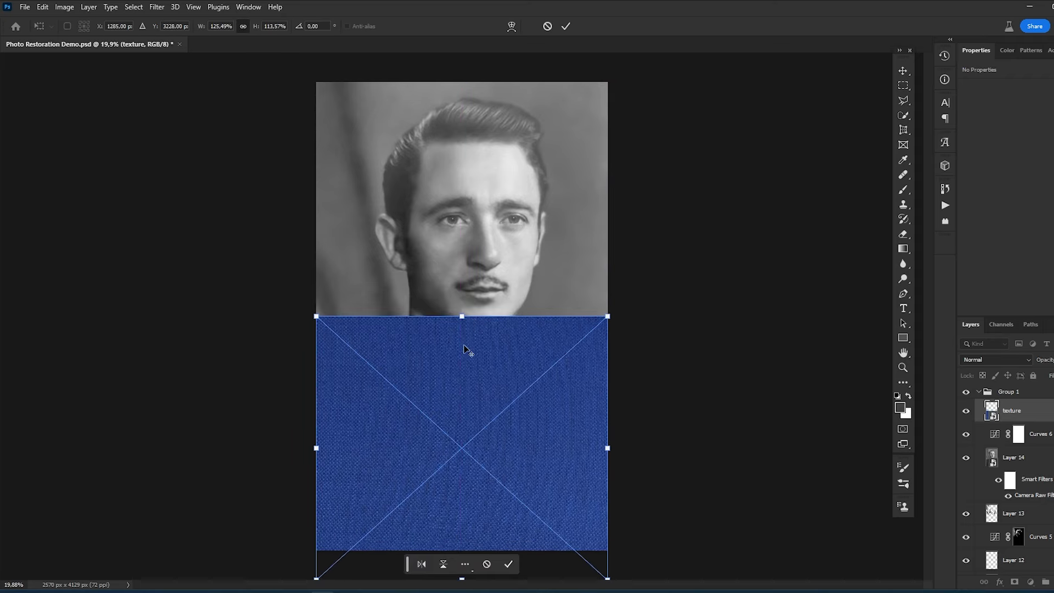
{"action": "left_click", "coordinate": [7, 7]}
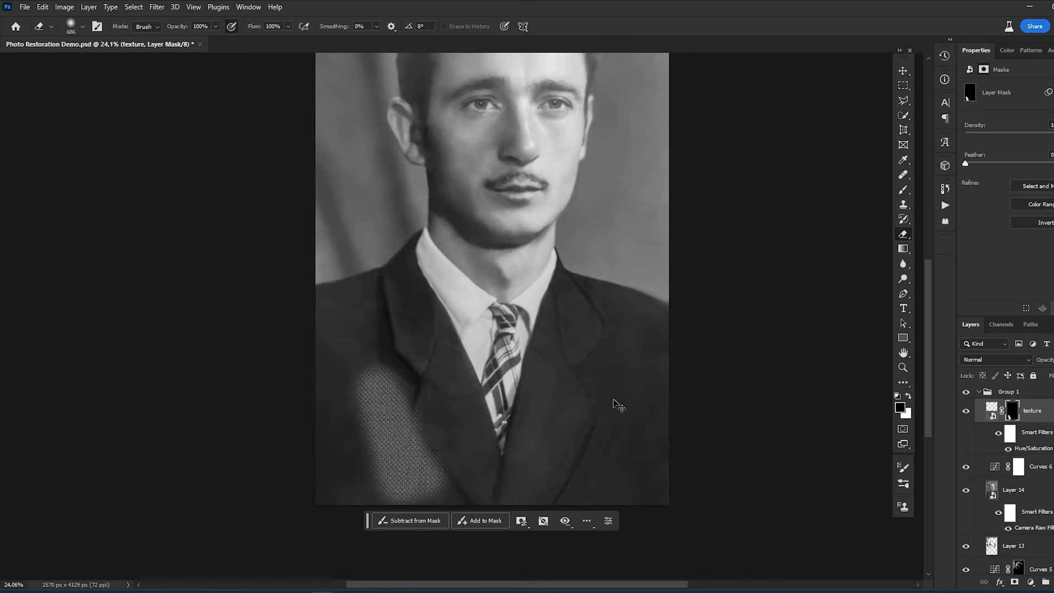
Step: Quick-select the jacket on the portrait layer and mask the texture to it
{"action": "left_click", "coordinate": [1013, 490]}
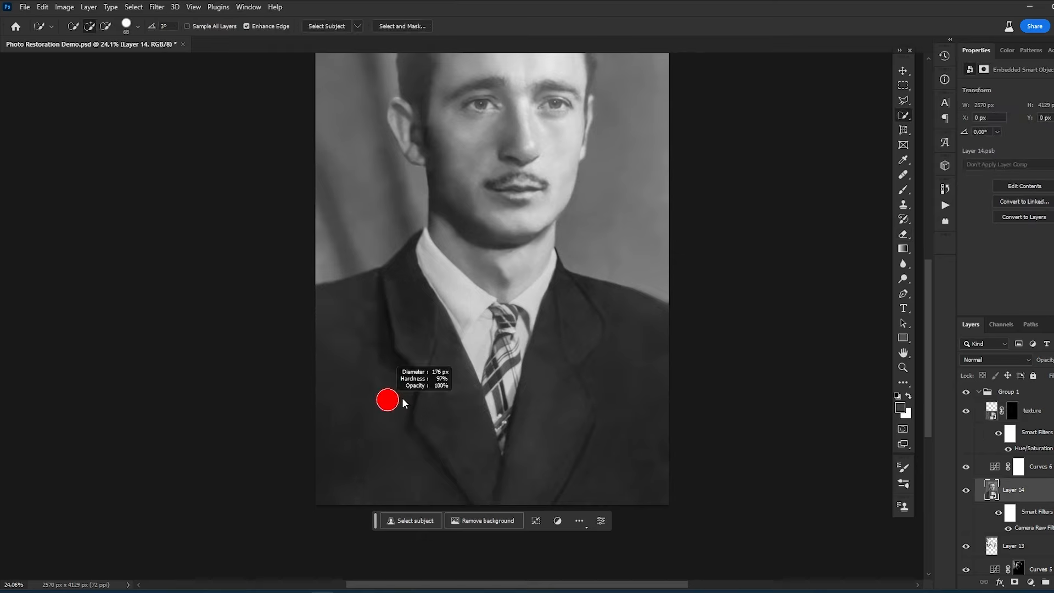
{"action": "left_click", "coordinate": [410, 520]}
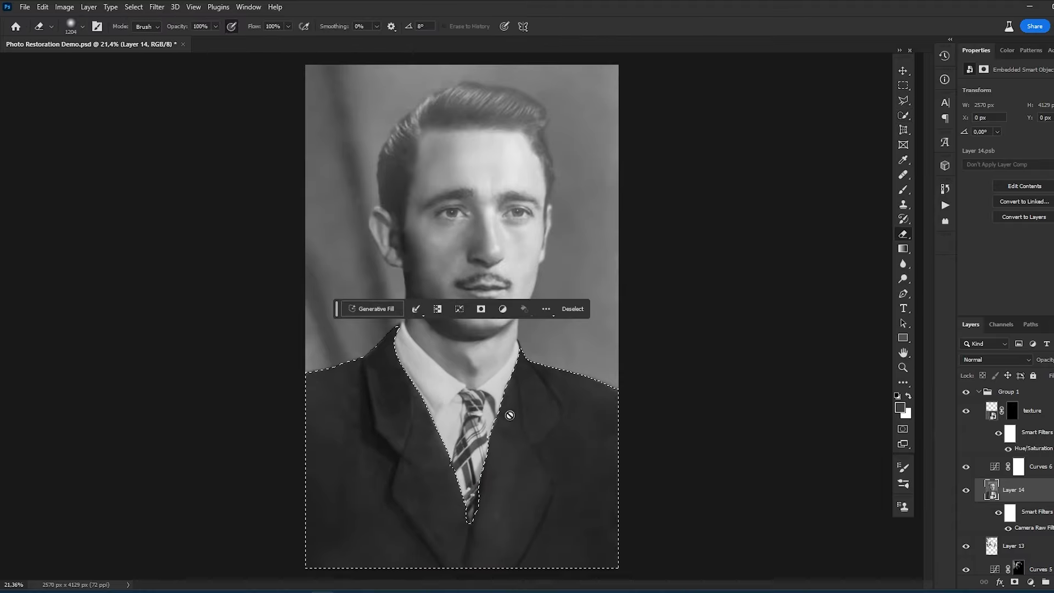
{"action": "left_click", "coordinate": [1011, 409]}
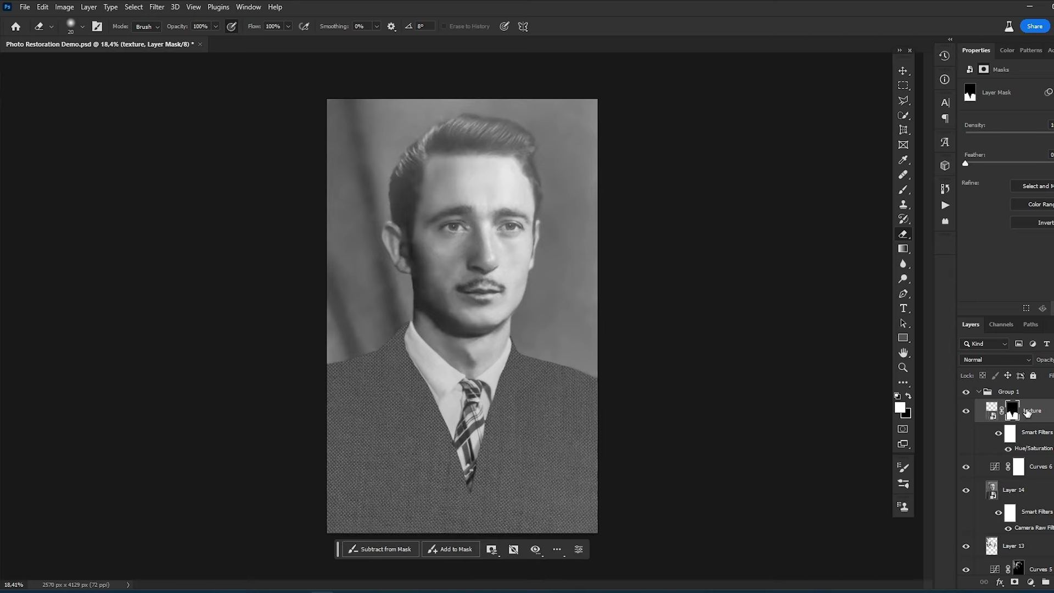
Step: Set the fabric texture layer's blend mode to Soft Light
{"action": "left_click", "coordinate": [995, 359]}
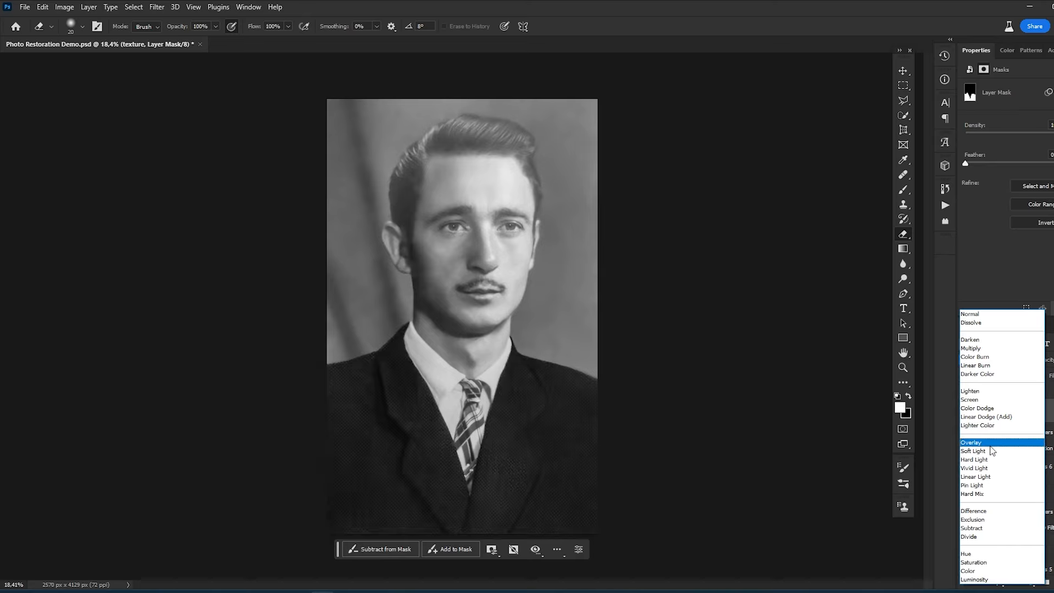
{"action": "left_click", "coordinate": [973, 450]}
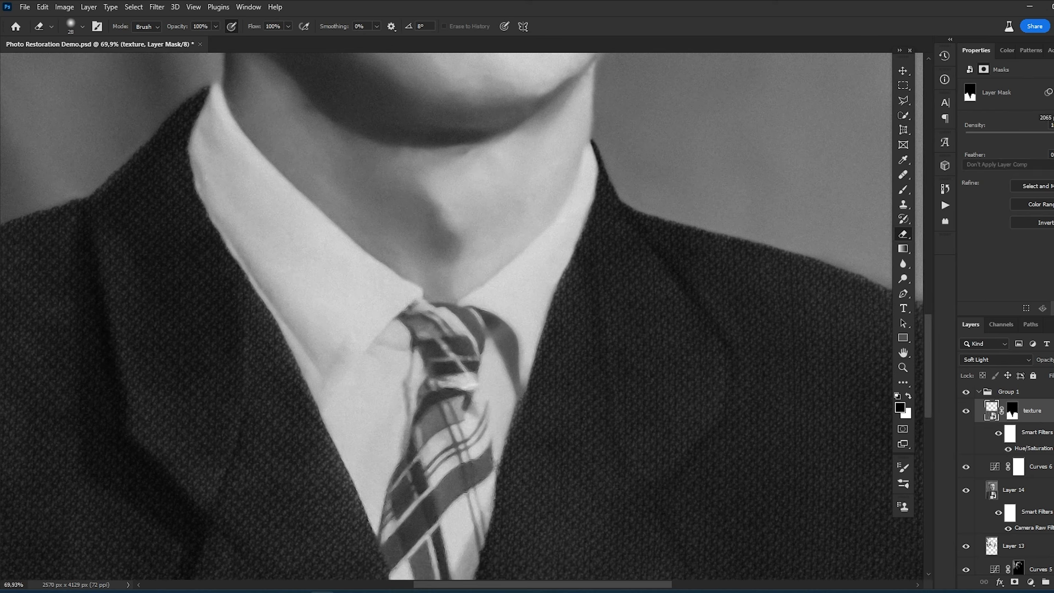
Step: Stamp visible layers into a merged top layer and save a copy of the restored portrait
{"action": "double_click", "coordinate": [991, 409]}
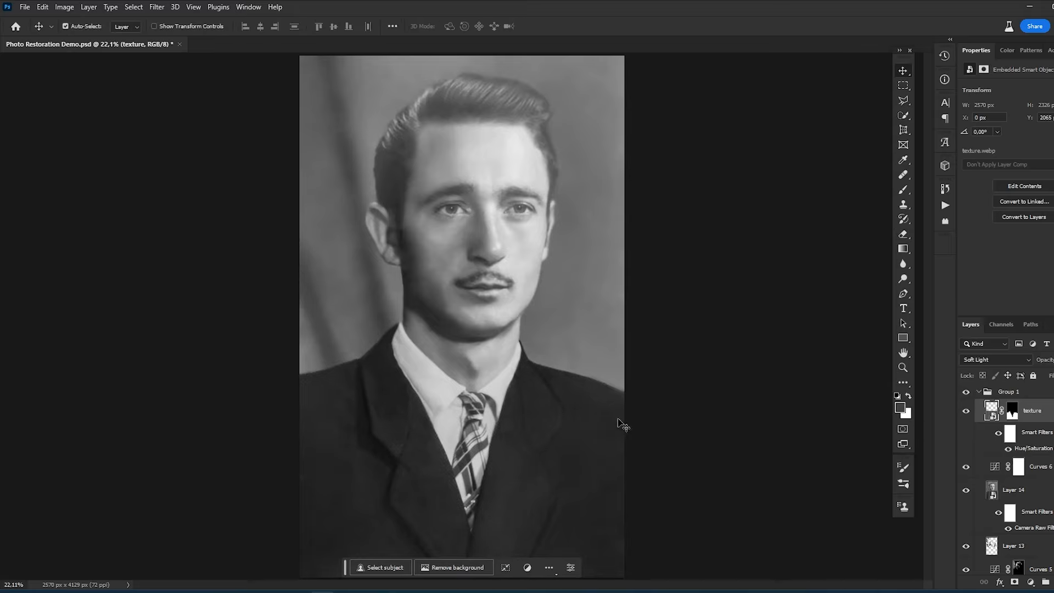
{"action": "mouse_move", "coordinate": [523, 148]}
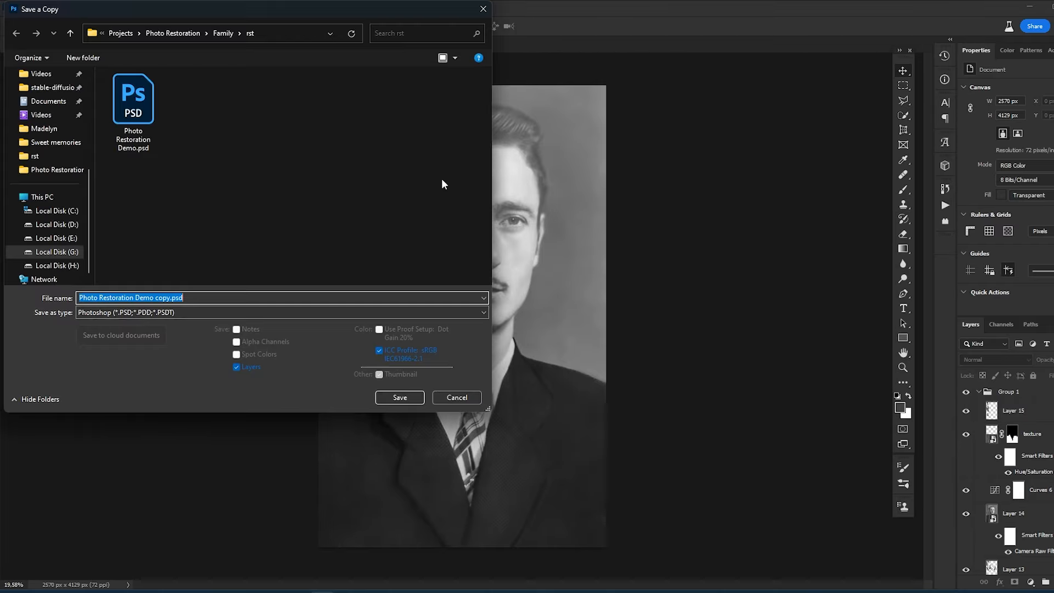
{"action": "left_click", "coordinate": [398, 397]}
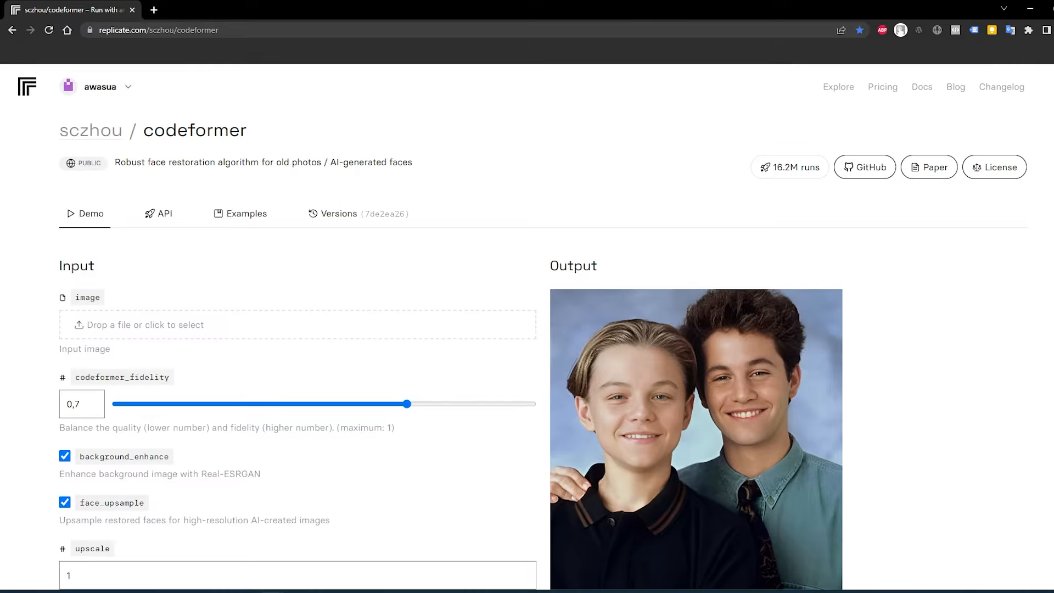
{"action": "mouse_move", "coordinate": [121, 327]}
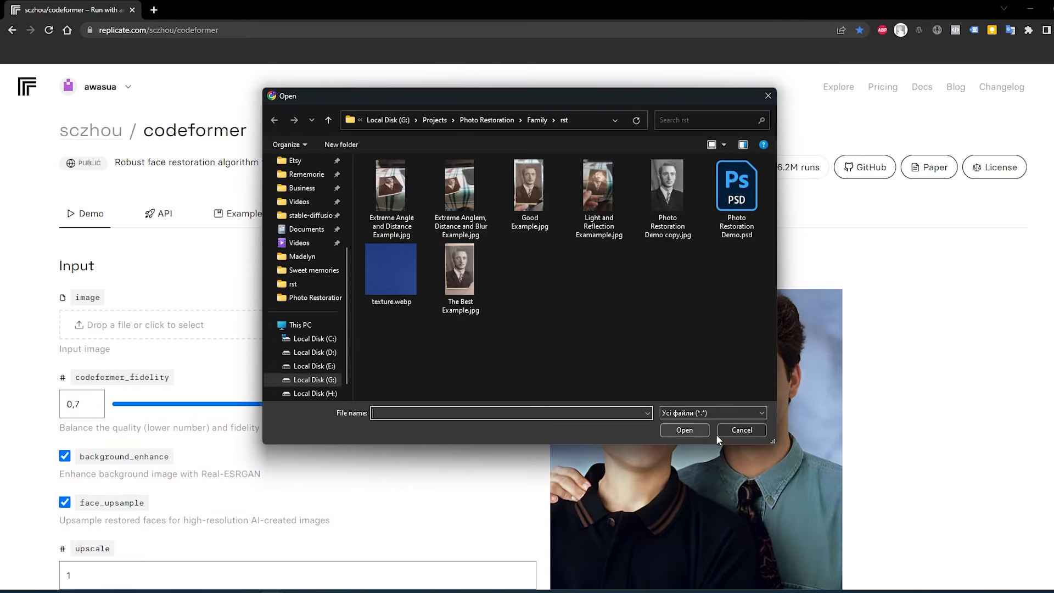
Step: Upload Photo Restoration Demo copy.jpg to CodeFormer and run face restoration
{"action": "left_click", "coordinate": [740, 431]}
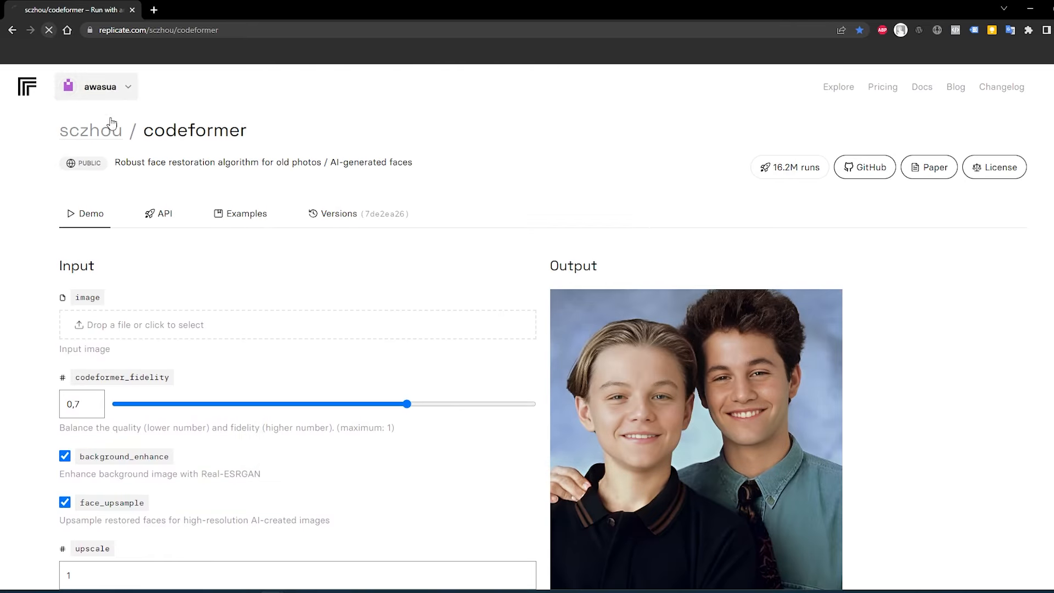
{"action": "scroll", "scroll_direction": "down", "scroll_amount": 3}
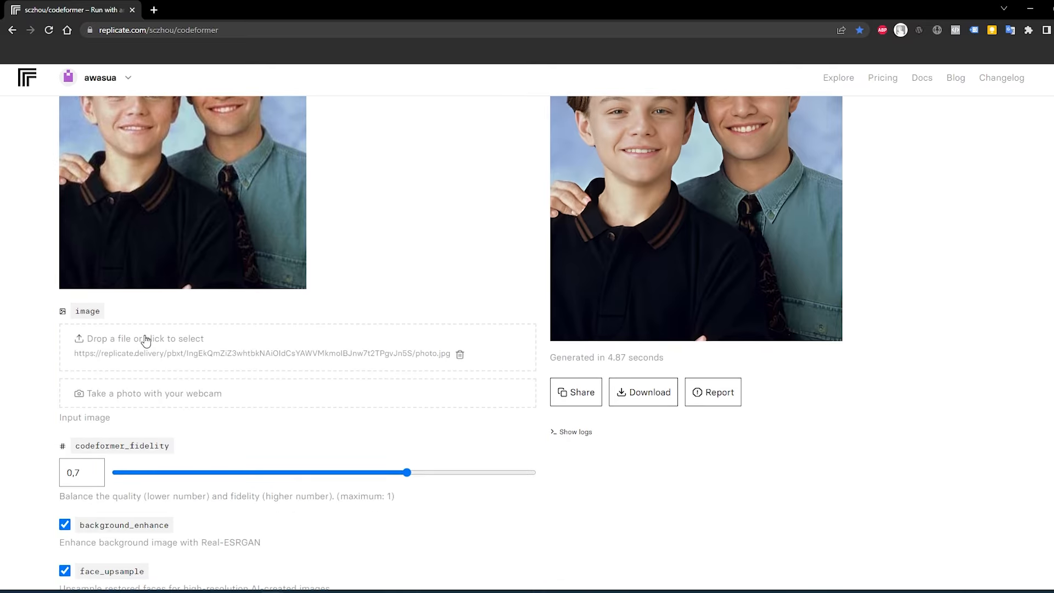
{"action": "left_click", "coordinate": [145, 339]}
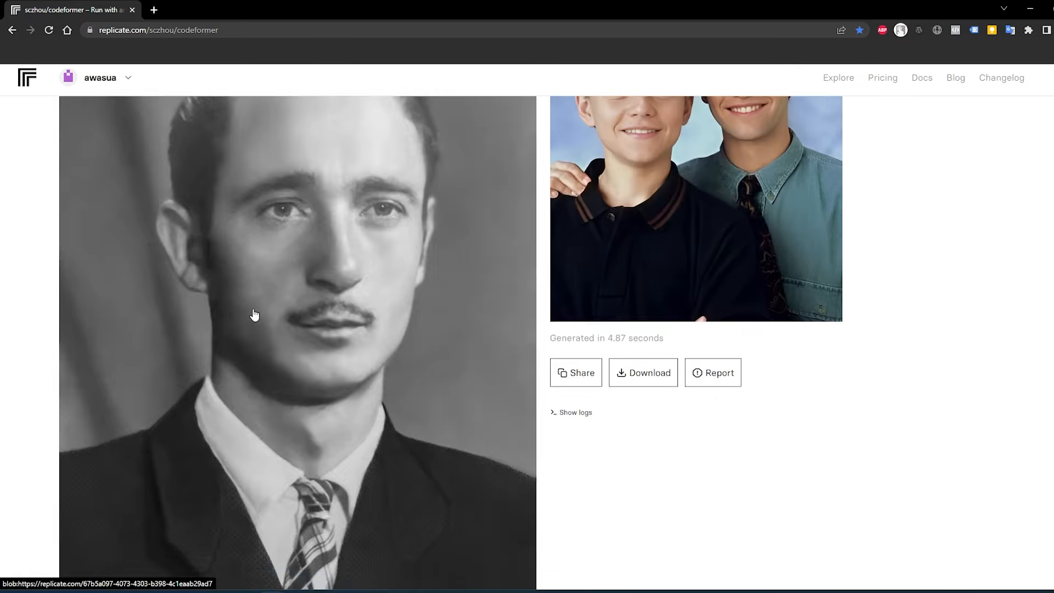
{"action": "scroll", "scroll_direction": "down", "scroll_amount": 3}
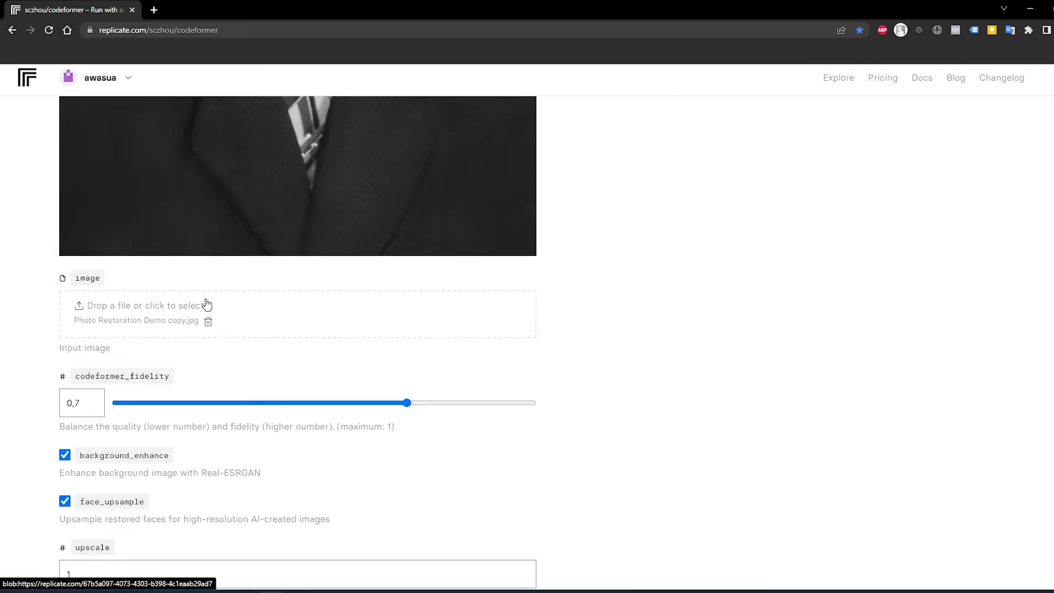
{"action": "scroll", "scroll_direction": "down", "scroll_amount": 3}
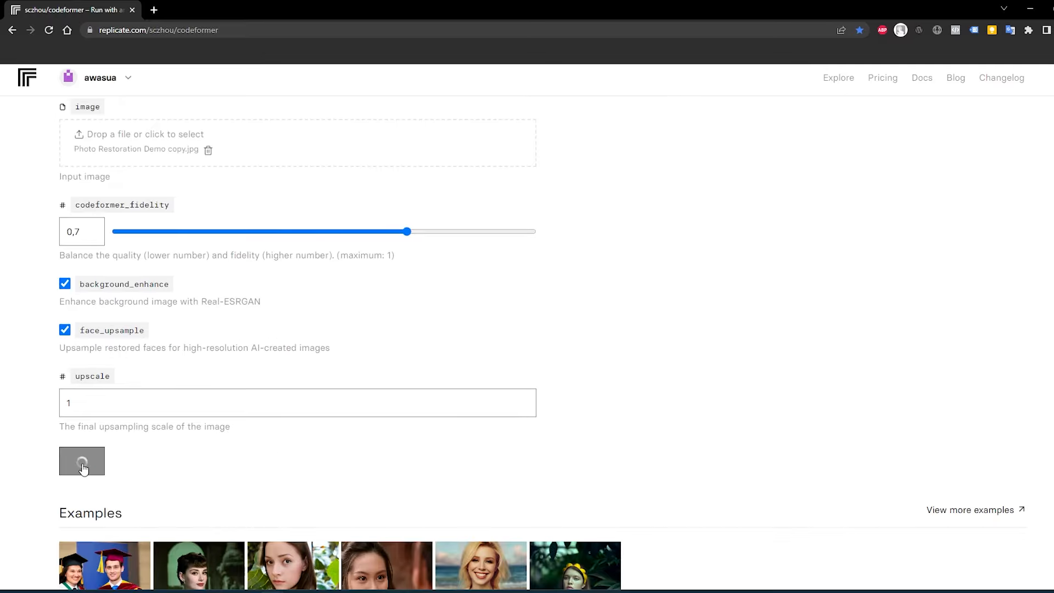
{"action": "left_click", "coordinate": [81, 461]}
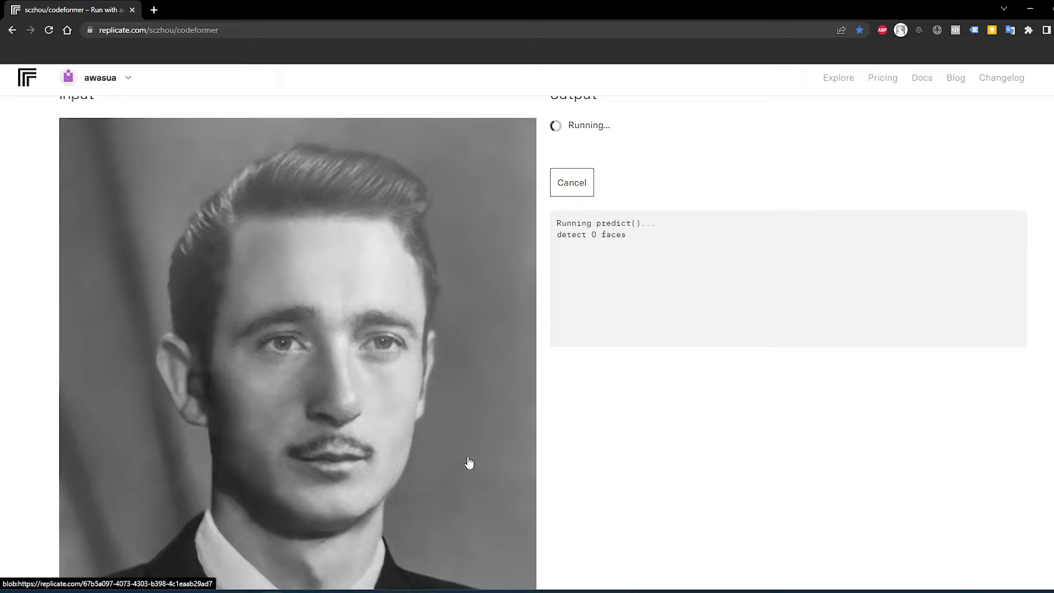
{"action": "mouse_move", "coordinate": [417, 457]}
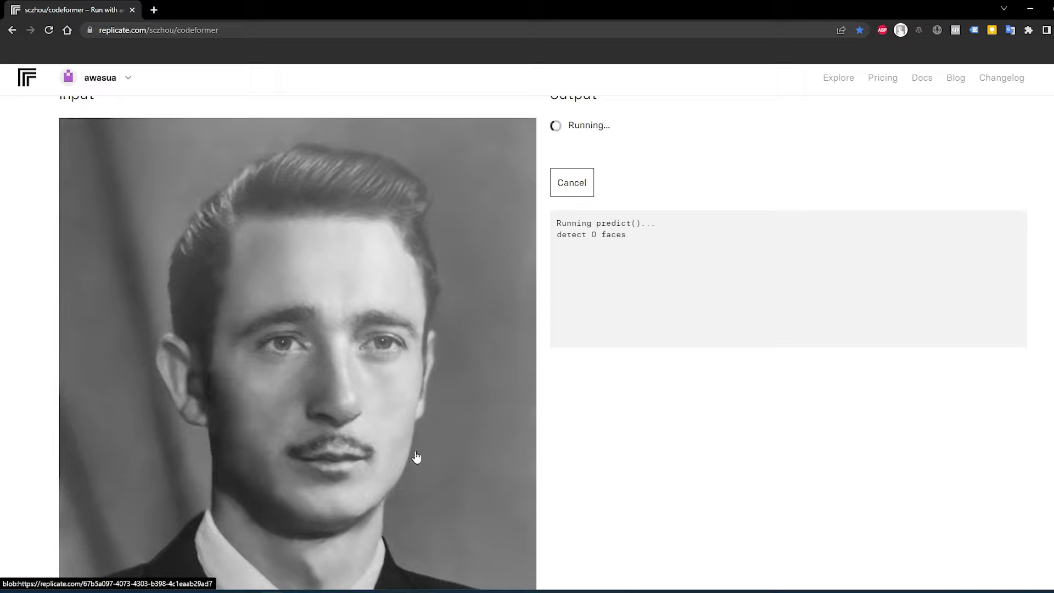
{"action": "mouse_move", "coordinate": [148, 356]}
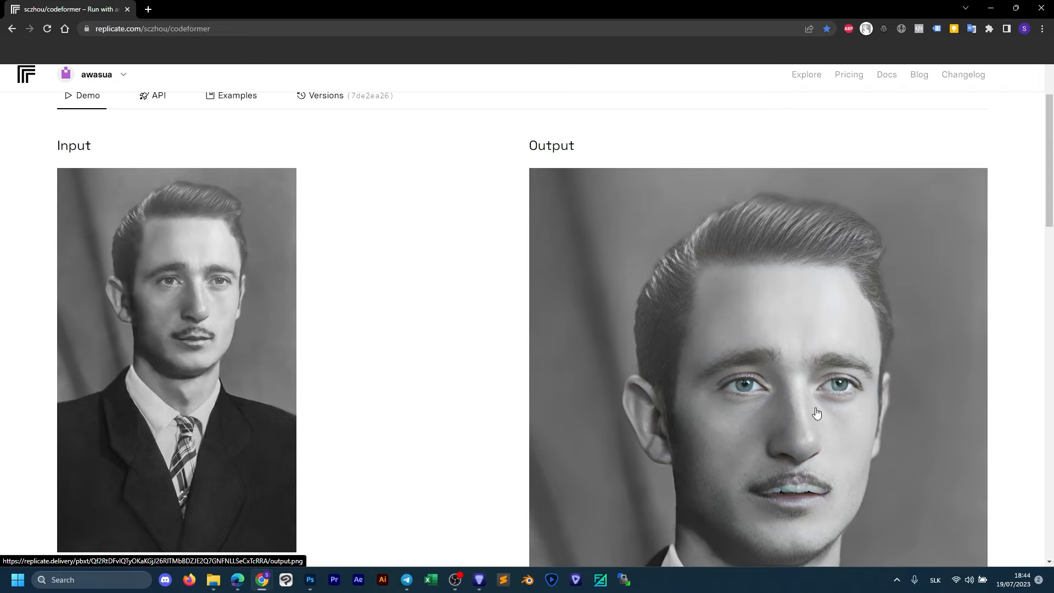
{"action": "mouse_move", "coordinate": [822, 436]}
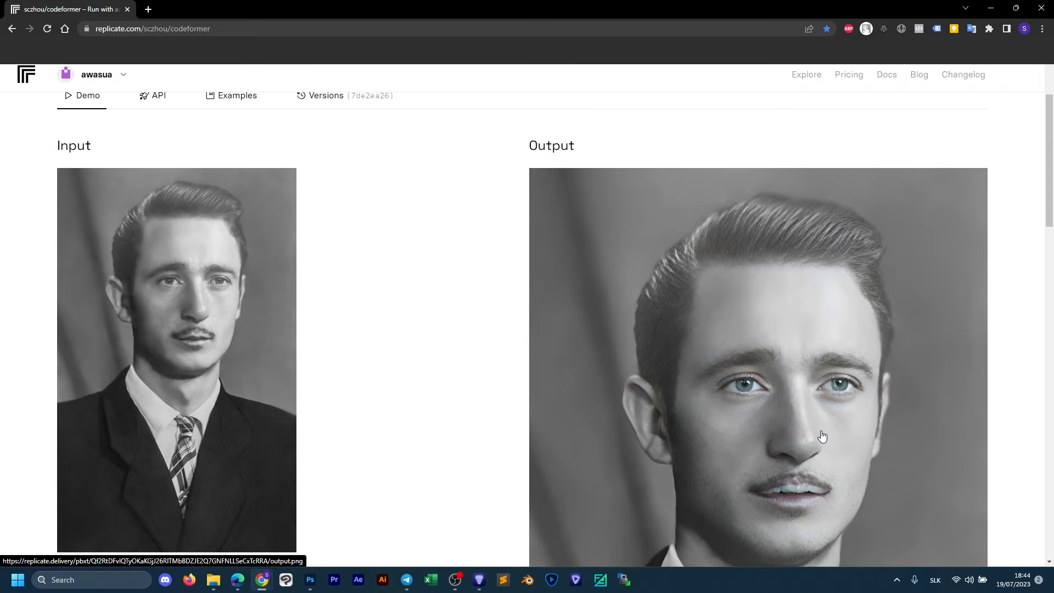
Step: Open the restored output.png in its own tab at full resolution
{"action": "left_click", "coordinate": [822, 436]}
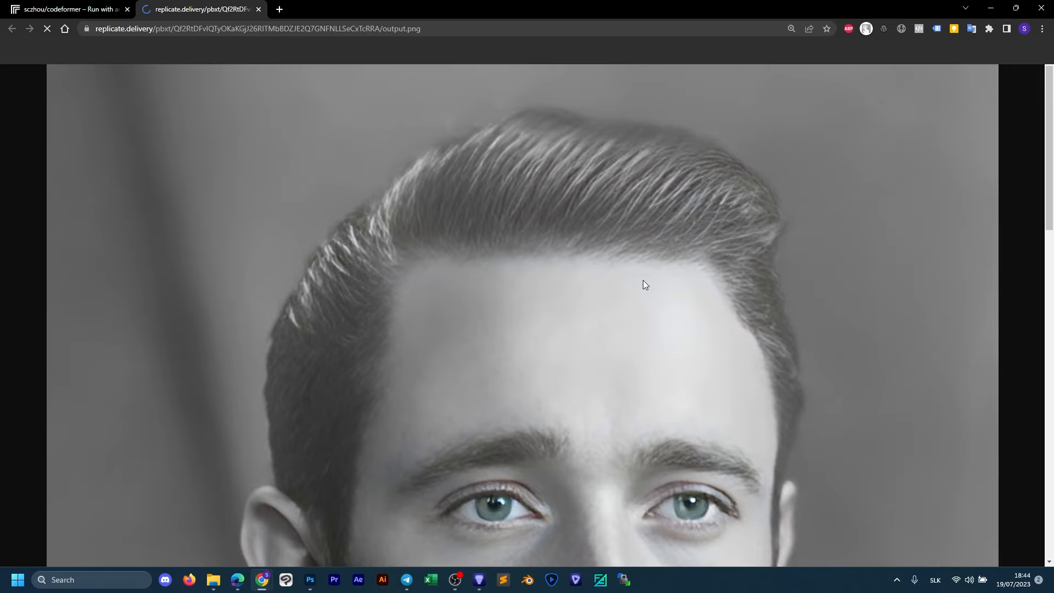
{"action": "left_click", "coordinate": [642, 285]}
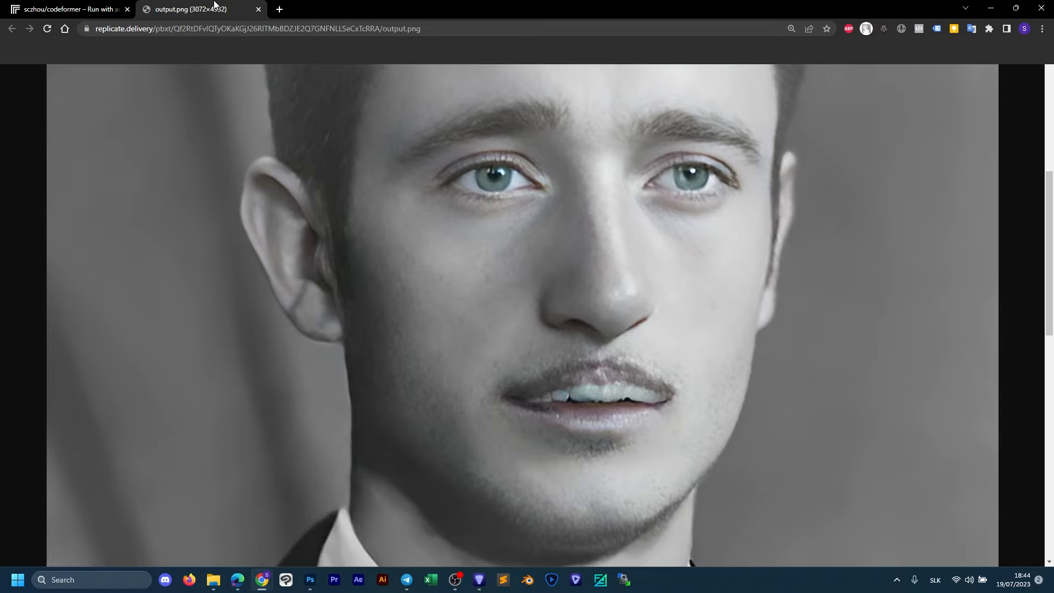
{"action": "mouse_move", "coordinate": [196, 9]}
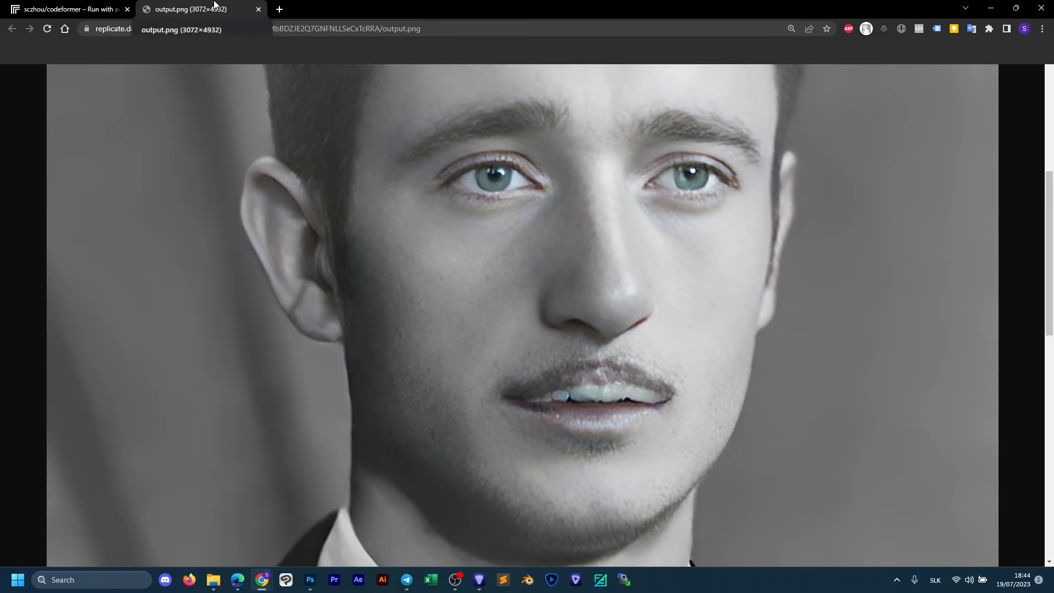
{"action": "mouse_move", "coordinate": [369, 175]}
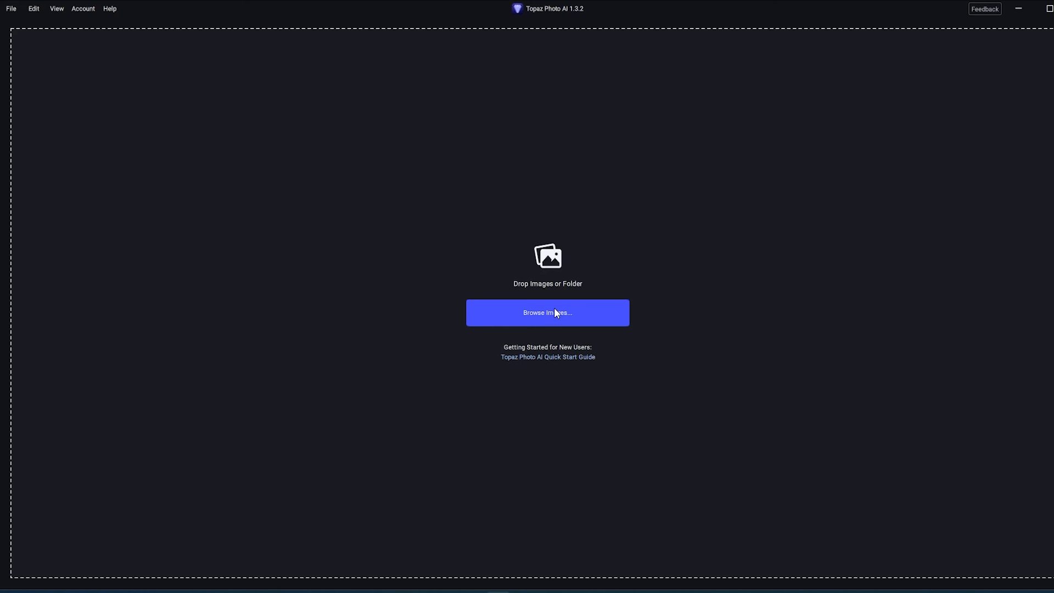
Step: Load Photo Restoration Demo 2.jpg into Topaz Photo AI for the Autopilot face-recovery preview
{"action": "left_click", "coordinate": [547, 312]}
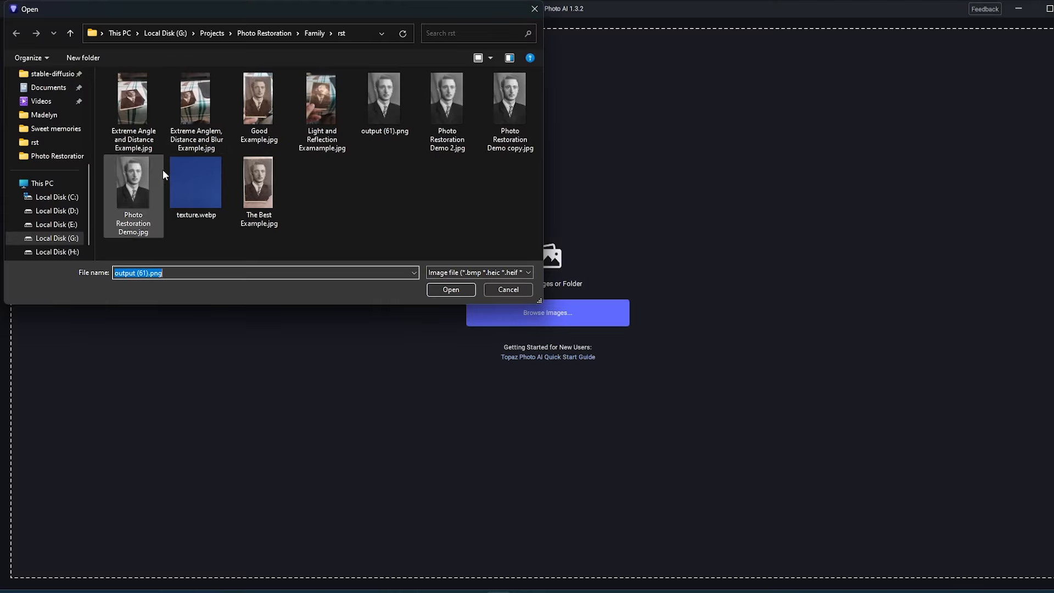
{"action": "left_click", "coordinate": [447, 101]}
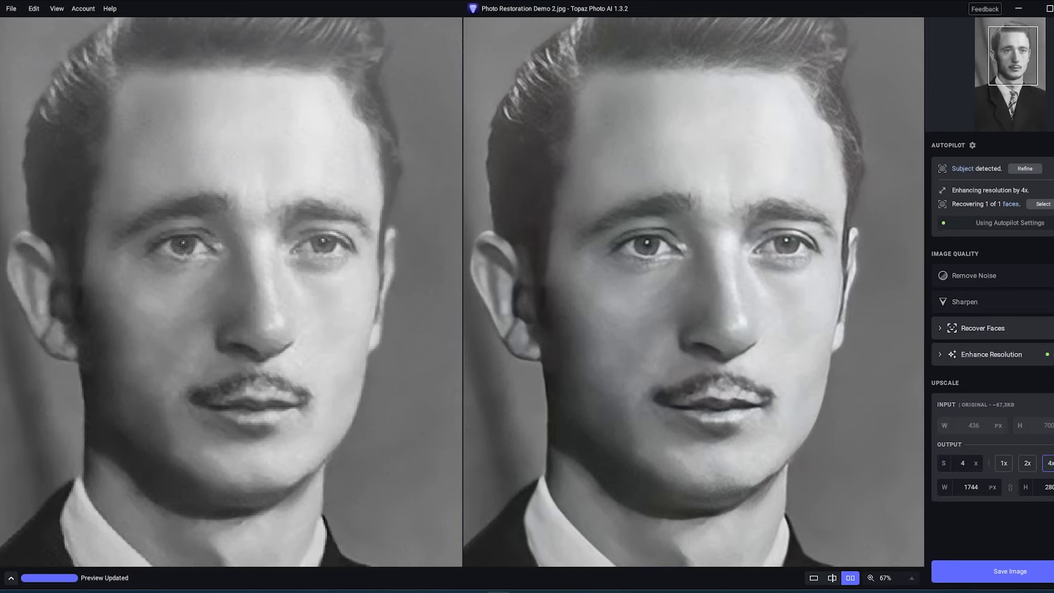
Step: Choose Photo Restoration Demo copy.jpg as a second image to enhance
{"action": "left_click", "coordinate": [1008, 571]}
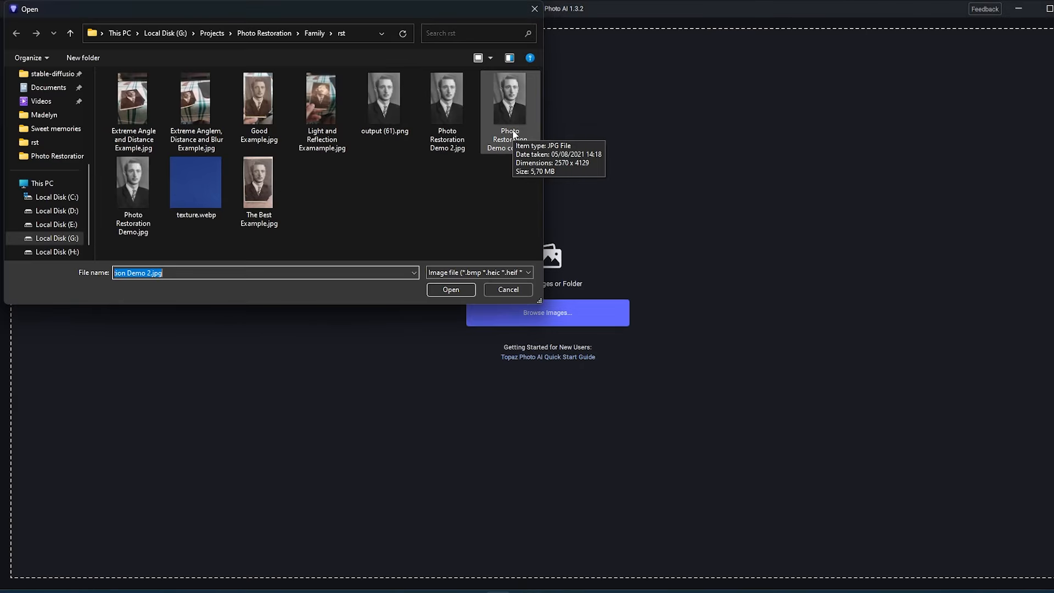
{"action": "left_click", "coordinate": [450, 290]}
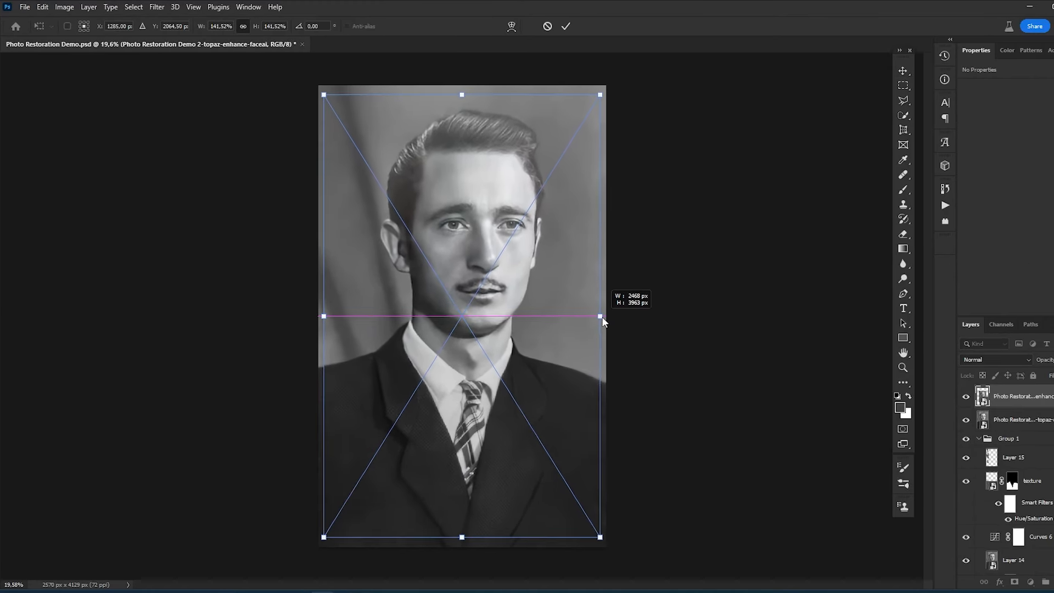
Step: Commit the Free Transform fitting the topaz-enhance-faceai layer over the portrait
{"action": "left_click", "coordinate": [565, 27]}
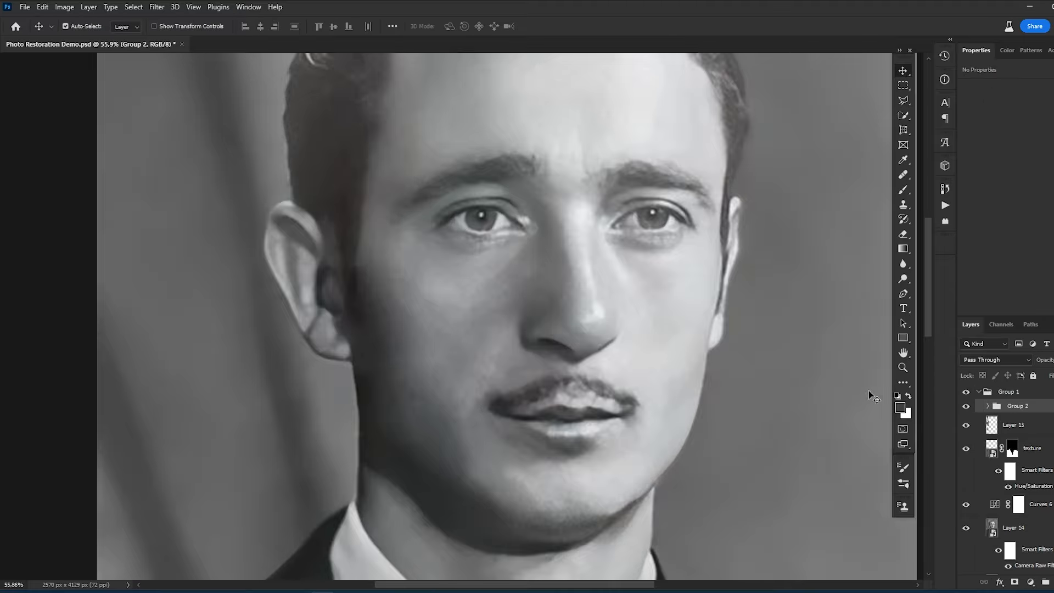
Step: Expand Group 2 and toggle the denoise and enhance-faceai layers against the original to compare
{"action": "left_click", "coordinate": [967, 405]}
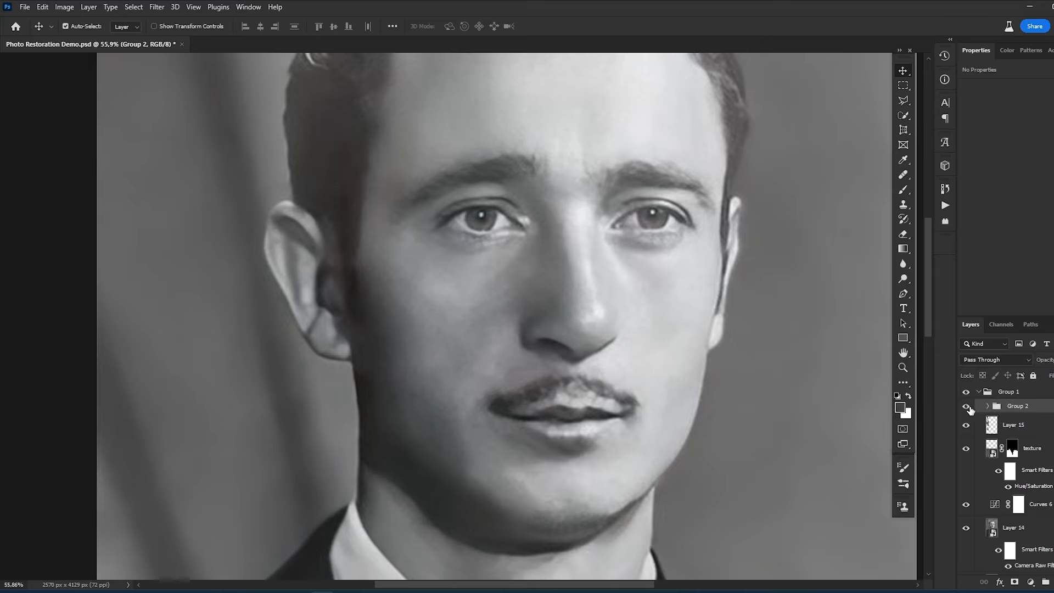
{"action": "left_click", "coordinate": [988, 405]}
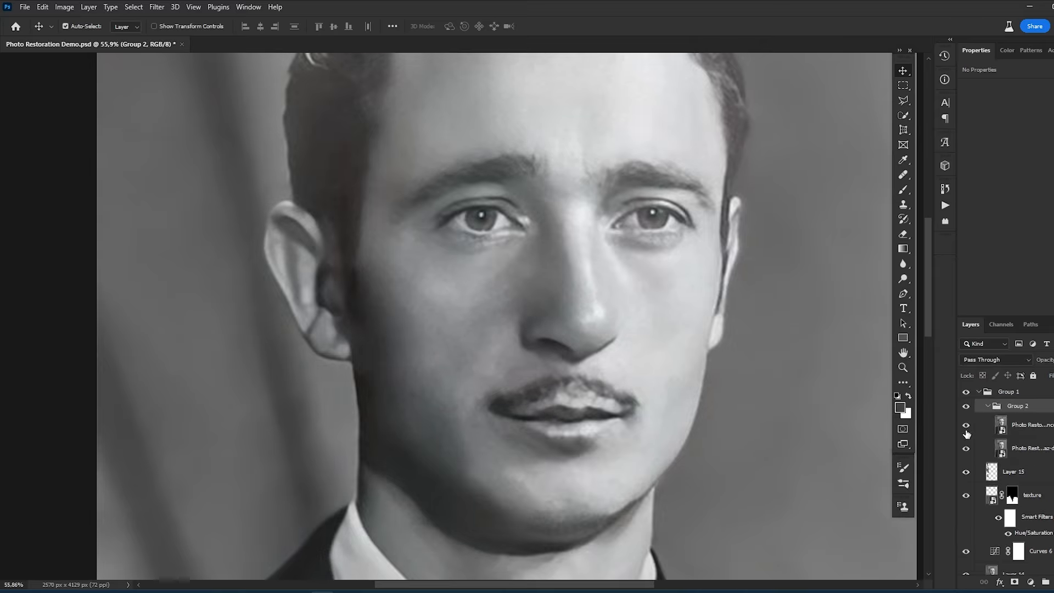
{"action": "left_click", "coordinate": [966, 425]}
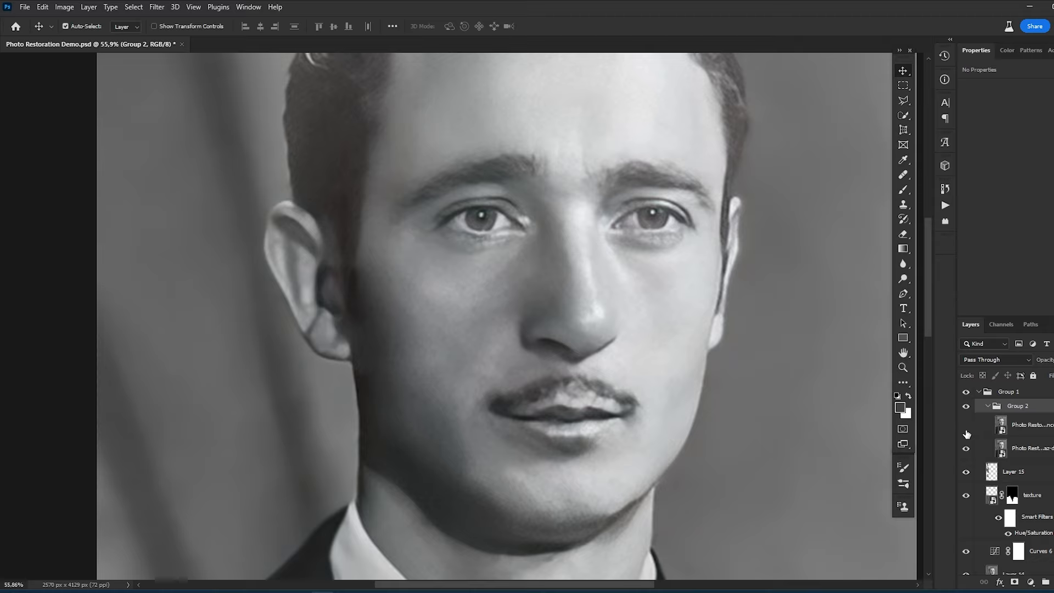
{"action": "left_click", "coordinate": [966, 425]}
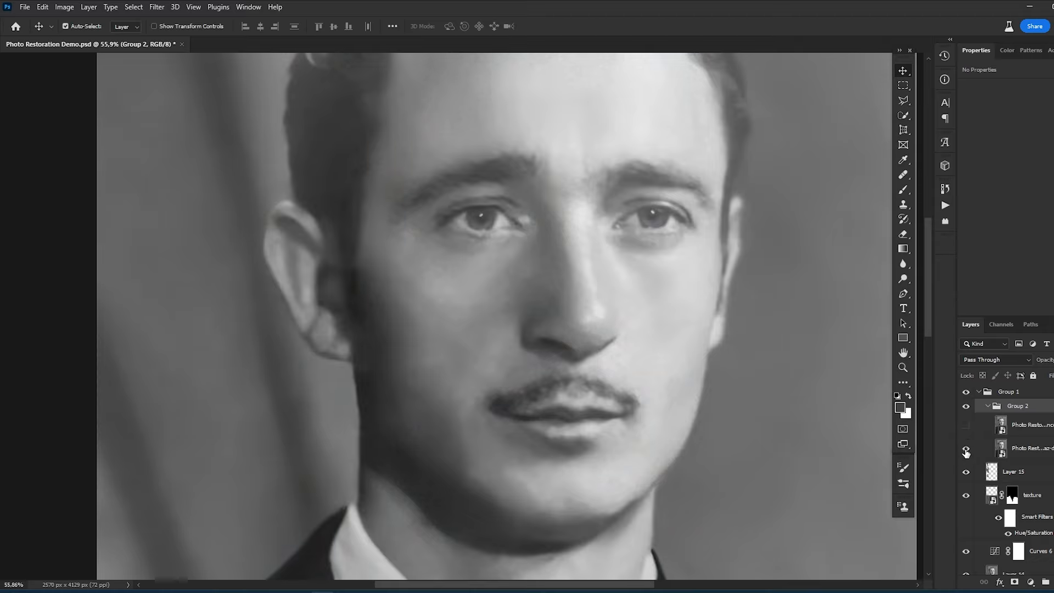
{"action": "left_click", "coordinate": [1031, 448]}
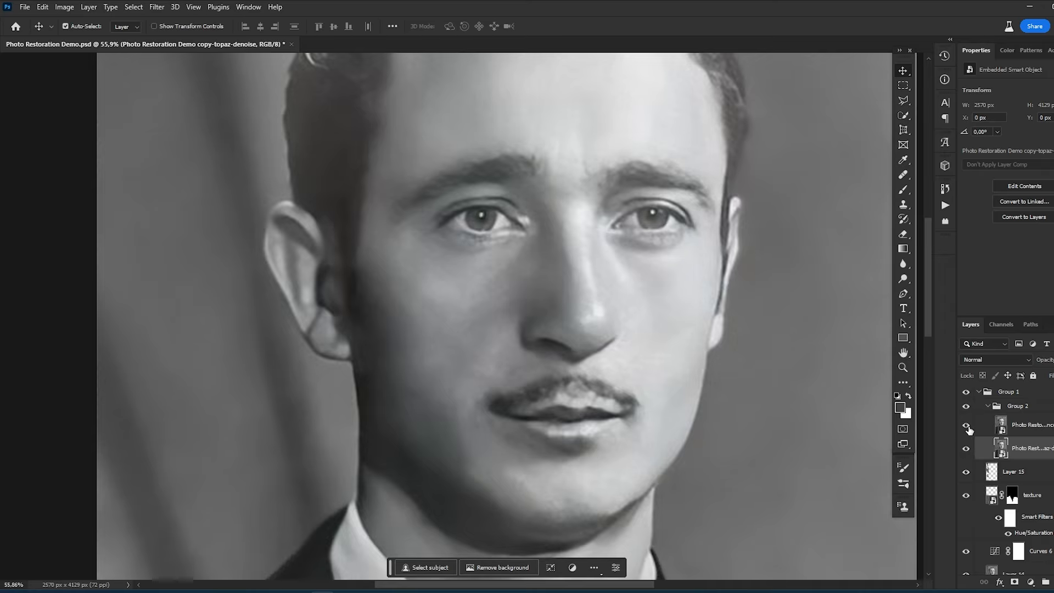
Step: Hide the denoise layer so only the enhance-faceai Topaz layer shows over the portrait
{"action": "left_click", "coordinate": [1025, 424]}
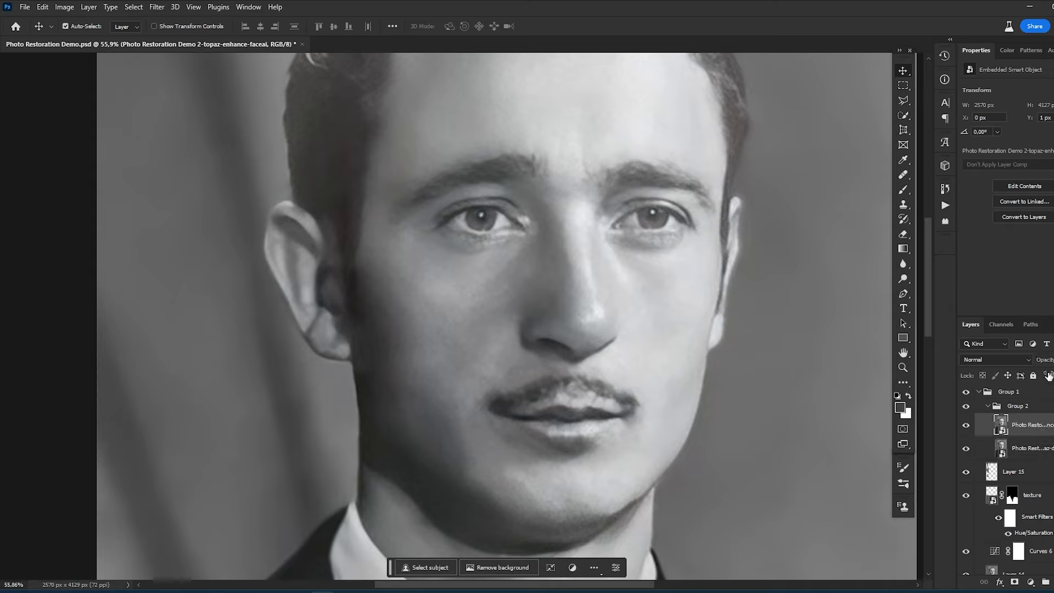
{"action": "mouse_move", "coordinate": [932, 419]}
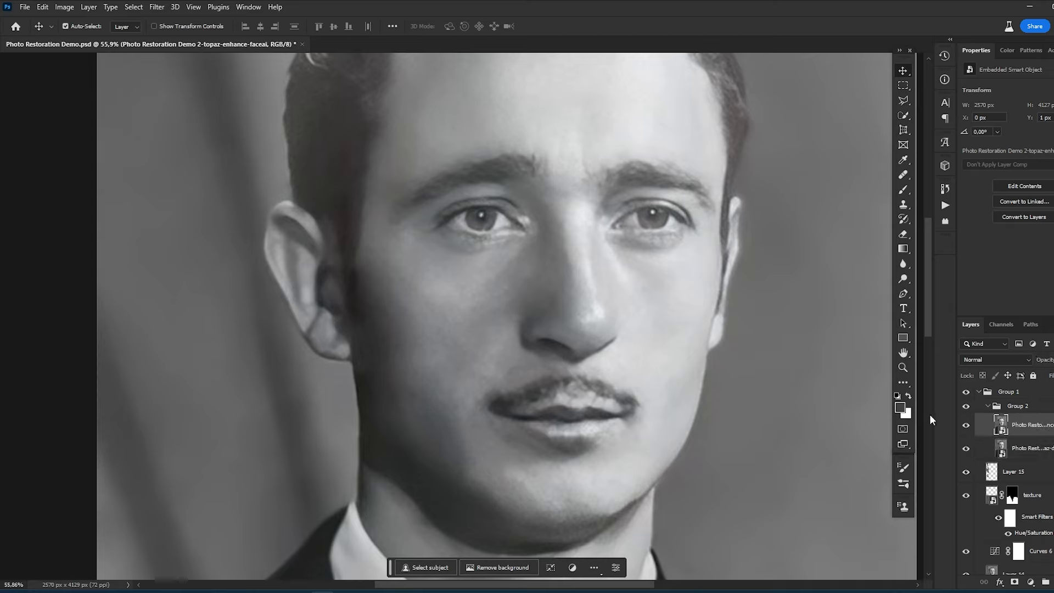
{"action": "left_click", "coordinate": [966, 424]}
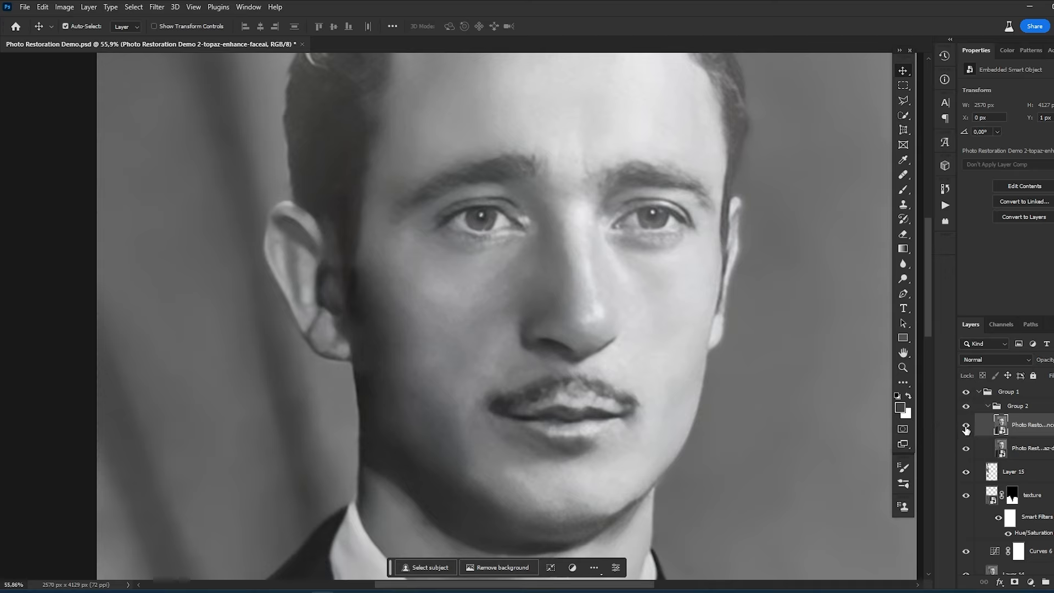
{"action": "left_click", "coordinate": [966, 429]}
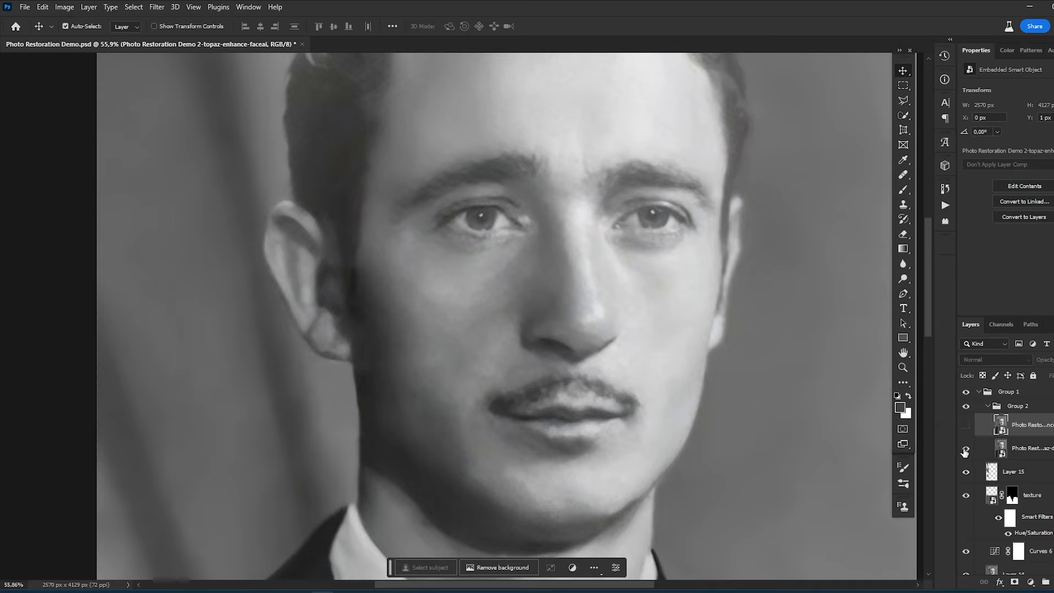
{"action": "left_click", "coordinate": [966, 451]}
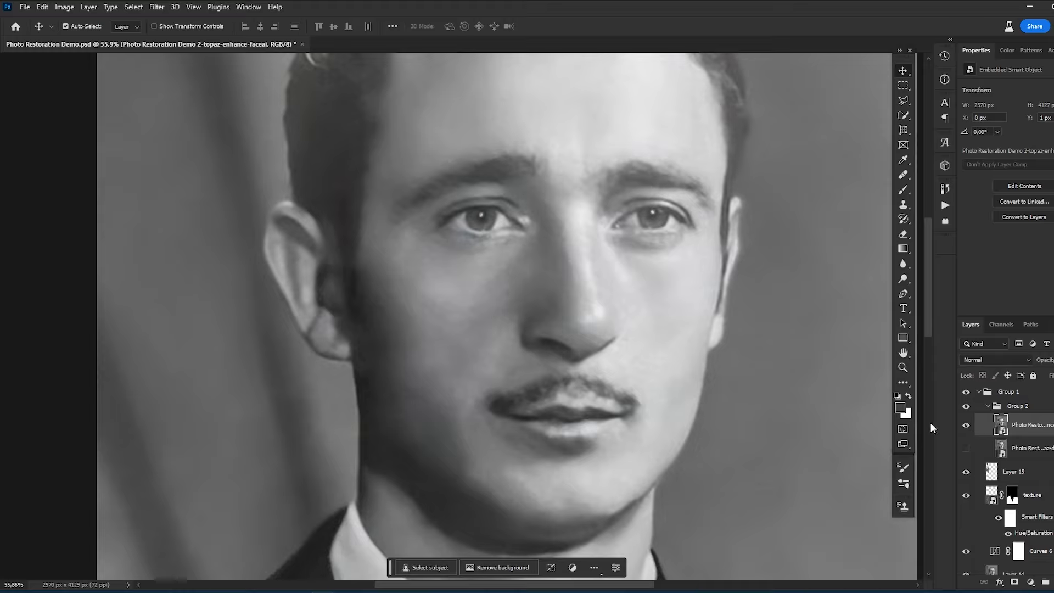